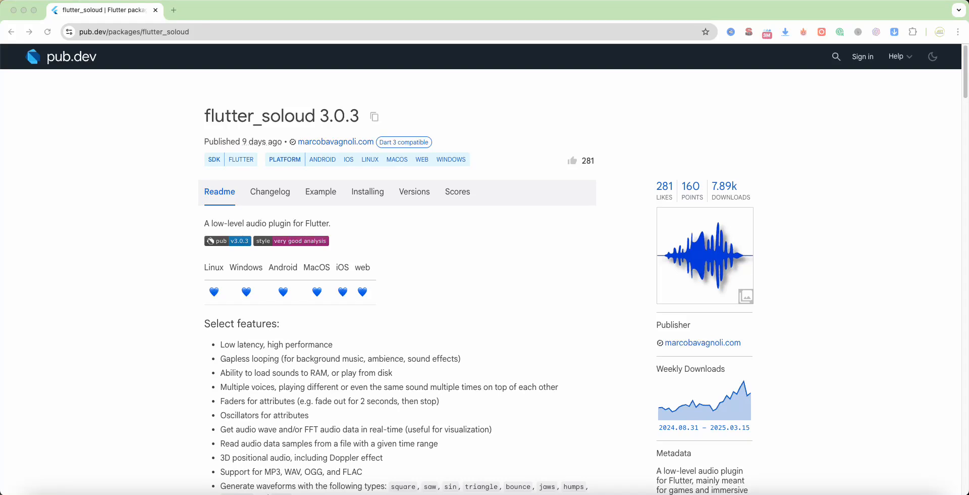
Step: Leave the flutter_soloud 3.0.3 pub.dev page for the project's pubspec.yaml in VS Code
{"action": "left_click", "coordinate": [373, 116]}
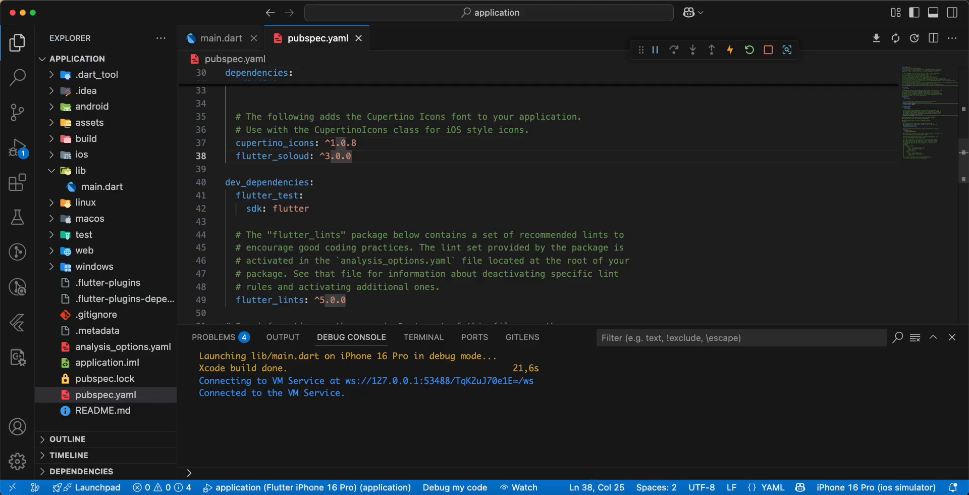
Step: Open main.dart from the Explorer and scroll up to main at the top
{"action": "left_click", "coordinate": [220, 38]}
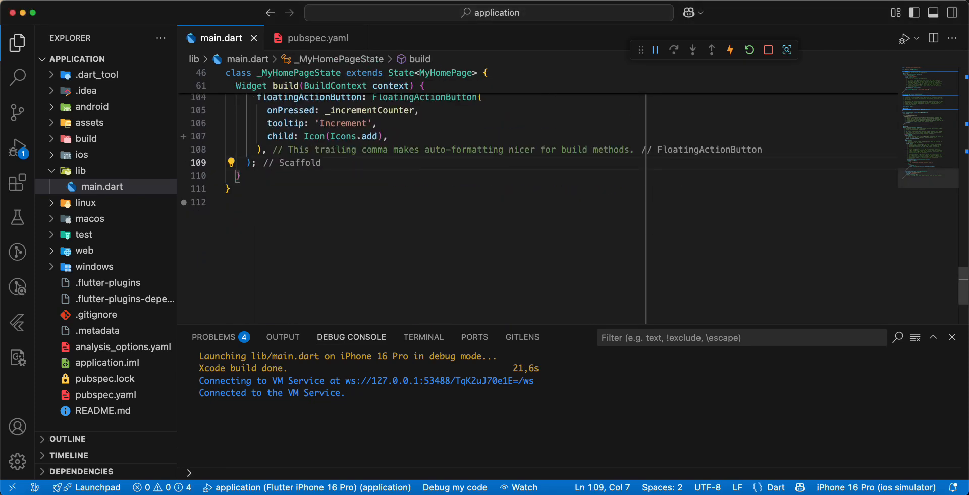
{"action": "scroll", "scroll_direction": "up", "scroll_amount": 3}
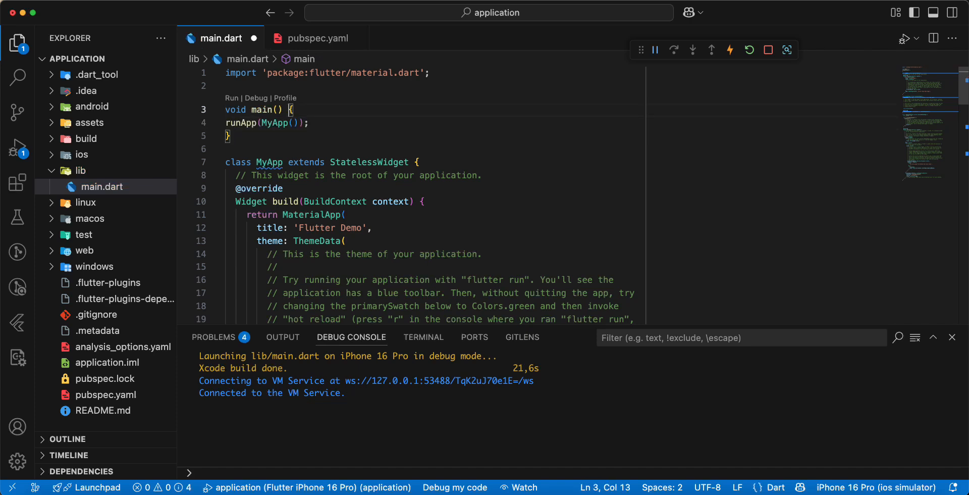
Step: Make main async, save to hot reload, and start a Logger statement
{"action": "type", "text": "async"}
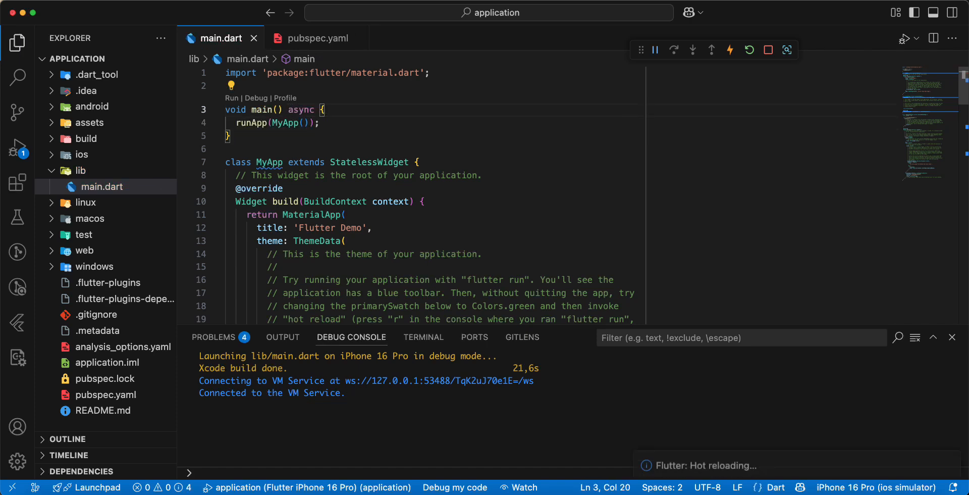
{"action": "key", "text": "Enter"}
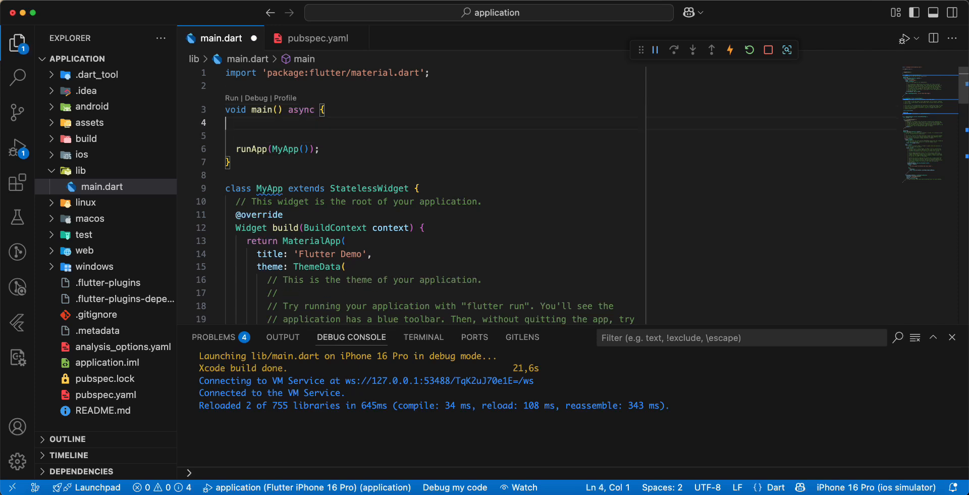
{"action": "type", "text": "Log"}
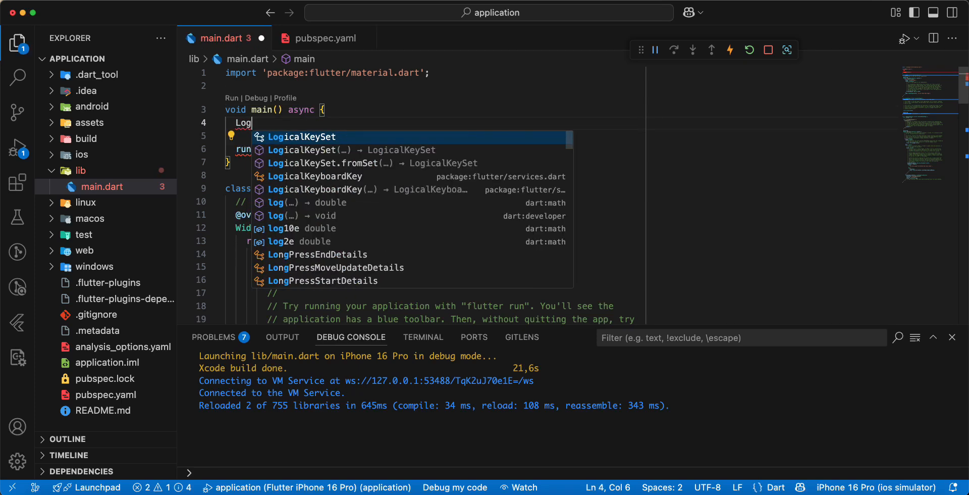
{"action": "type", "text": "ger."}
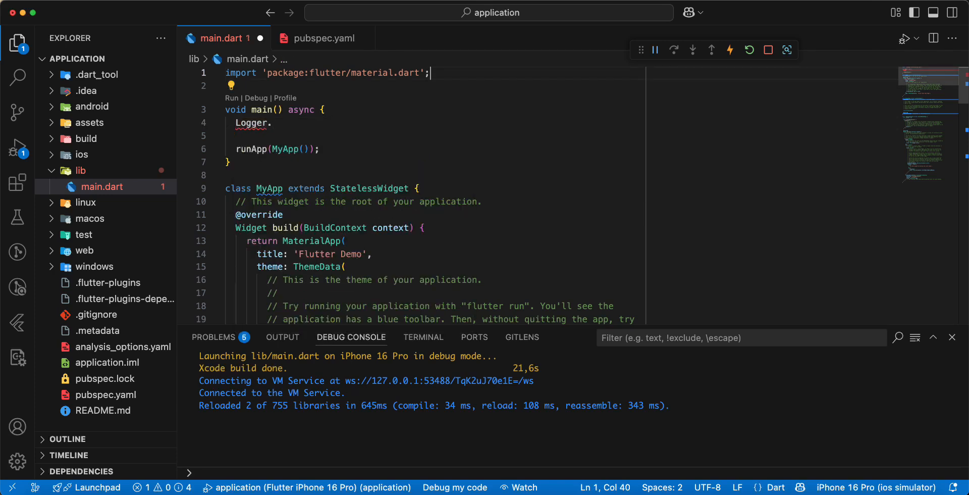
Step: Add import 'package:logging/logging.dart' and return to the unfinished Logger line
{"action": "type", "text": "import '';"}
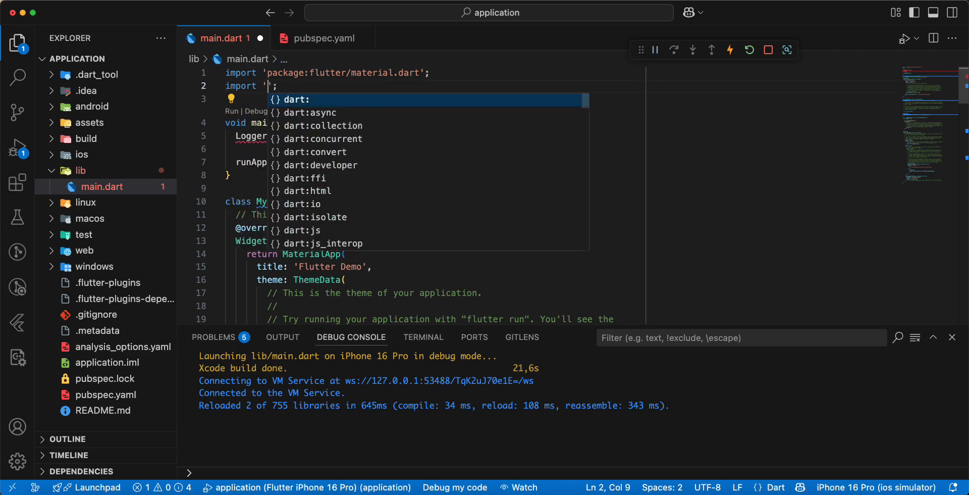
{"action": "type", "text": "package:"}
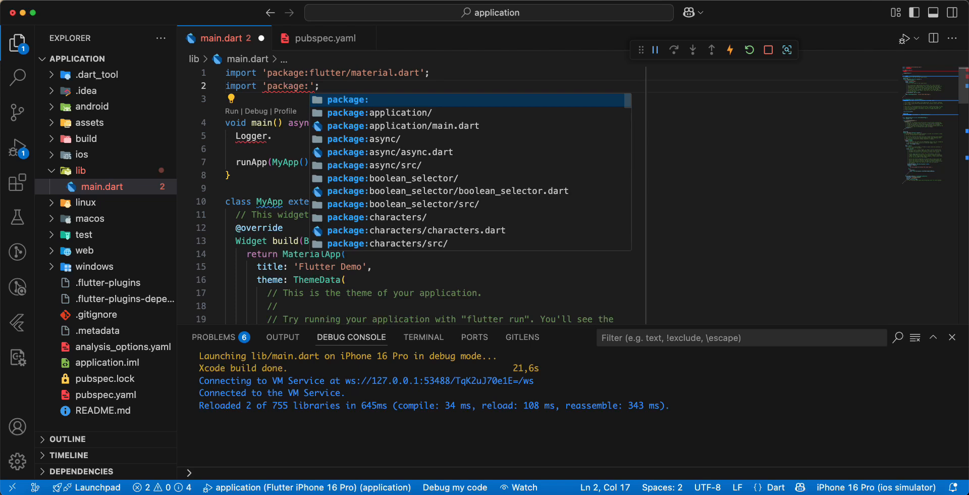
{"action": "type", "text": "logging/"}
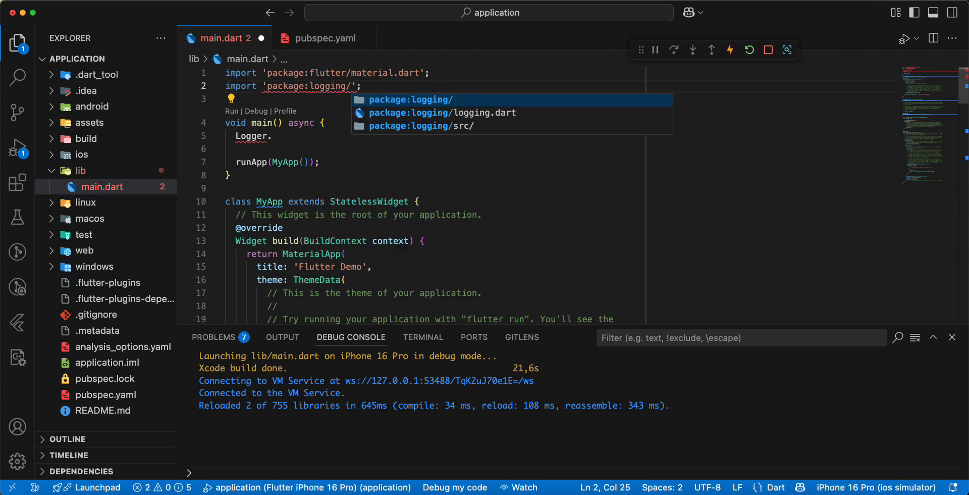
{"action": "left_click", "coordinate": [441, 112]}
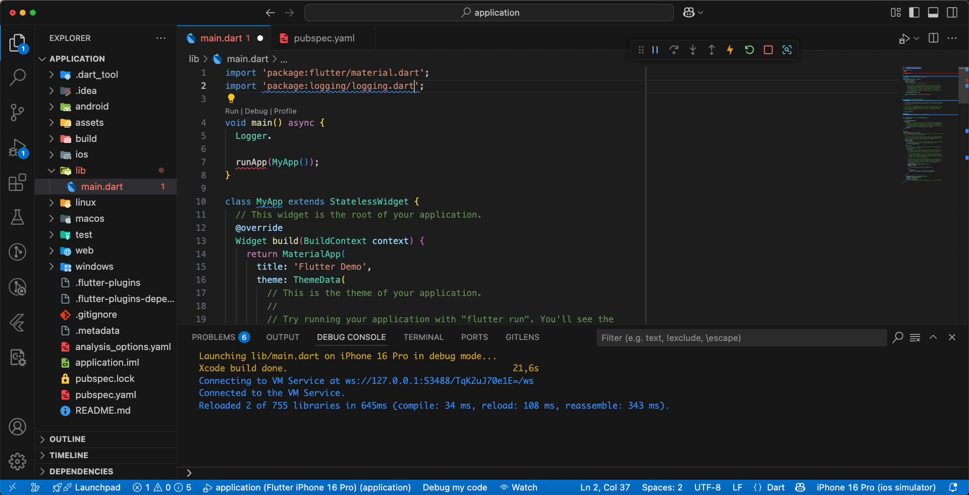
{"action": "left_click", "coordinate": [271, 136]}
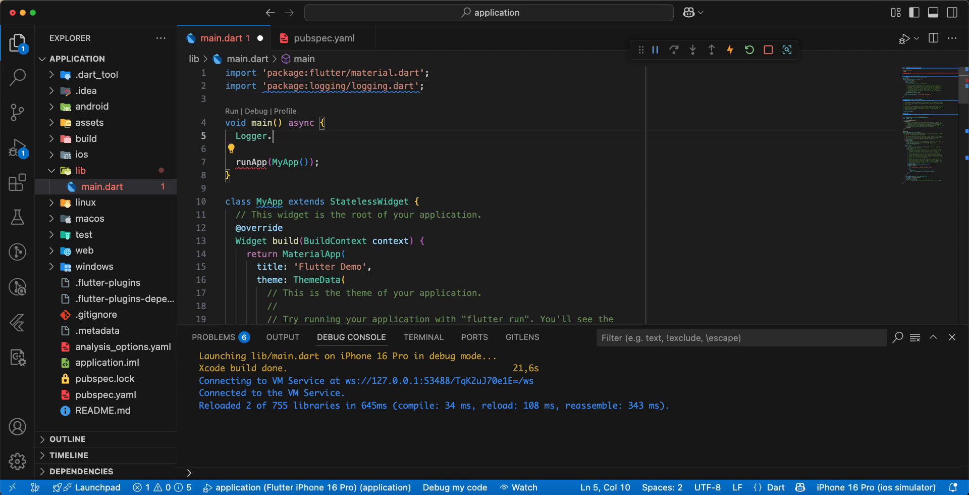
Step: Set Logger.root.level = kDebugMode ? Level.FINE : Level.INFO, auto-importing foundation.dart
{"action": "type", "text": "root.level ="}
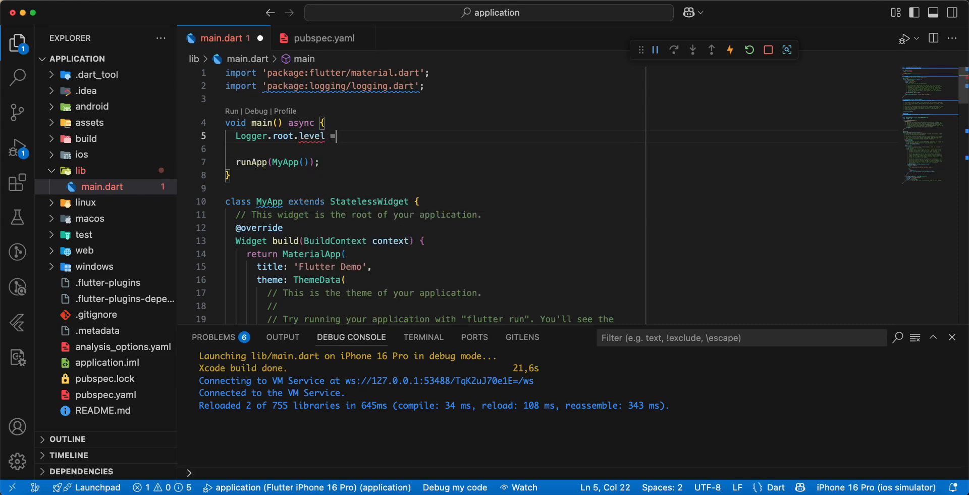
{"action": "type", "text": "k"}
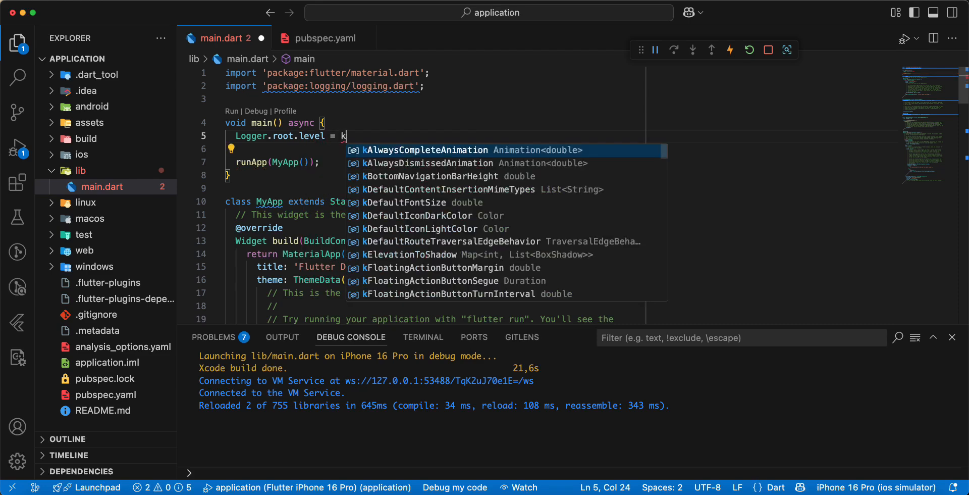
{"action": "type", "text": "DebugMode"}
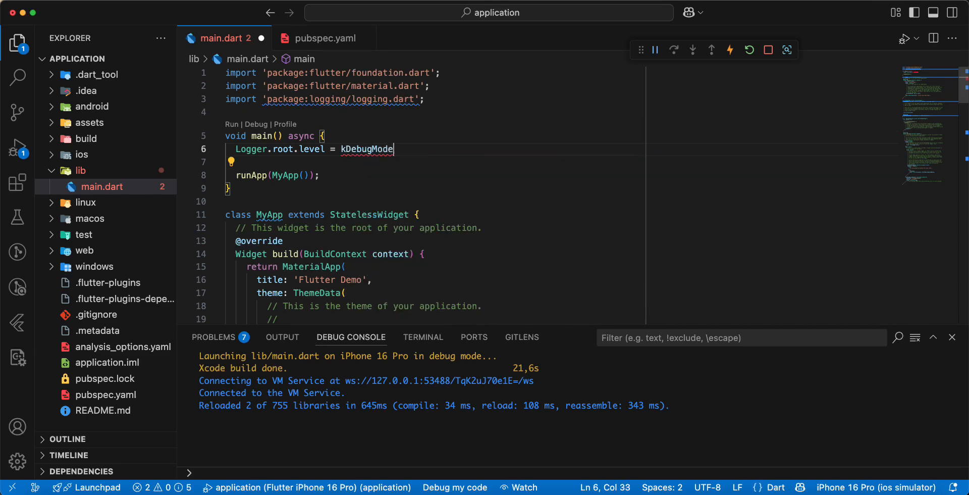
{"action": "type", "text": "?"}
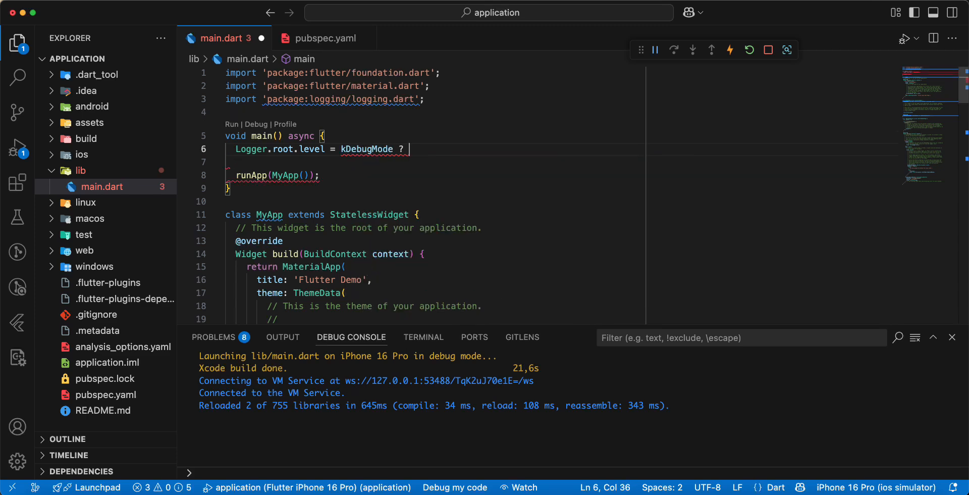
{"action": "type", "text": "Level.FINE :"}
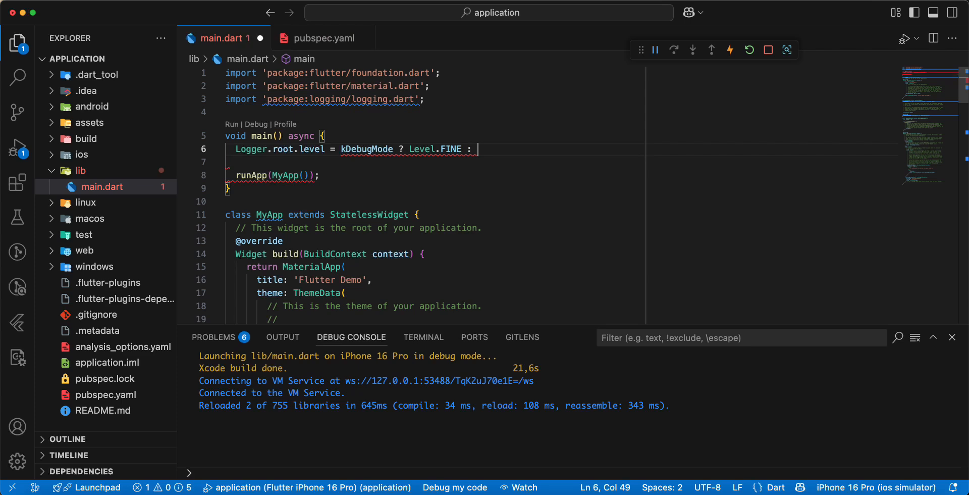
{"action": "type", "text": "Level.INFO;"}
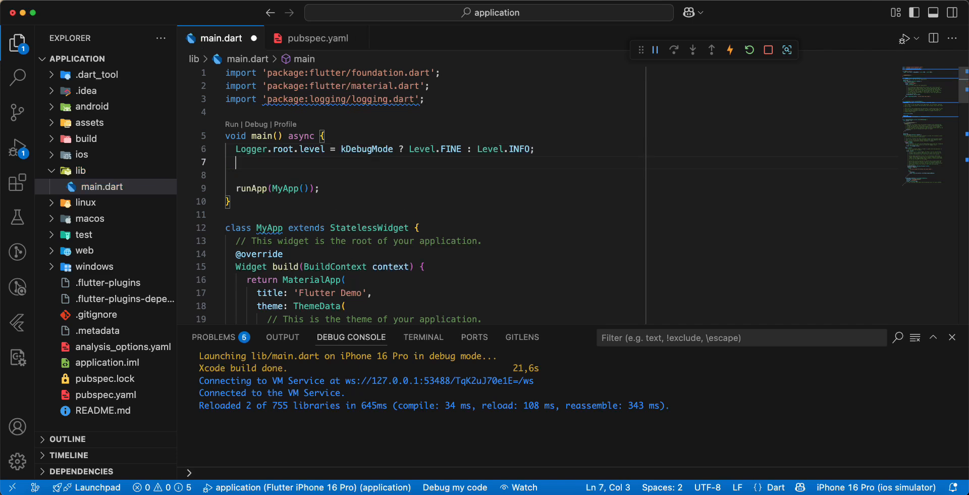
Step: Add Logger.root.onRecord.listen((record) { ... }) with a dev.log call started inside
{"action": "type", "text": "Lo"}
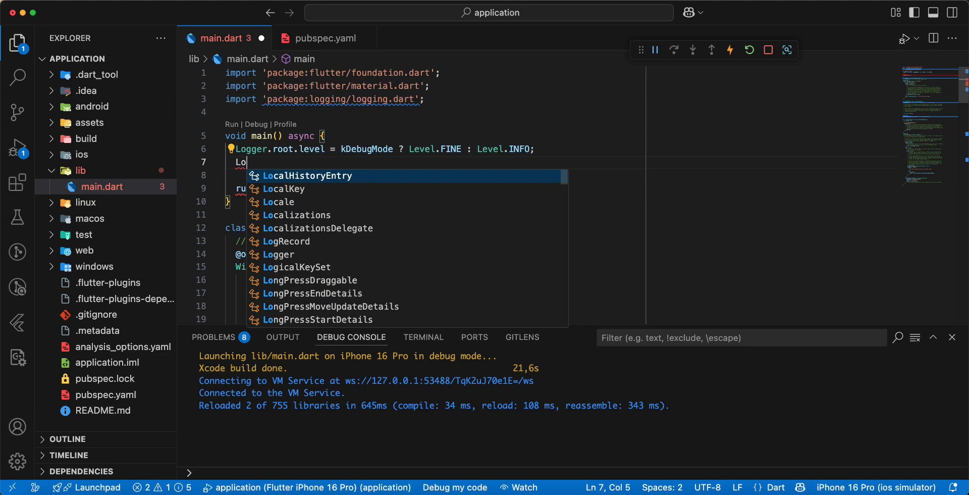
{"action": "type", "text": "gger.root."}
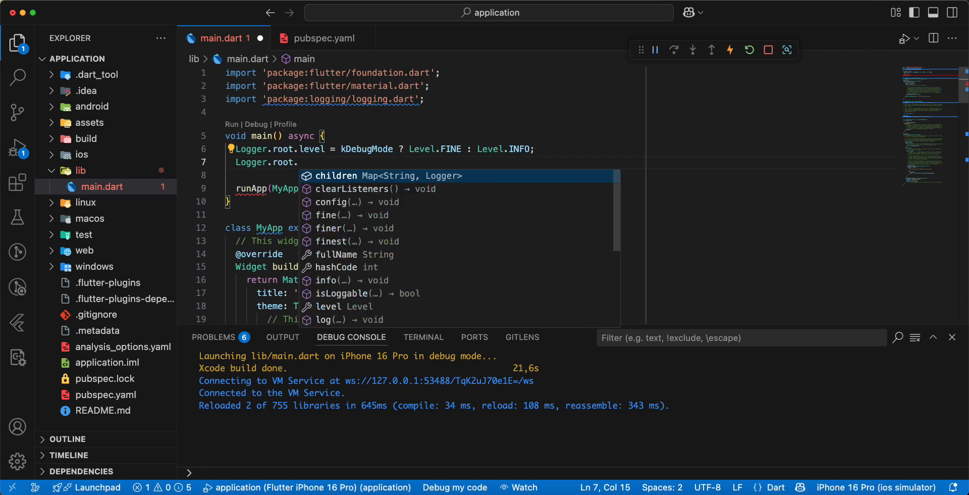
{"action": "type", "text": "onRecord"}
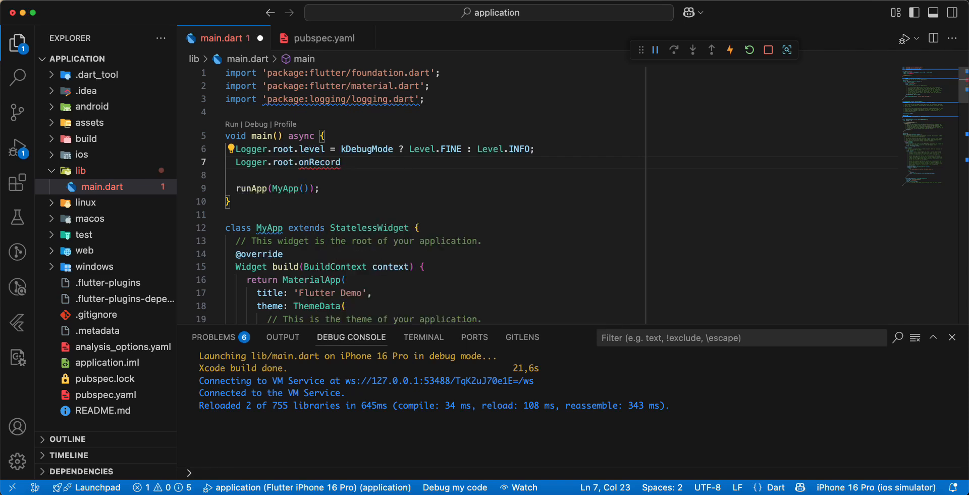
{"action": "type", "text": ".listen(() {"}
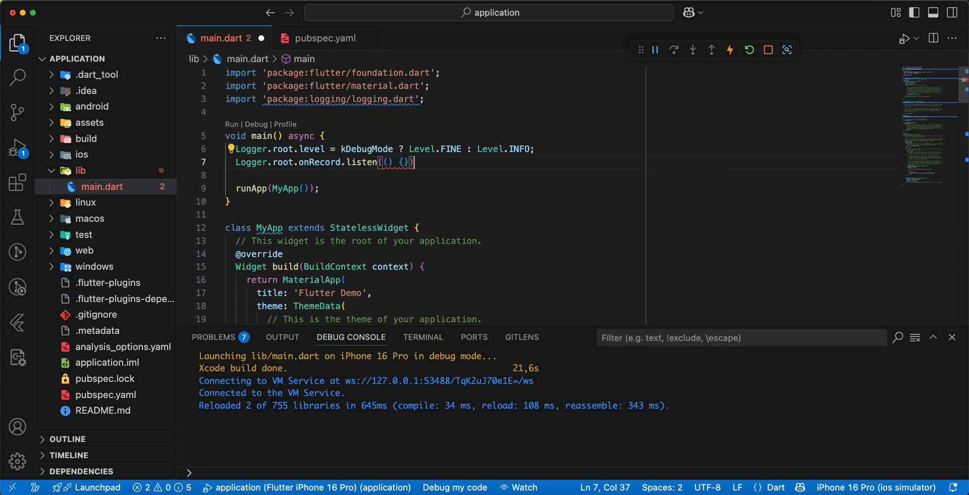
{"action": "key", "text": "Backspace"}
{"action": "type", "text": ";"}
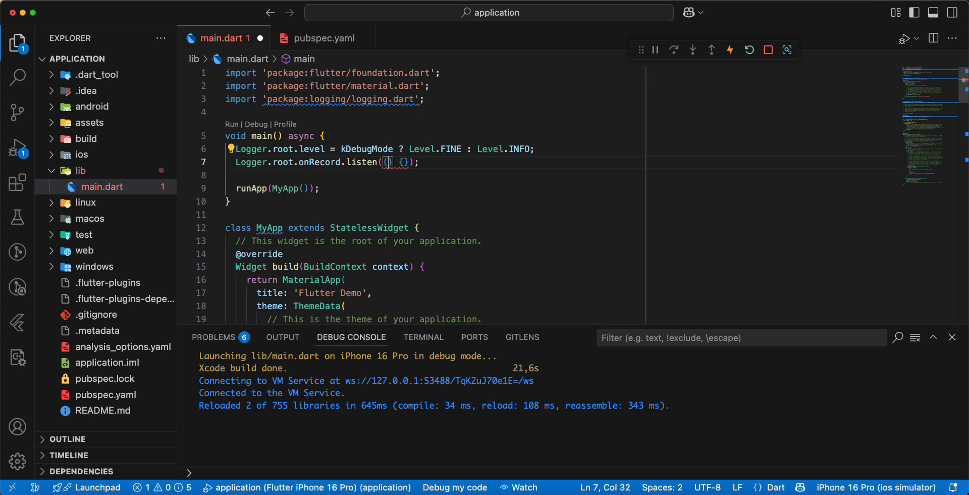
{"action": "type", "text": "recor"}
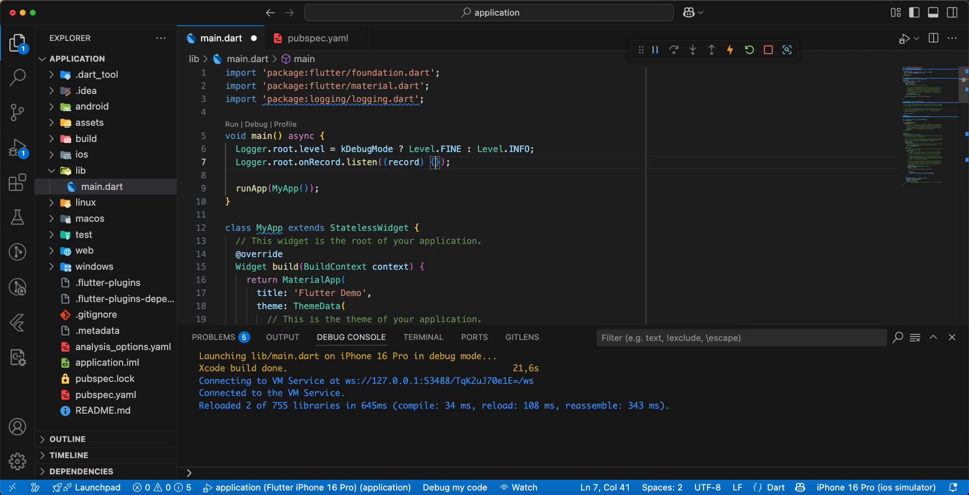
{"action": "type", "text": "d"}
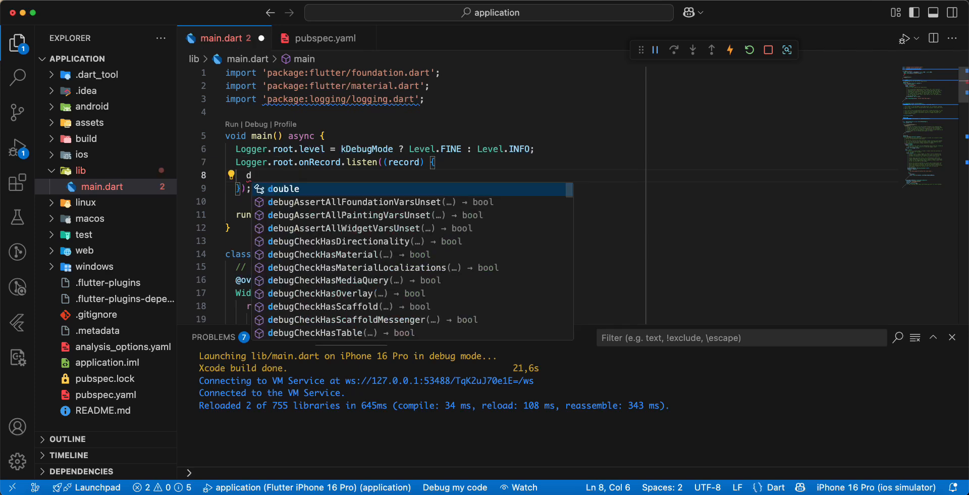
{"action": "type", "text": "ev."}
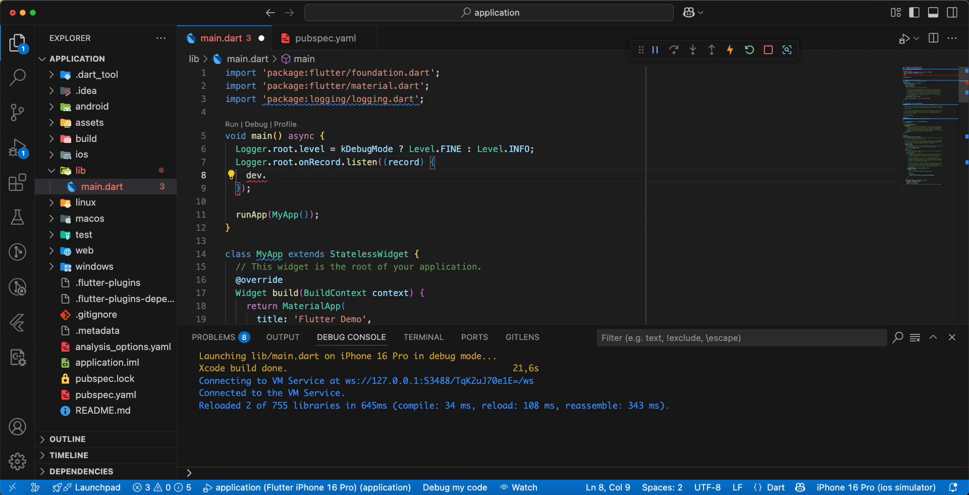
{"action": "type", "text": "log"}
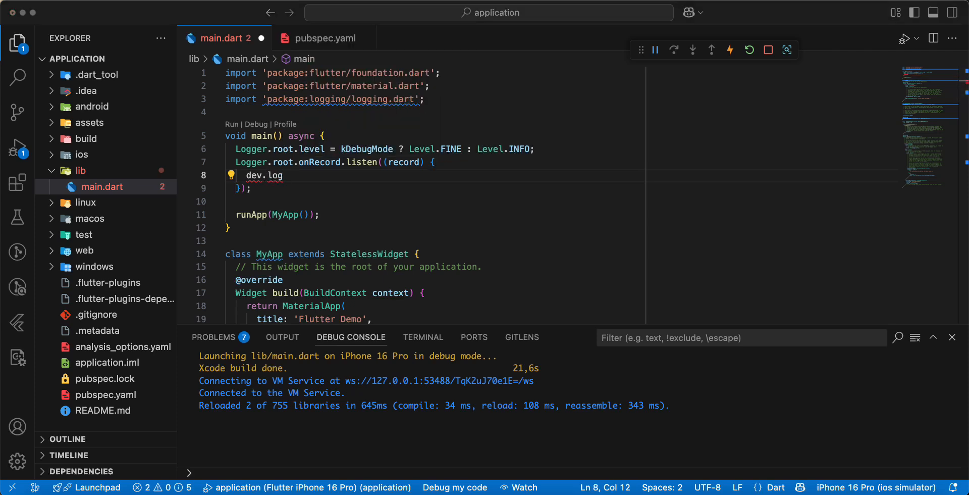
Step: Add import 'dart:developer' as dev and call dev.log(record.message, ) in the listener
{"action": "left_click", "coordinate": [225, 112]}
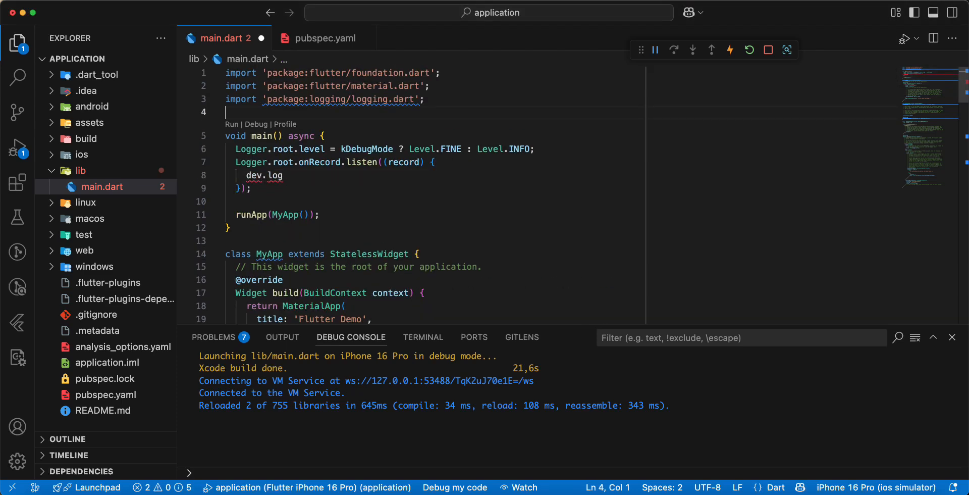
{"action": "key", "text": "Enter"}
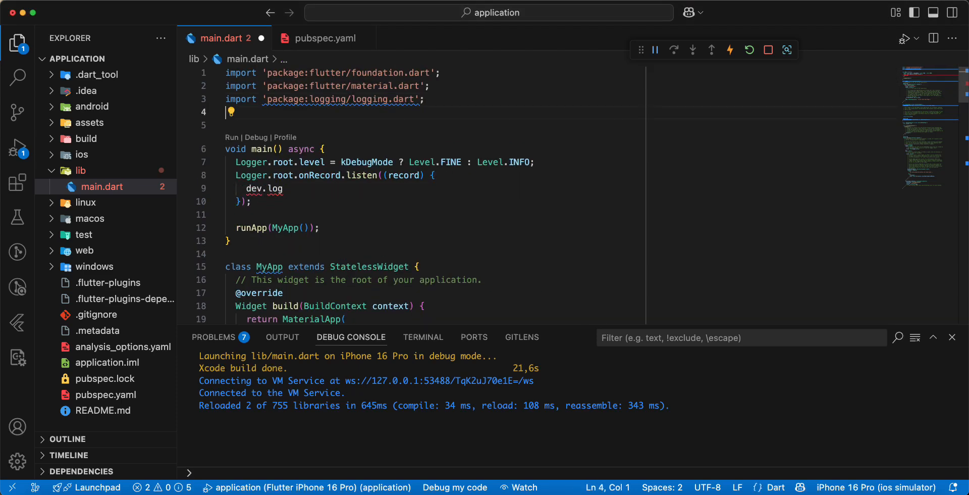
{"action": "type", "text": "import 'd';"}
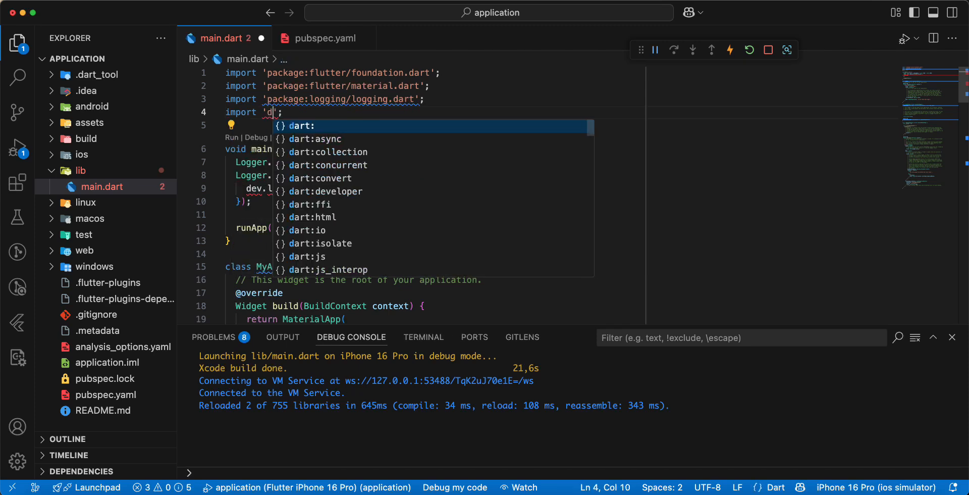
{"action": "type", "text": "art:developer"}
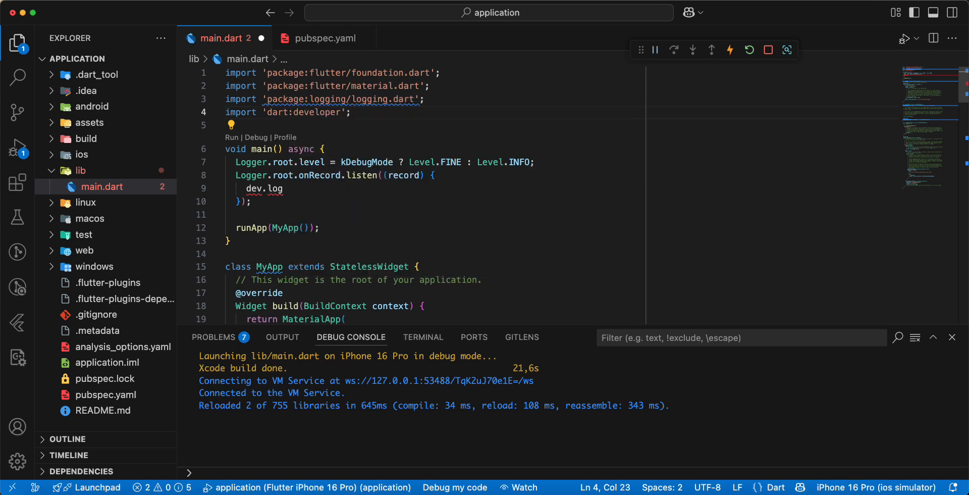
{"action": "type", "text": "as d"}
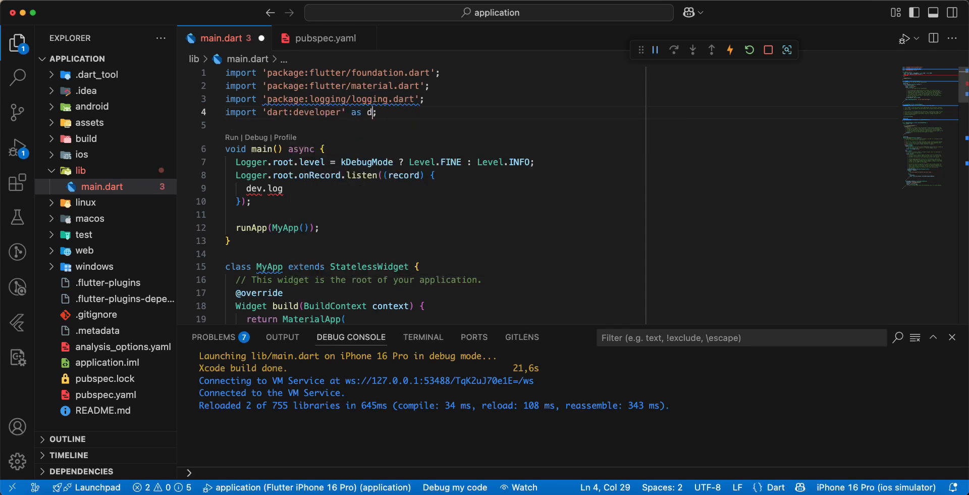
{"action": "type", "text": "ev"}
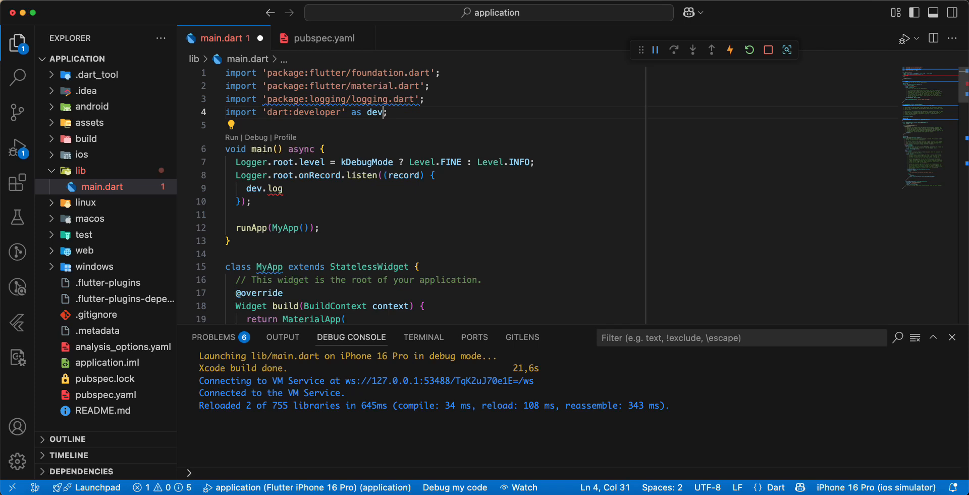
{"action": "type", "text": "()"}
{"action": "type", "text": "record.message,"}
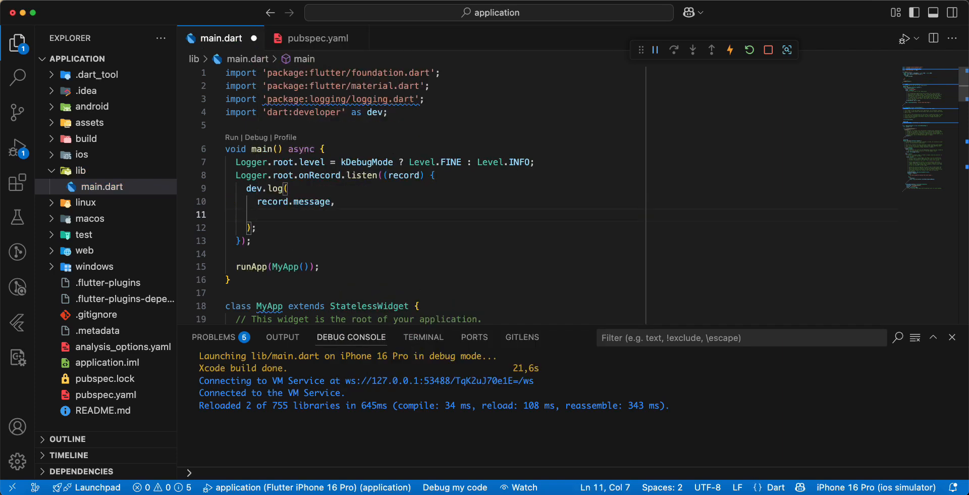
Step: Pass time, level: record.level.value and name: record.loggerName to dev.log
{"action": "type", "text": "time:"}
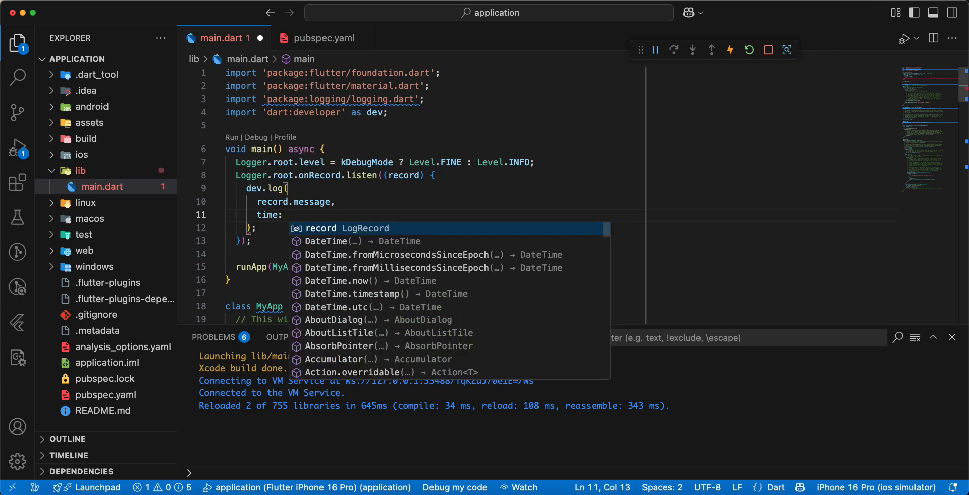
{"action": "type", "text": "record.time,"}
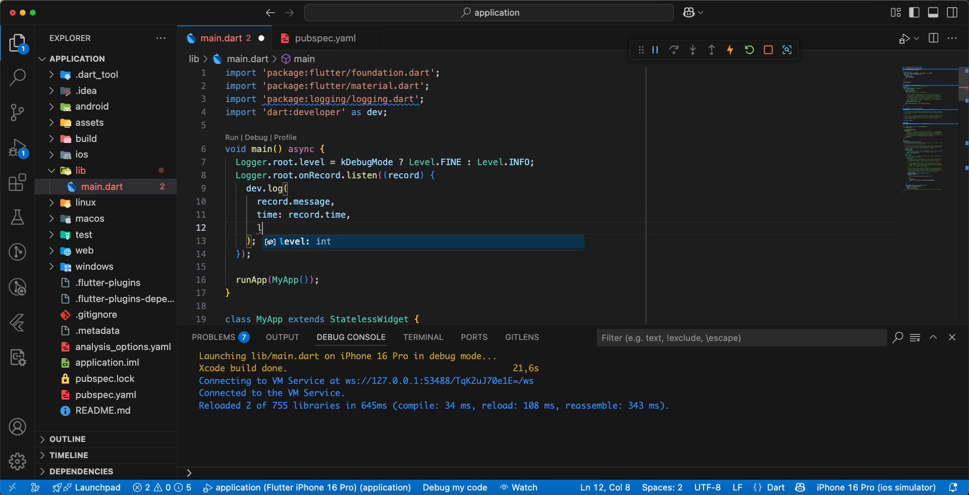
{"action": "type", "text": "level: record"}
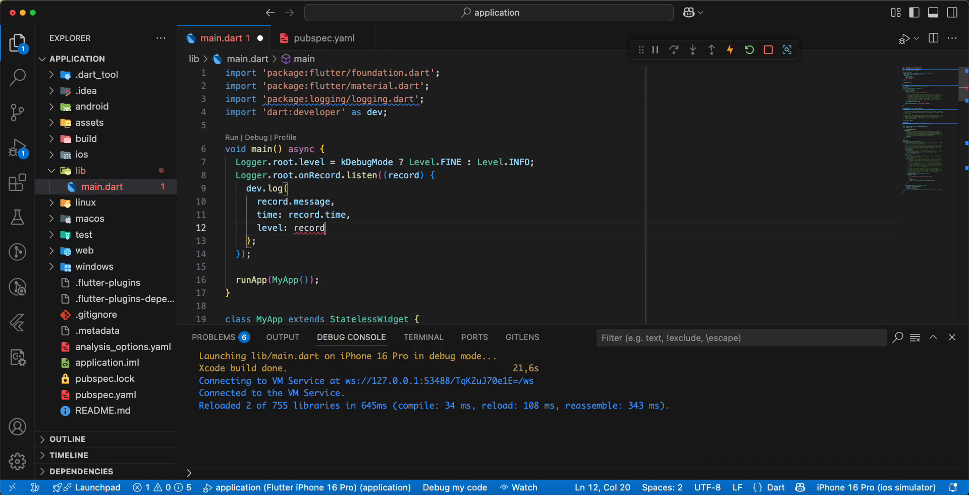
{"action": "type", "text": ".level"}
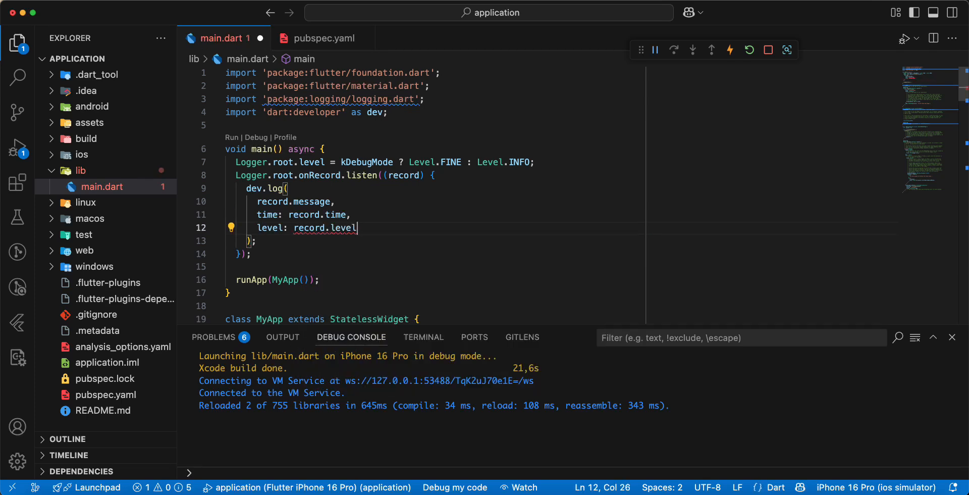
{"action": "type", "text": ","}
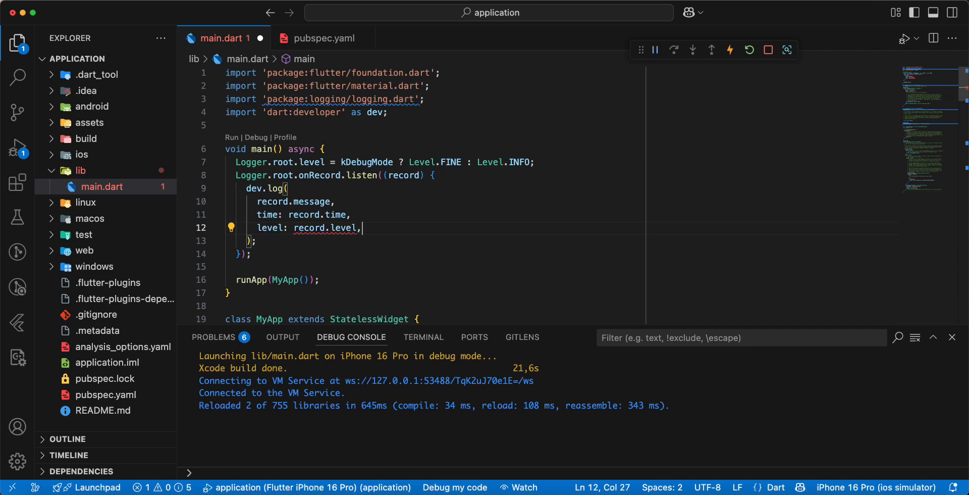
{"action": "type", "text": ".value"}
{"action": "type", "text": "name: record"}
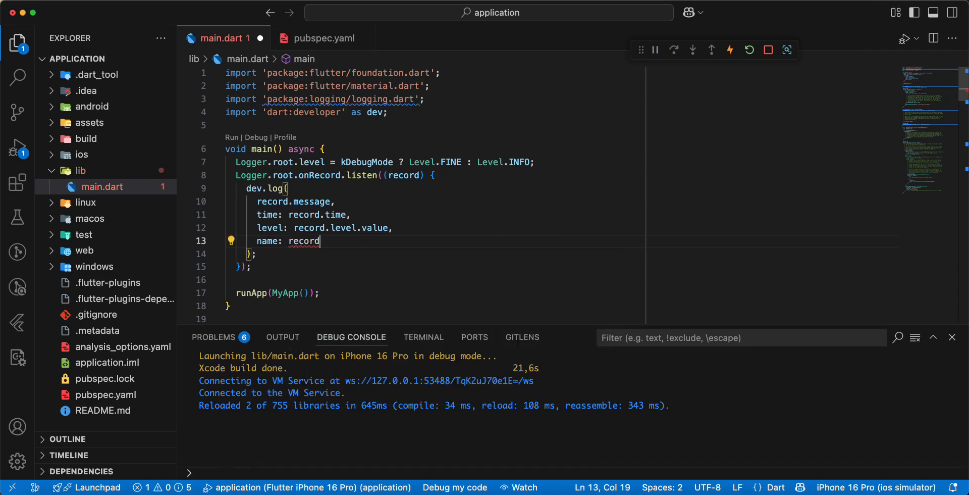
{"action": "type", "text": "."}
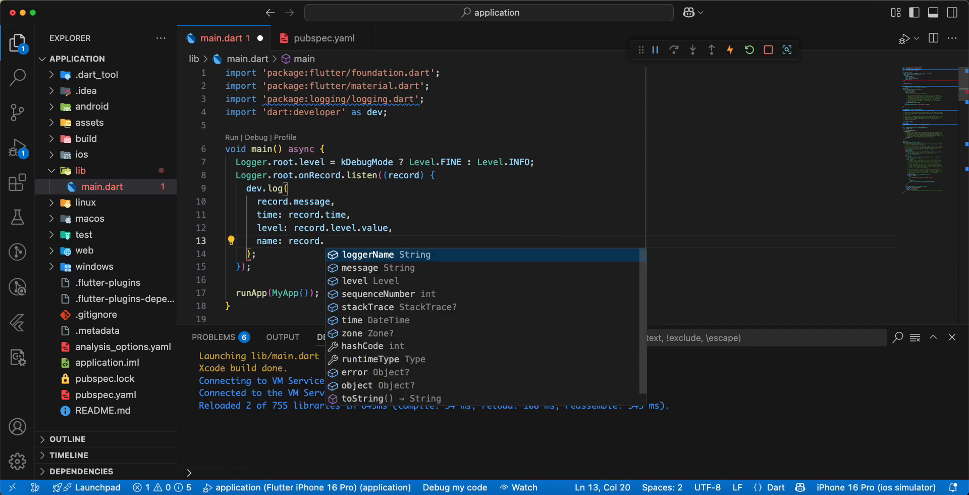
{"action": "type", "text": "loggerName,"}
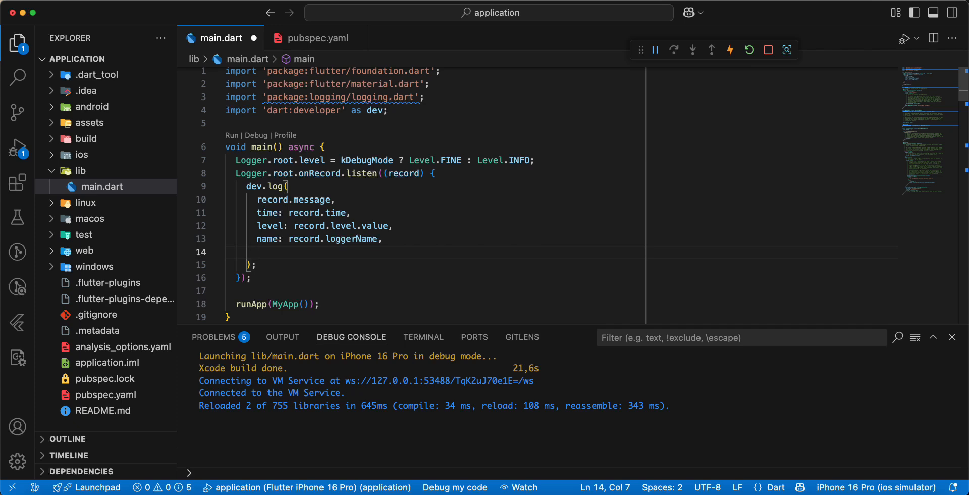
Step: Also forward record zone, error and stackTrace to dev.log, then save
{"action": "type", "text": "zone:"}
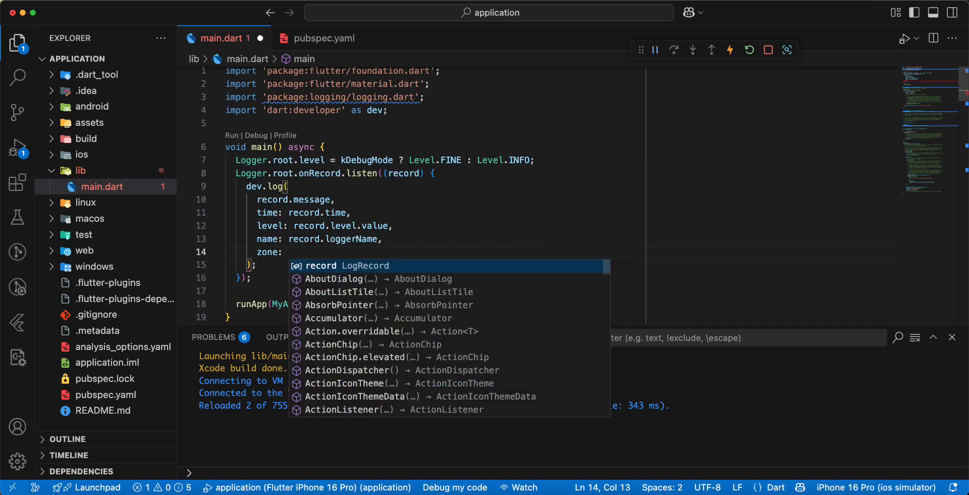
{"action": "type", "text": "record.zone,"}
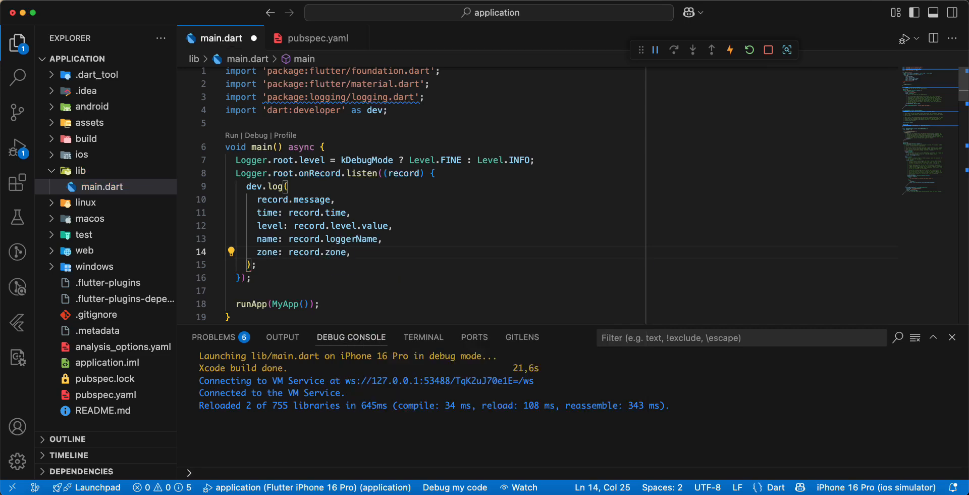
{"action": "type", "text": "error: record.error,"}
{"action": "type", "text": "s"}
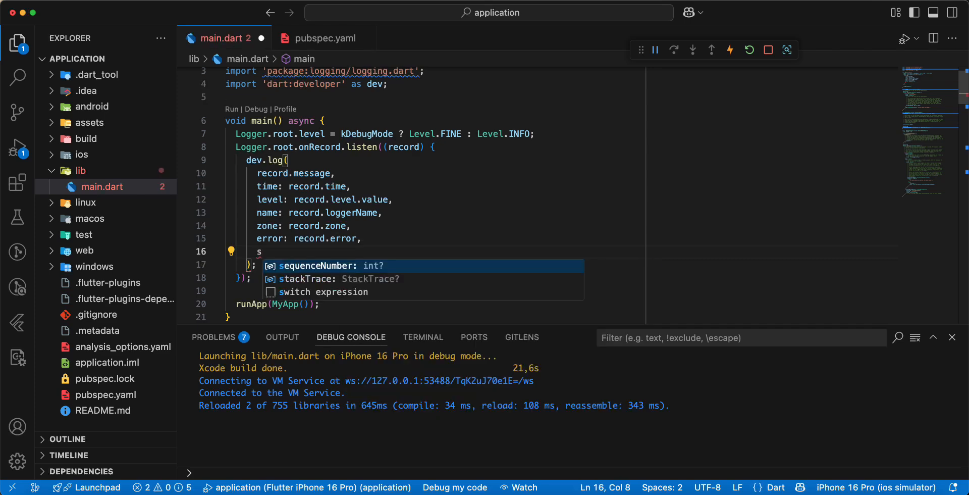
{"action": "type", "text": "tackTrace: record.stackTrace"}
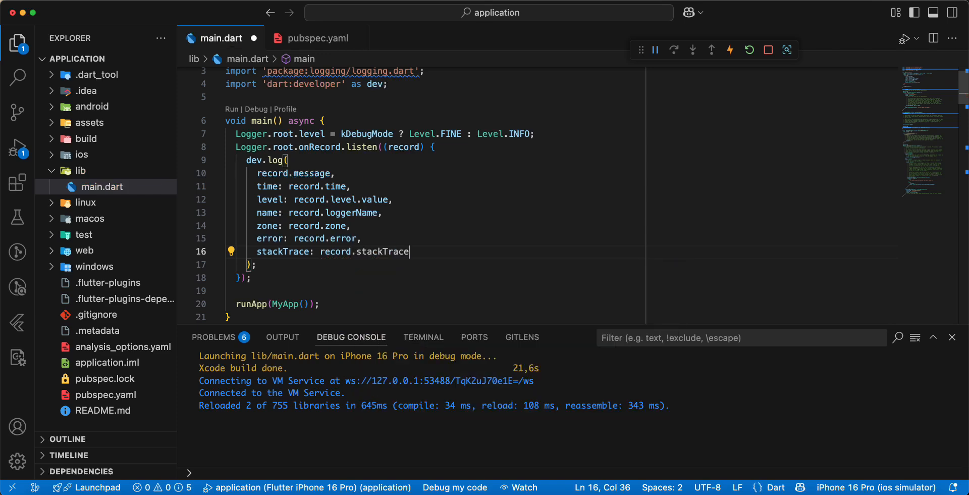
{"action": "type", "text": ","}
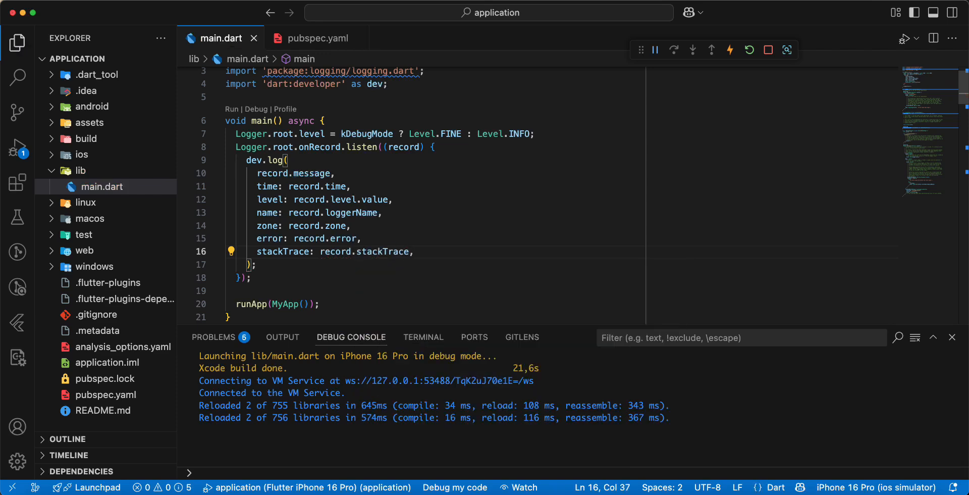
Step: Call WidgetsFlutterBinding.ensureInitialized() above runApp in main
{"action": "scroll", "scroll_direction": "down", "scroll_amount": 3}
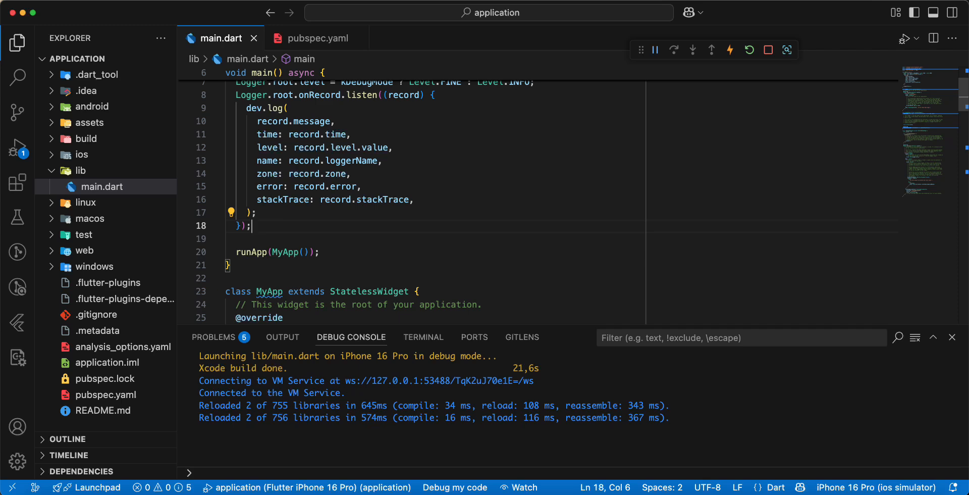
{"action": "type", "text": "W"}
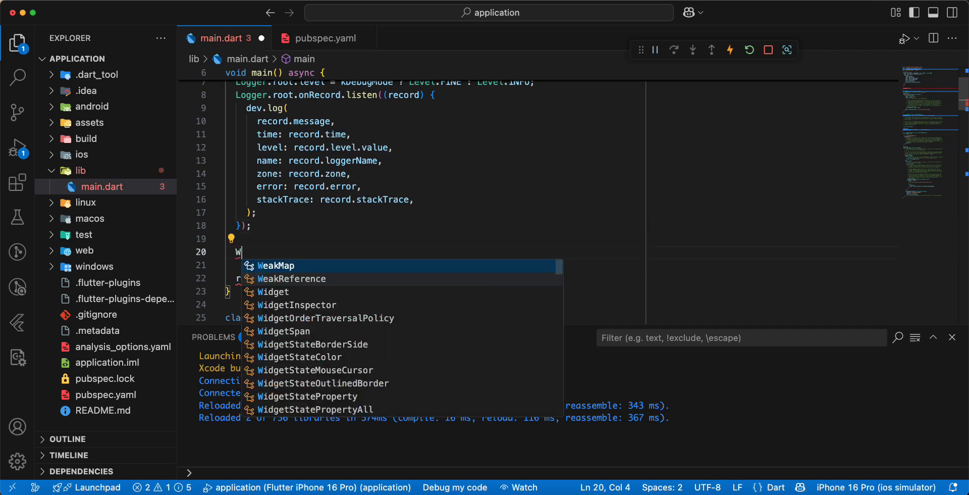
{"action": "type", "text": "idge"}
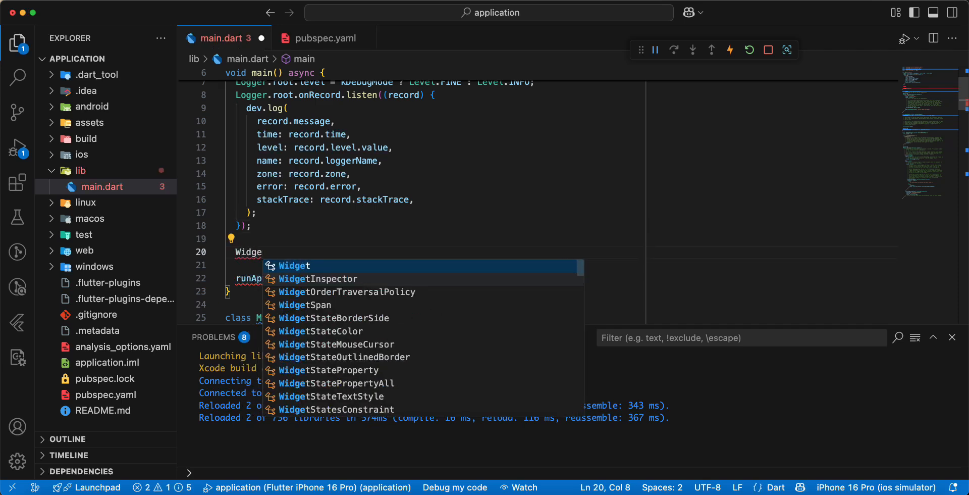
{"action": "type", "text": "ts"}
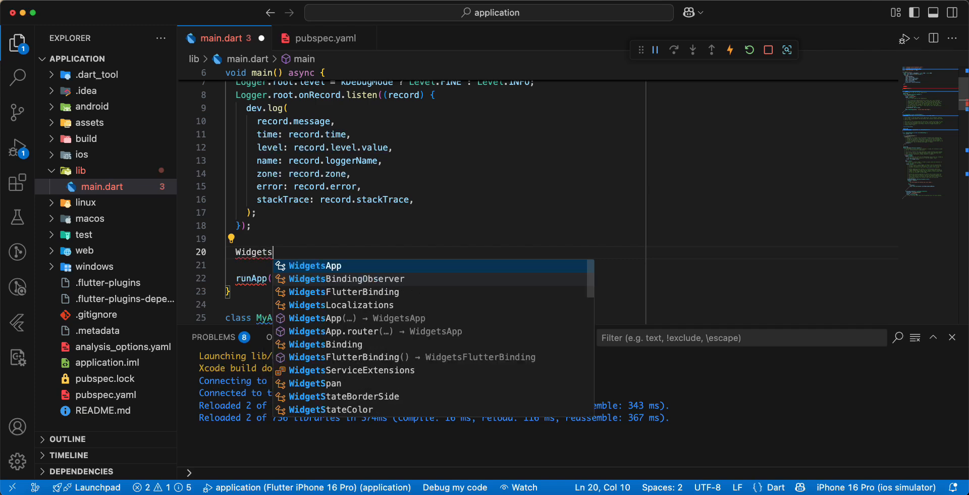
{"action": "left_click", "coordinate": [344, 291]}
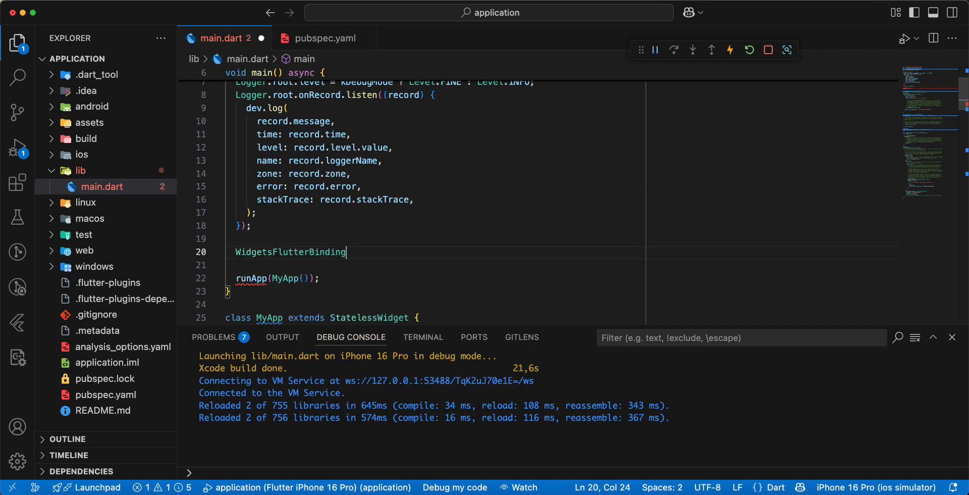
{"action": "type", "text": ".ensureInitialized();"}
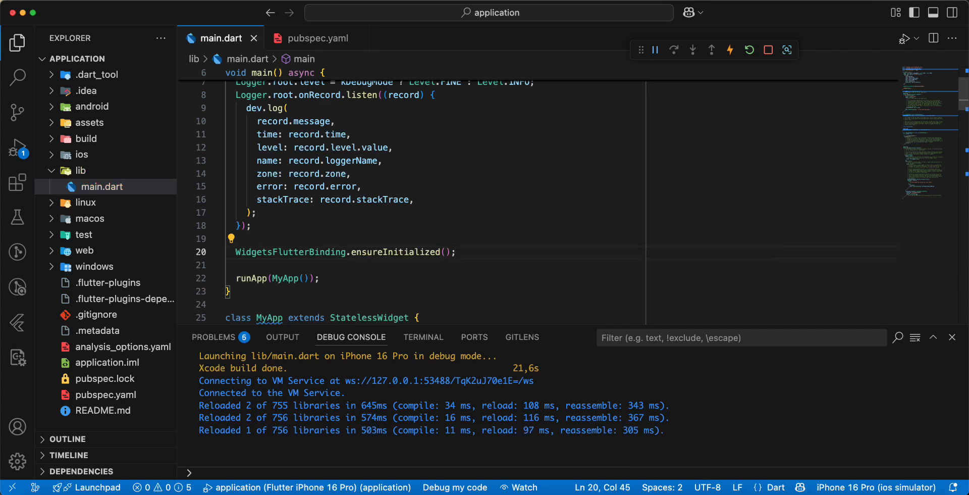
Step: Add await SoLoud.instance.init(); before runApp and save to hot reload
{"action": "type", "text": "await SoLoud."}
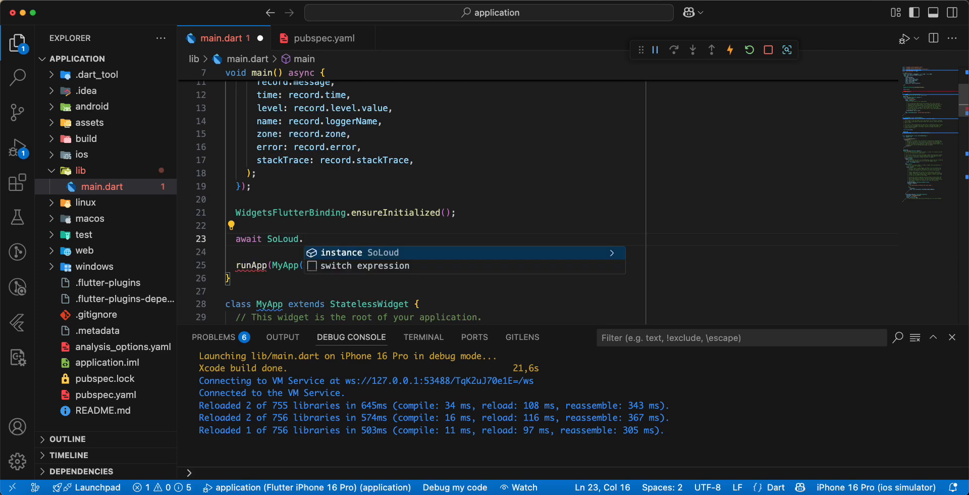
{"action": "type", "text": "instance."}
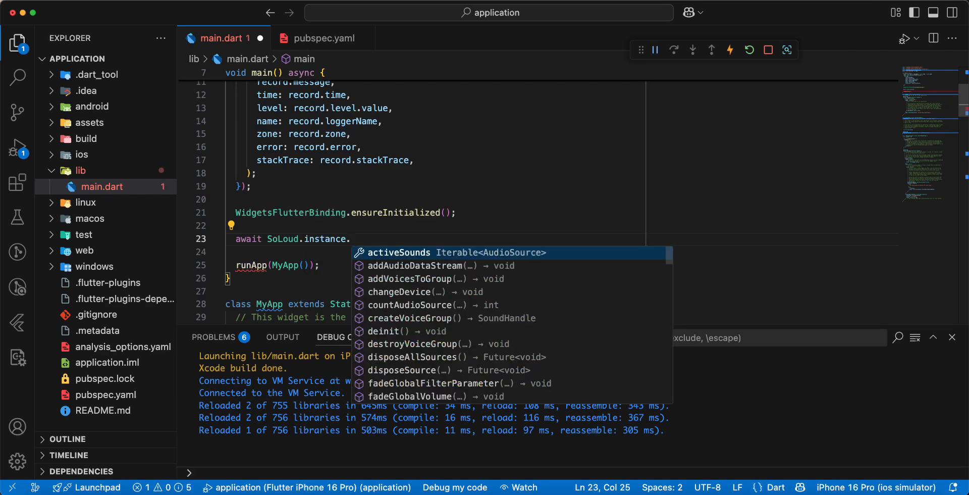
{"action": "type", "text": "init"}
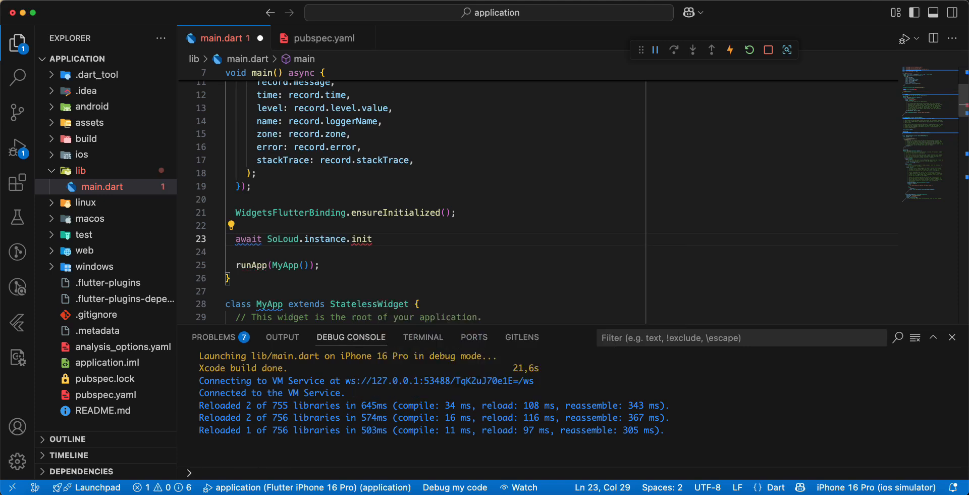
{"action": "type", "text": "();"}
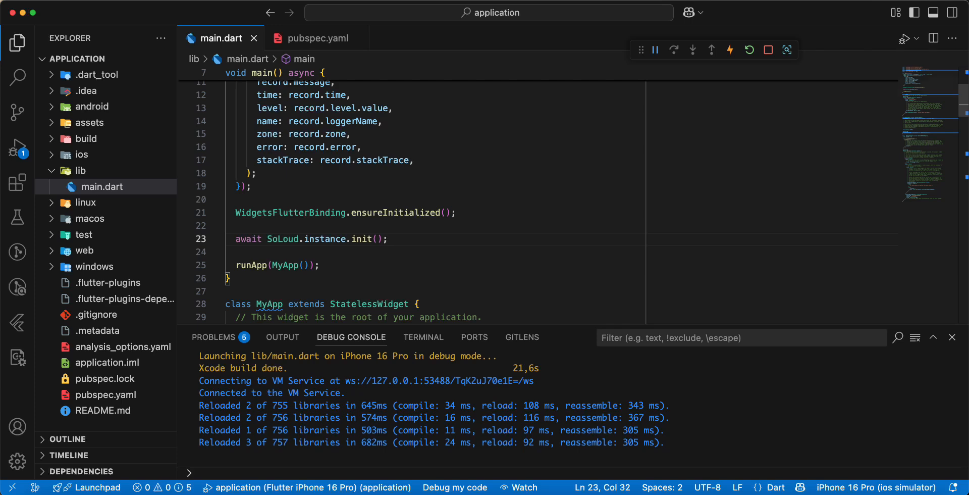
Step: Replace _counter and _incrementCounter with an AudioSource? currentSound field
{"action": "scroll", "scroll_direction": "down", "scroll_amount": 3}
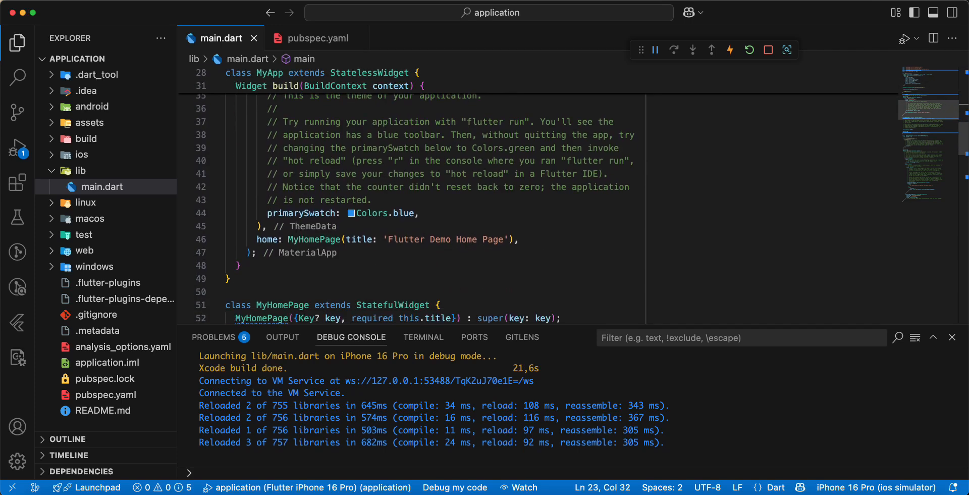
{"action": "scroll", "scroll_direction": "down", "scroll_amount": 3}
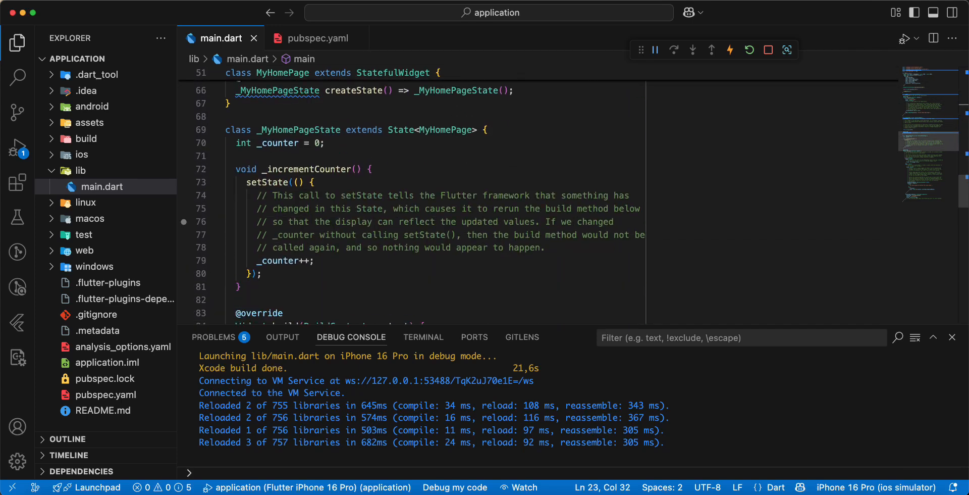
{"action": "scroll", "scroll_direction": "up", "scroll_amount": 3}
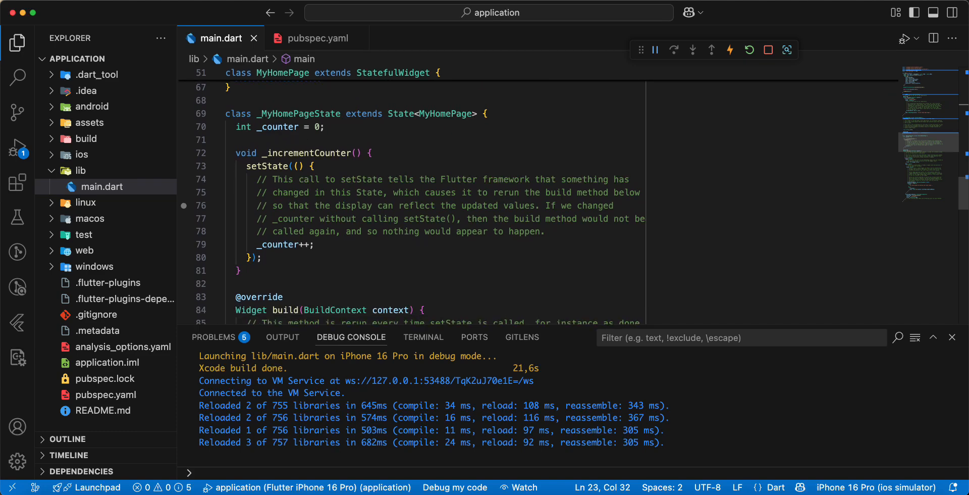
{"action": "scroll", "scroll_direction": "up", "scroll_amount": 3}
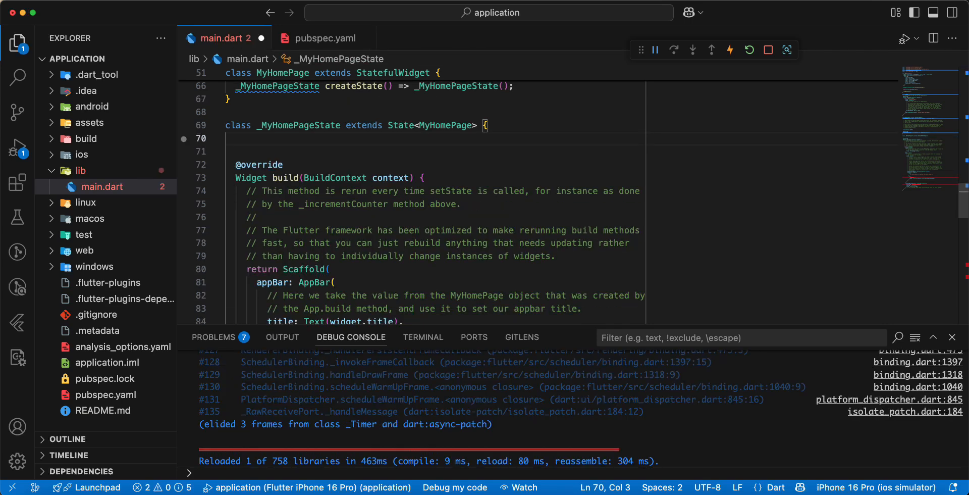
{"action": "type", "text": "Au"}
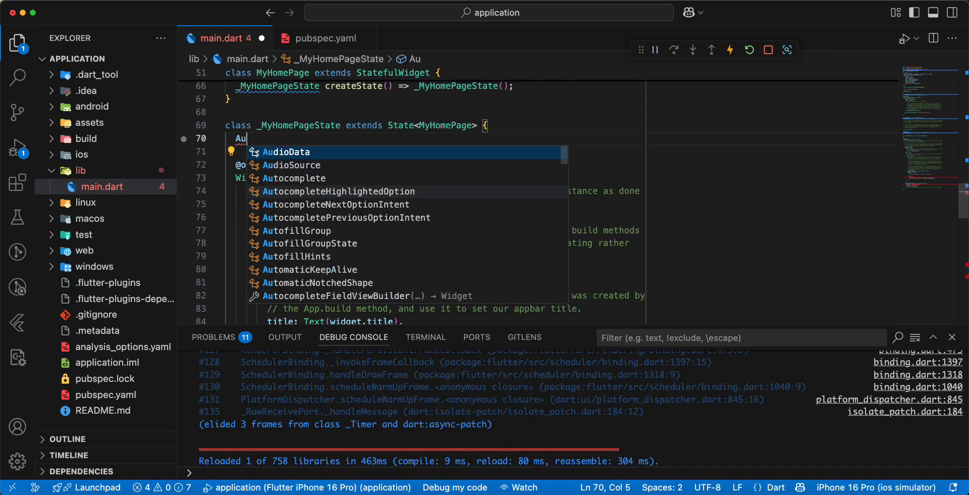
{"action": "key", "text": "Down"}
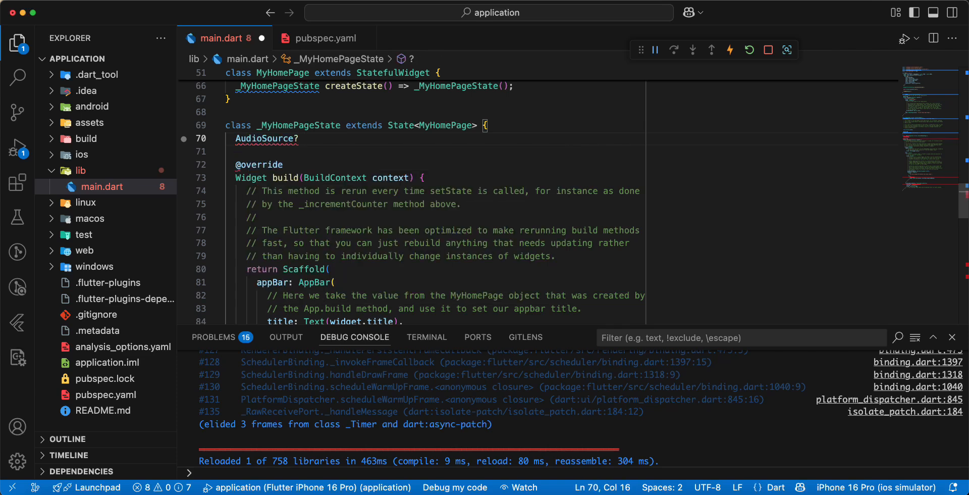
{"action": "type", "text": "currentSo"}
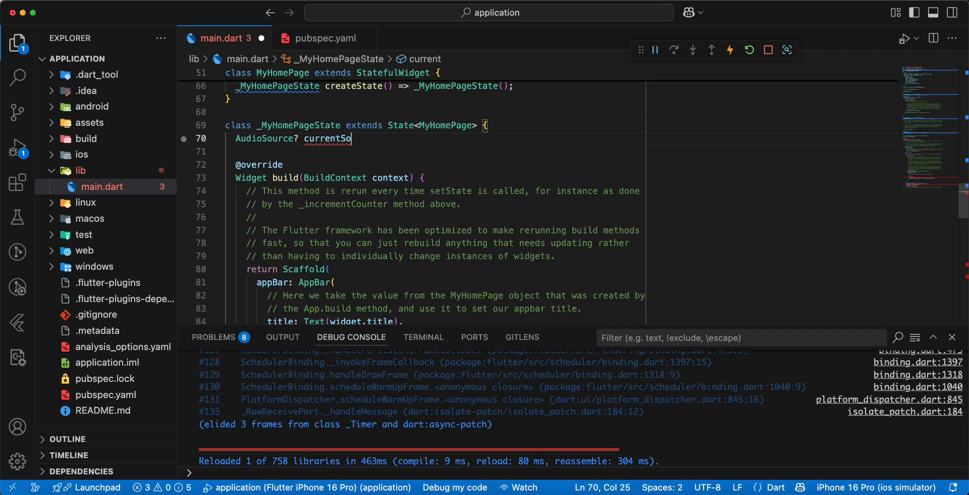
{"action": "type", "text": "und;"}
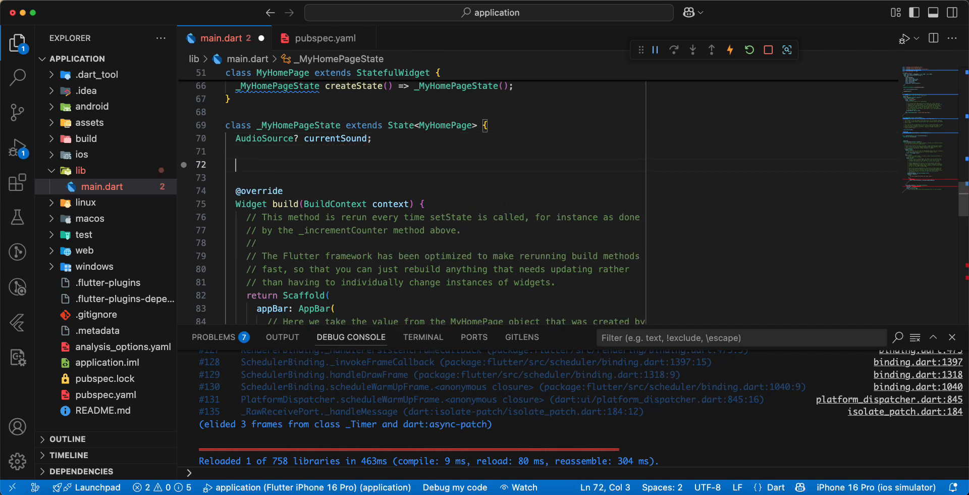
Step: Override dispose() in _MyHomePageState and begin a SoLoud.instance cleanup call
{"action": "type", "text": "di"}
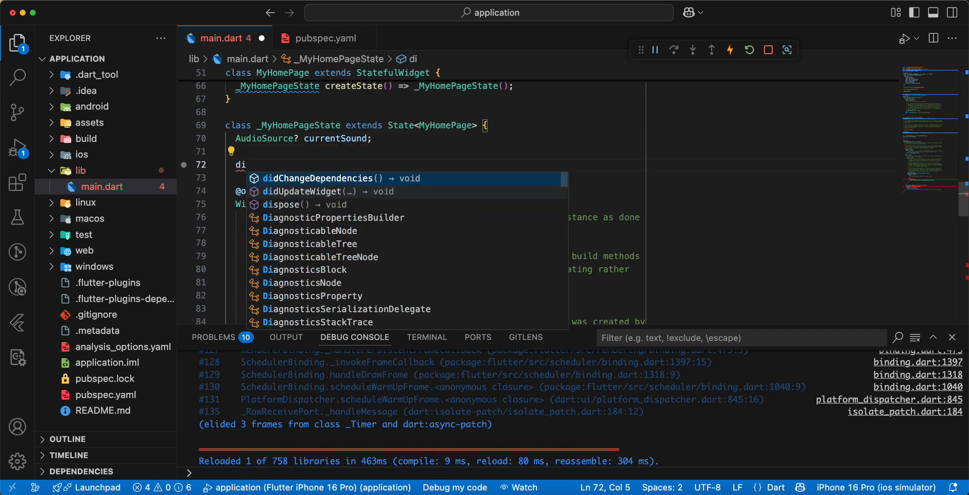
{"action": "left_click", "coordinate": [299, 204]}
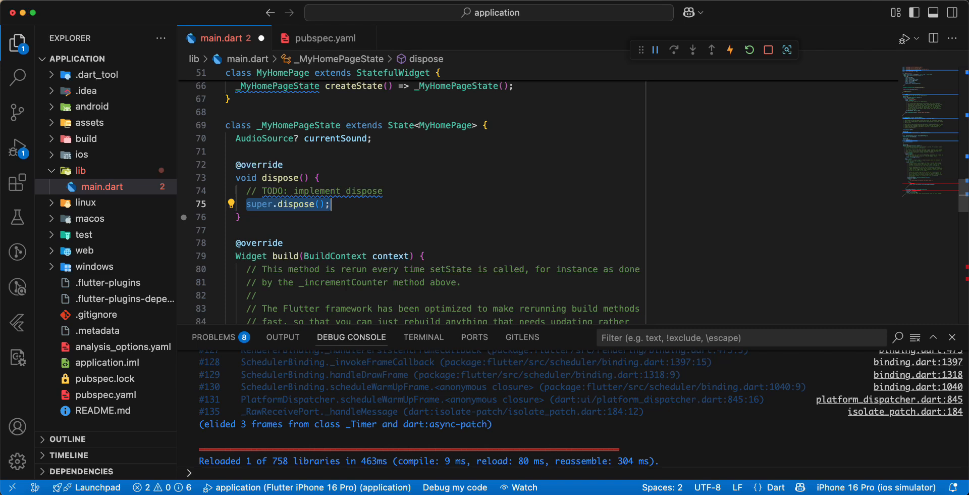
{"action": "type", "text": "S"}
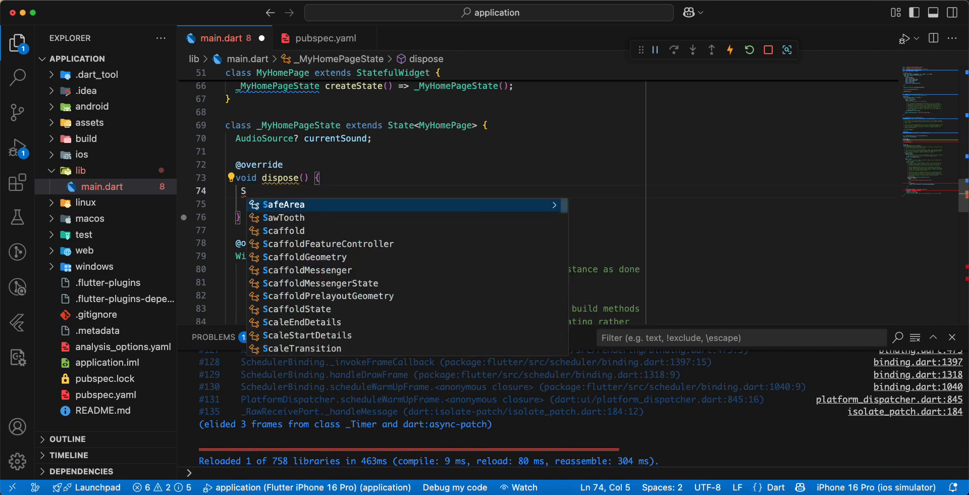
{"action": "type", "text": "oLoud"}
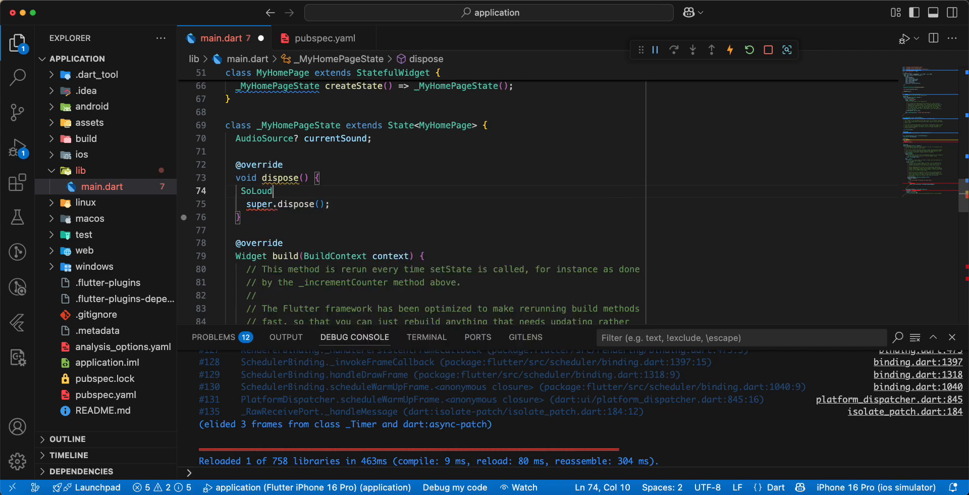
{"action": "type", "text": ".instance."}
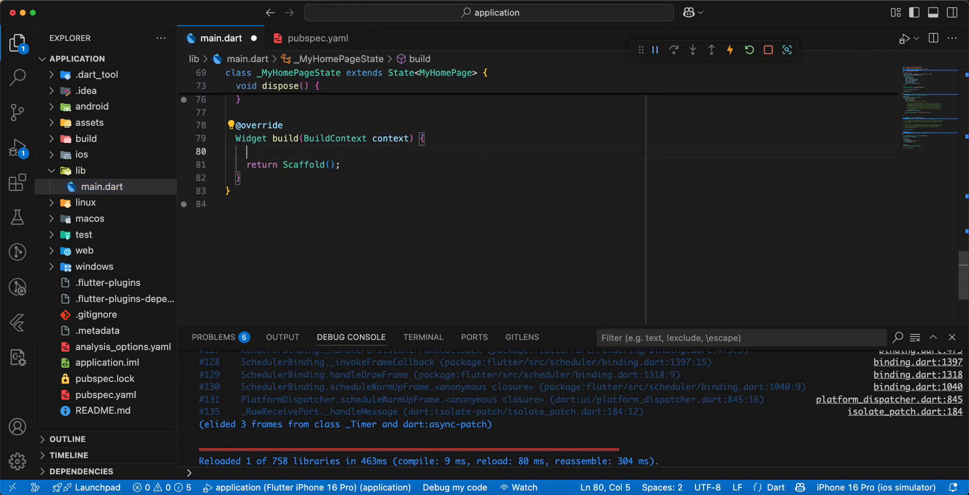
Step: Add 'if (!SoLoud.instance.isInitialized) return SizedBox.shrink();' at the top of build()
{"action": "type", "text": "if ("}
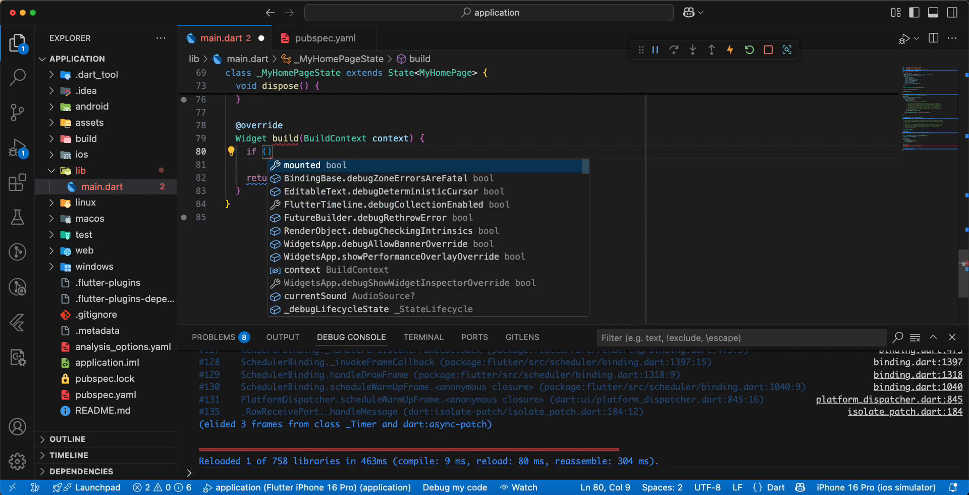
{"action": "type", "text": "!SoLoud.instance."}
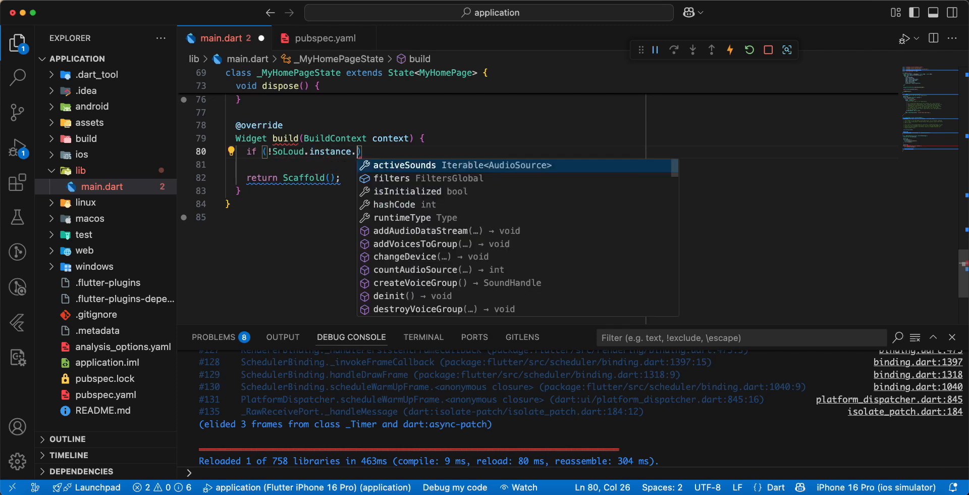
{"action": "type", "text": "isInitialized"}
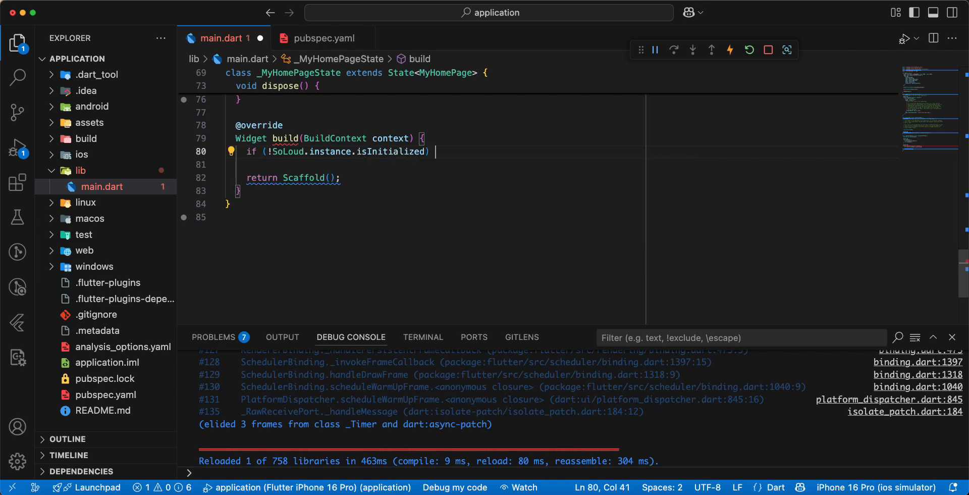
{"action": "type", "text": "return Sz"}
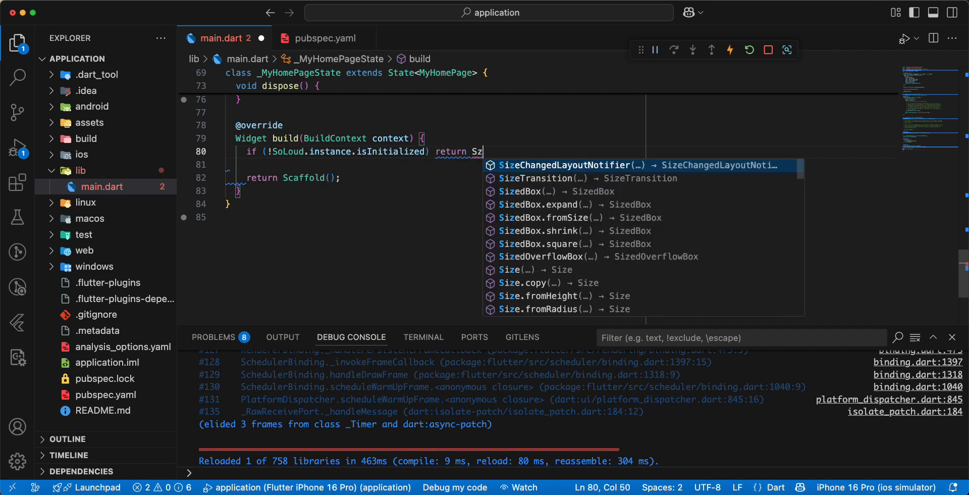
{"action": "type", "text": "ed"}
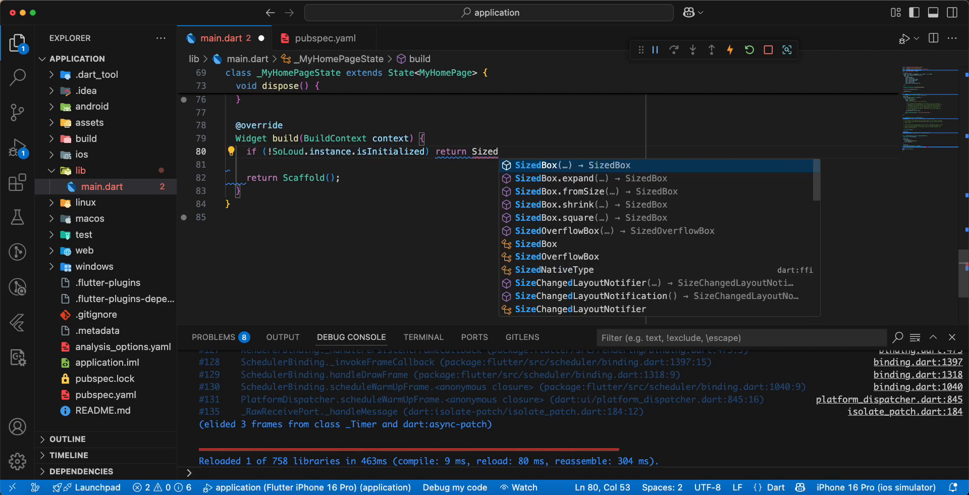
{"action": "type", "text": "Box.shrink();"}
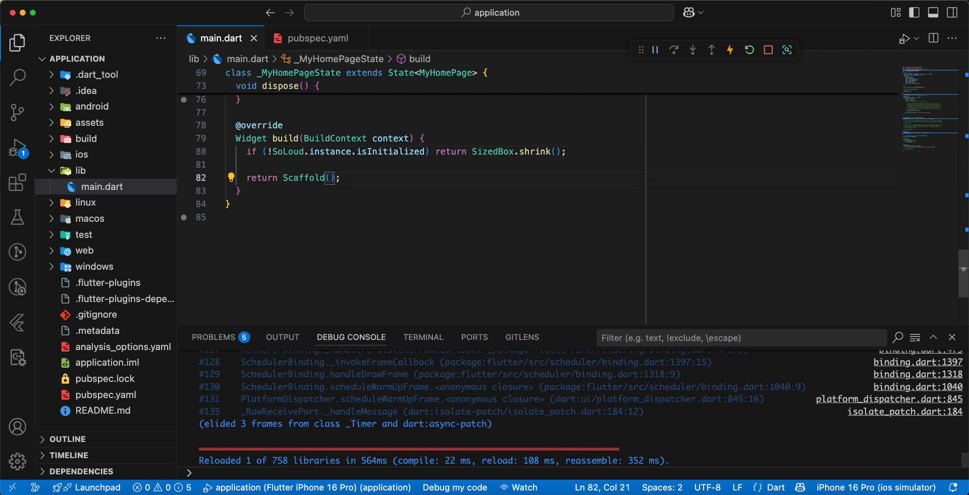
Step: Set the Scaffold body to a Center holding an ElevatedButton with empty onPressed and 'play asset' Text
{"action": "type", "text": "b"}
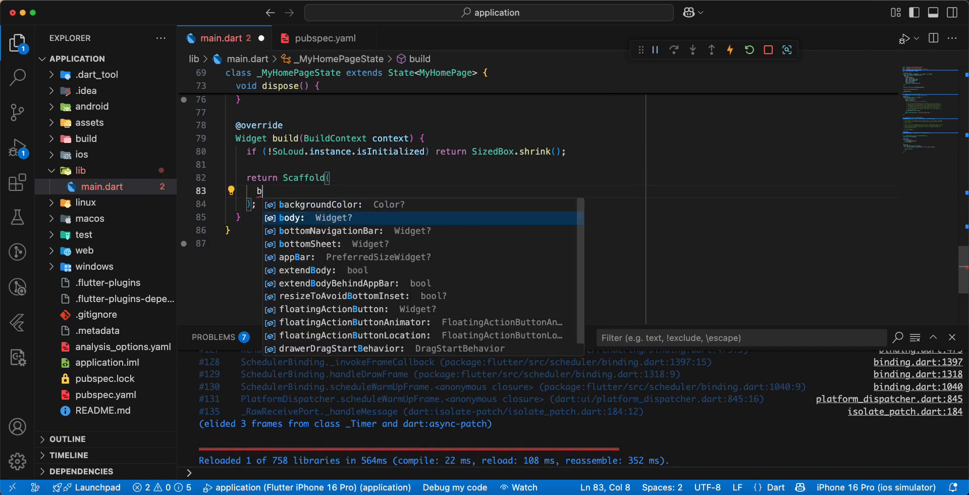
{"action": "type", "text": "ody: Center"}
{"action": "type", "text": "child: ElevatedButton(onPressed: onPressed, child: child),"}
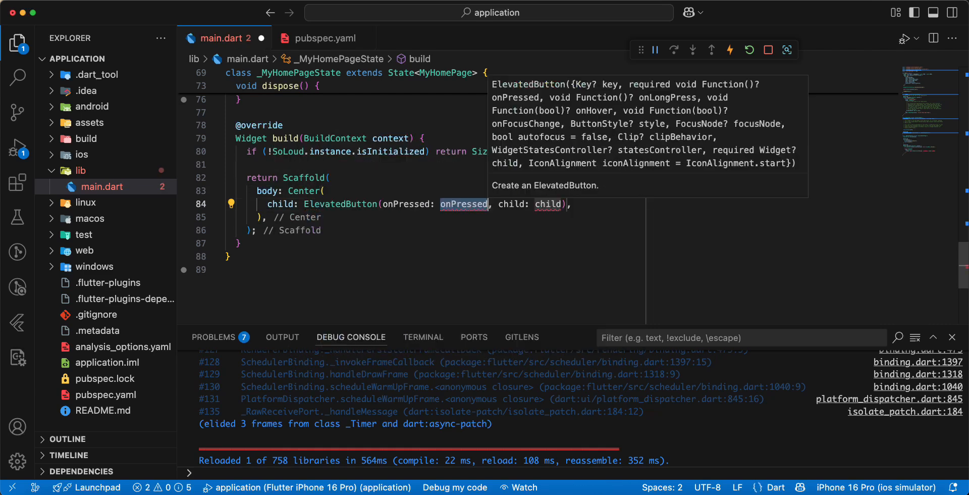
{"action": "type", "text": "()"}
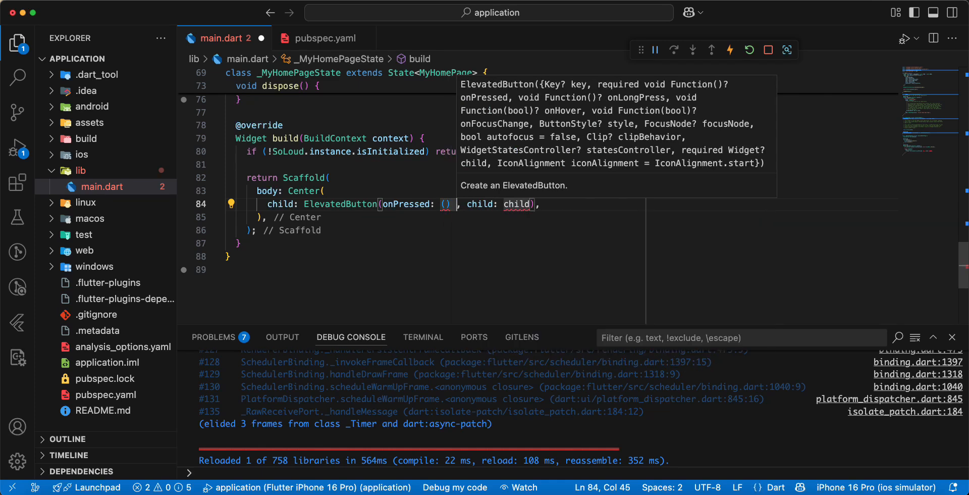
{"action": "type", "text": "{}"}
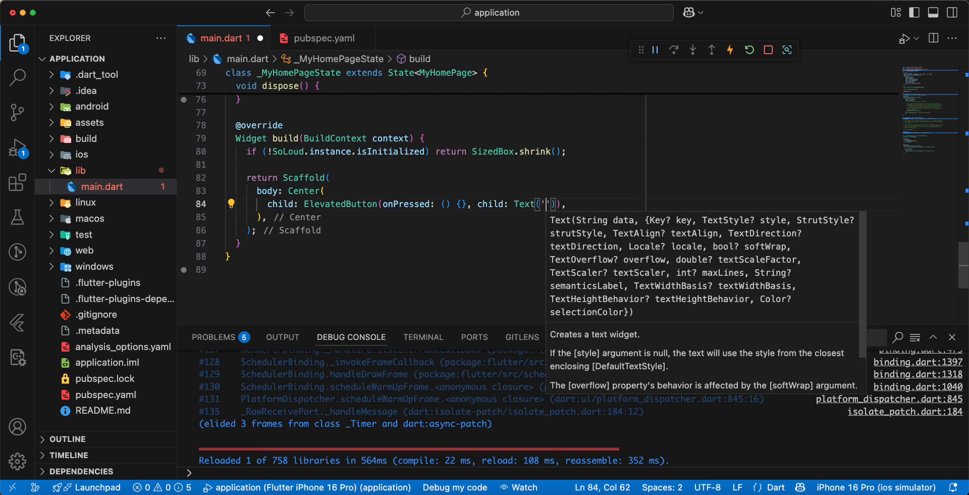
{"action": "type", "text": "play asset', textAlign: ,),"}
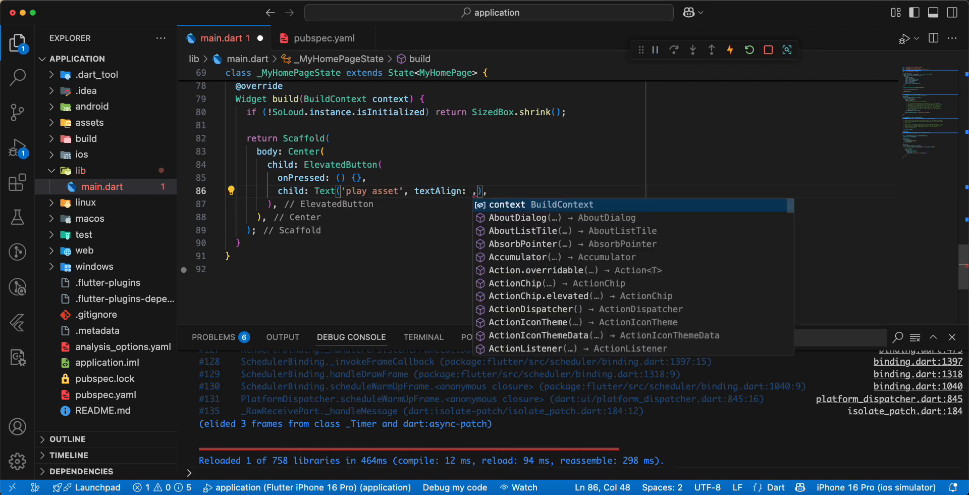
{"action": "type", "text": "TextAlign.center,"}
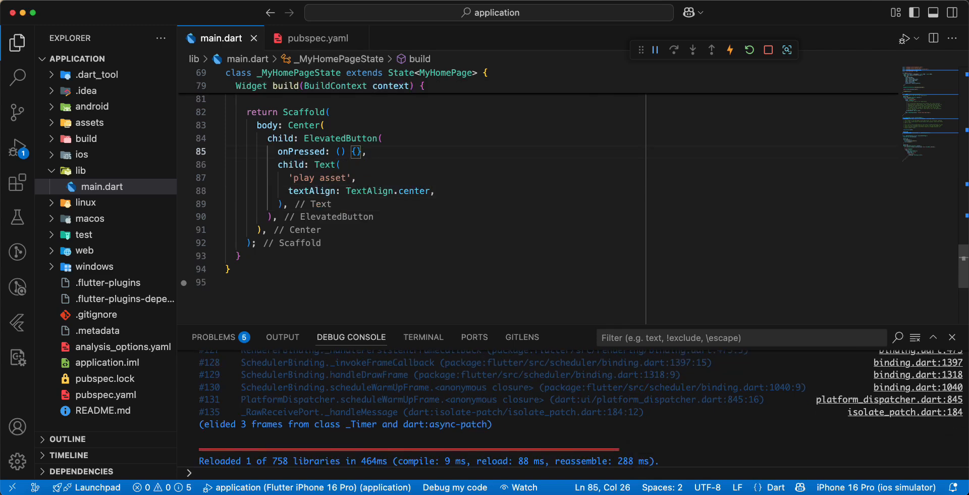
Step: Make onPressed async, await disposeAllSources(), and open an empty if (kIsWeb) block
{"action": "type", "text": "async"}
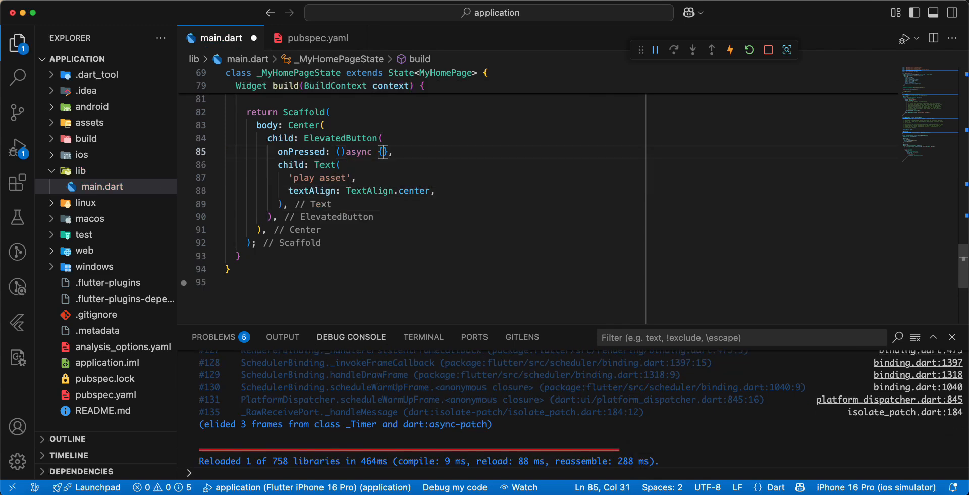
{"action": "type", "text": "await SoLoud.instance."}
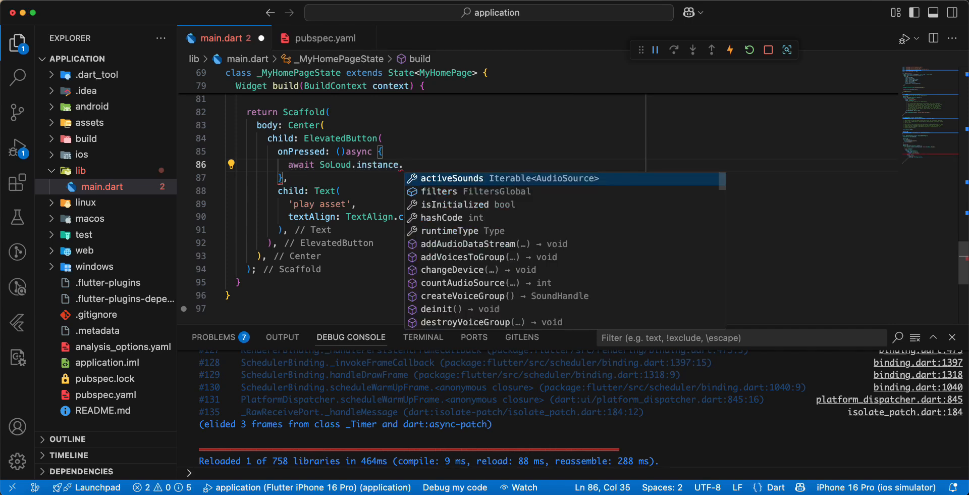
{"action": "type", "text": "disposeAllSources("}
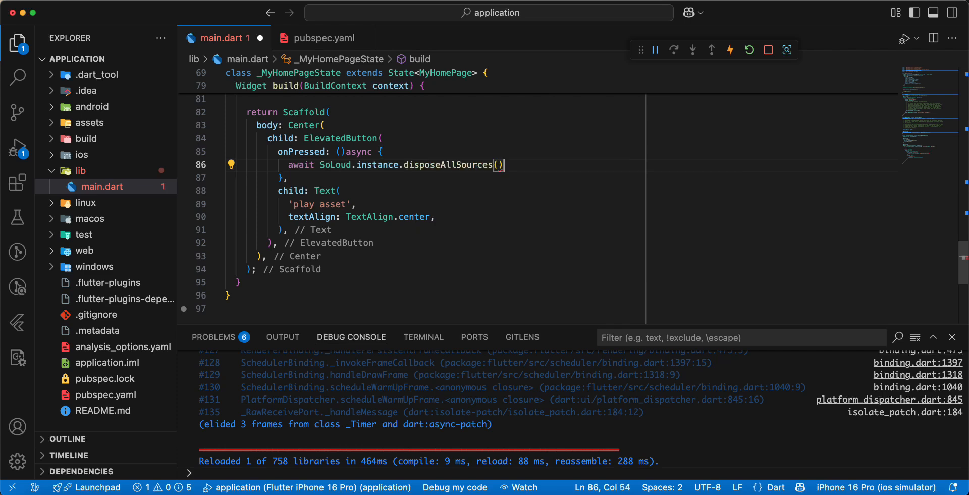
{"action": "key", "text": "enter"}
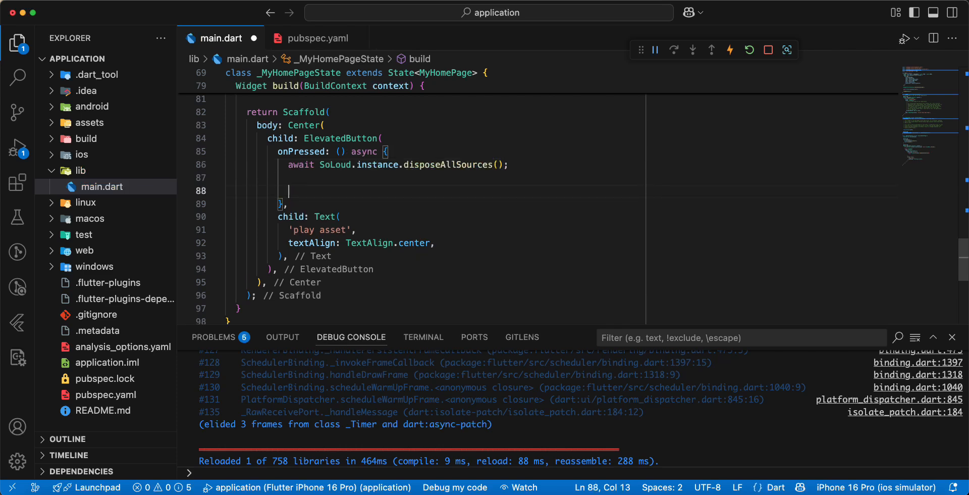
{"action": "type", "text": "if ("}
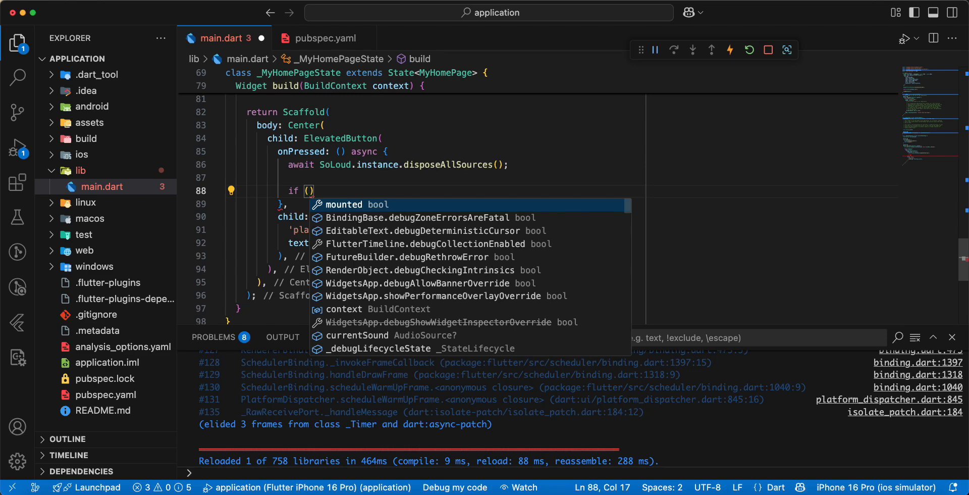
{"action": "type", "text": "kIsWeb"}
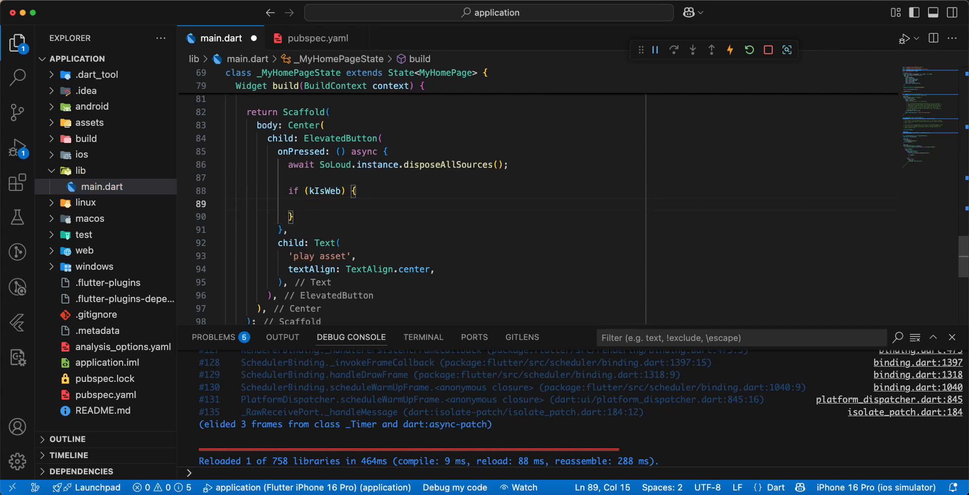
Step: Start the kIsWeb branch with 'currentSound = await SoLoud.instance.loadAsset'
{"action": "type", "text": "currentSound"}
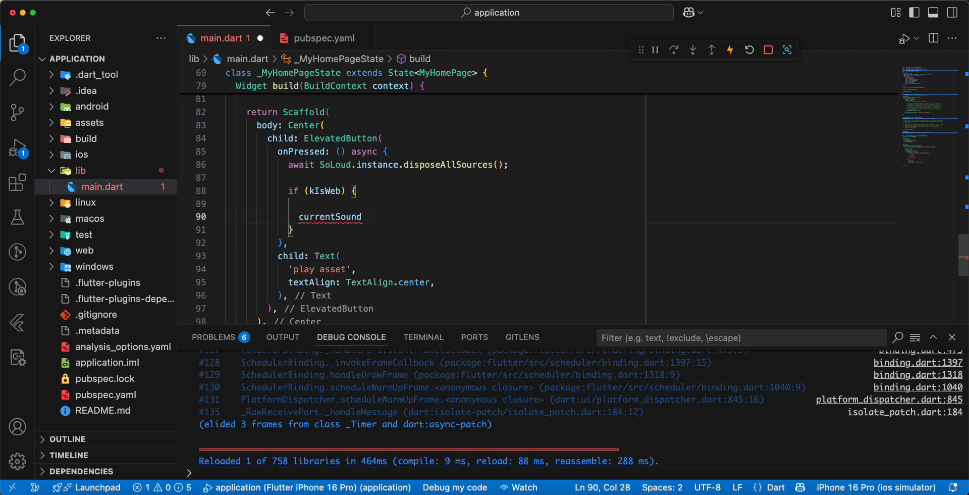
{"action": "type", "text": "= await"}
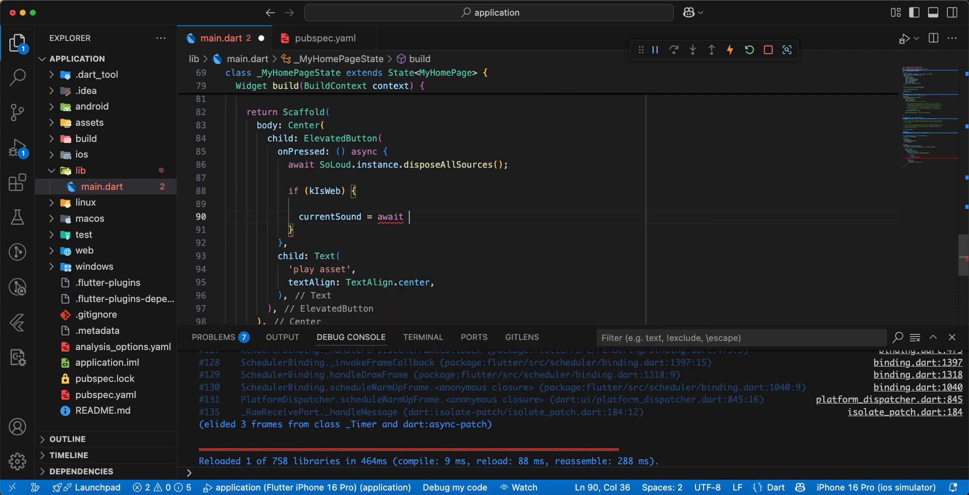
{"action": "type", "text": "SoLoud"}
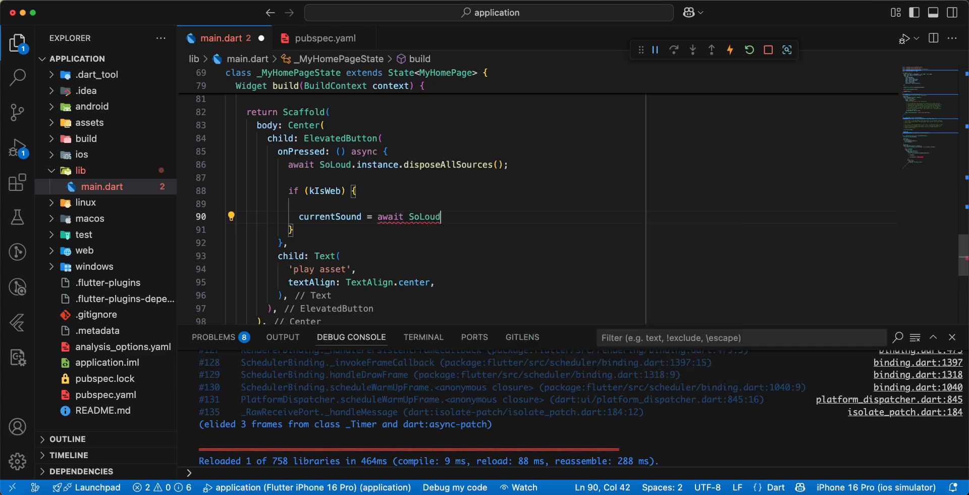
{"action": "type", "text": ".instance"}
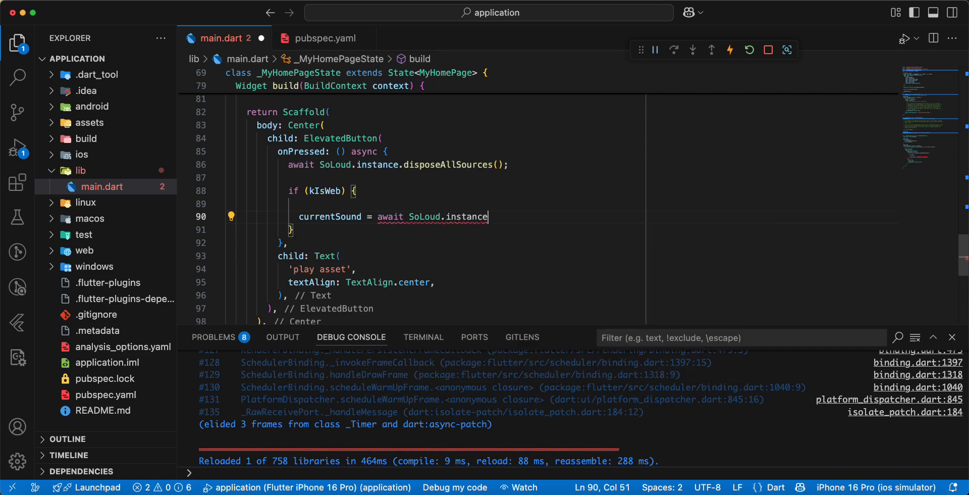
{"action": "type", "text": ".lo"}
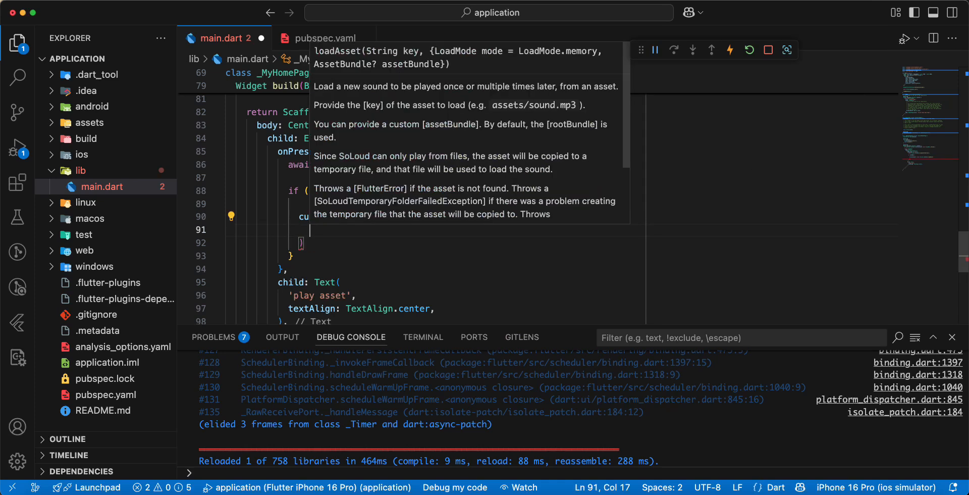
Step: Pass 'assets/audio/8_bit_mentality.mp3' with mode: LoadMode.disk to loadAsset
{"action": "type", "text": "as'"}
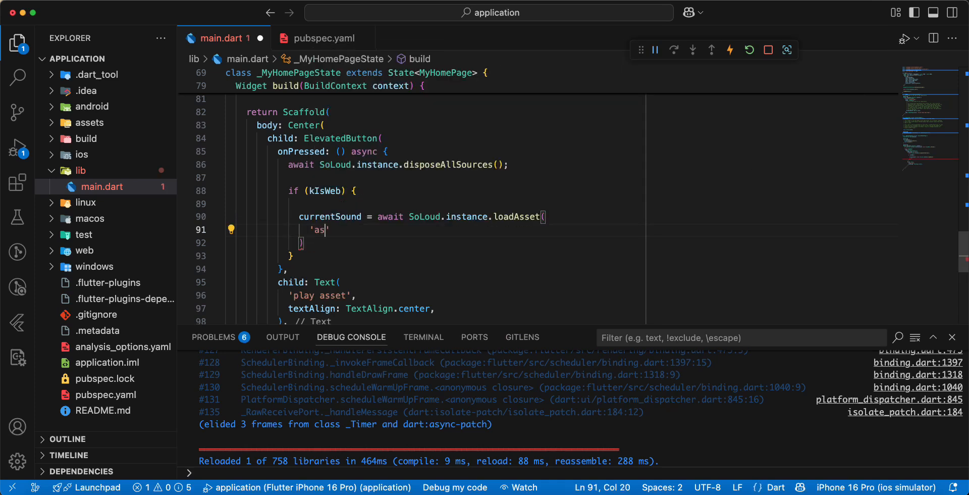
{"action": "type", "text": "sets"}
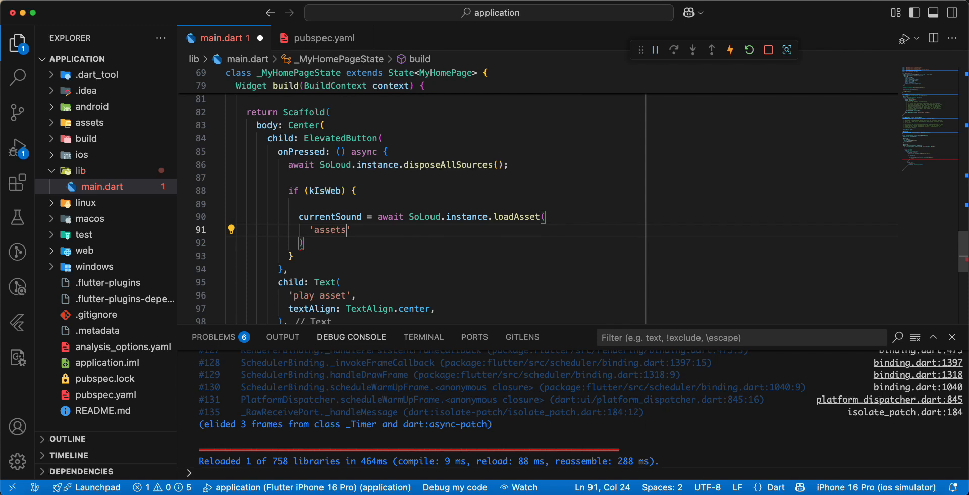
{"action": "type", "text": "/"}
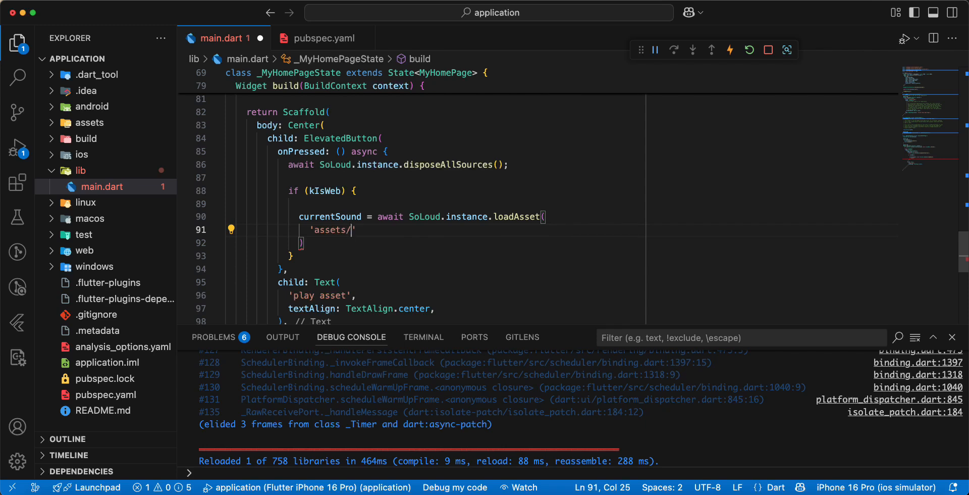
{"action": "type", "text": "audio/"}
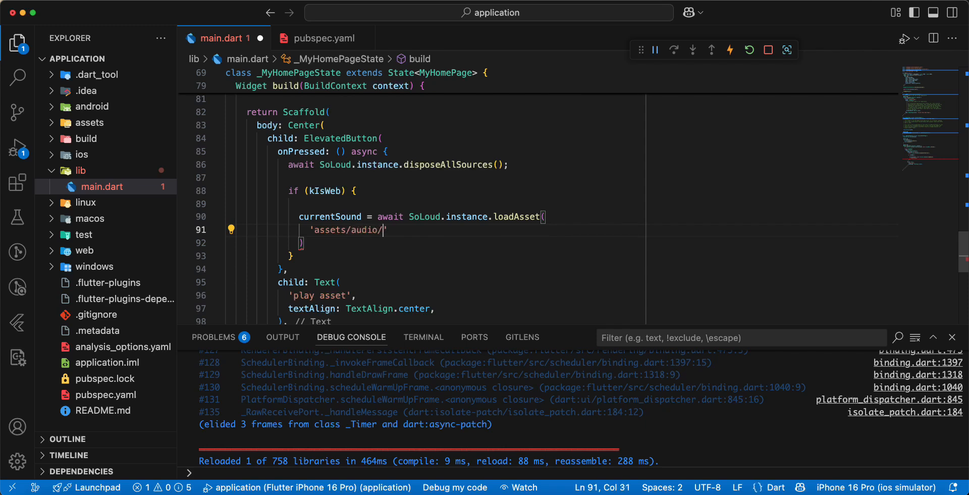
{"action": "type", "text": "8"}
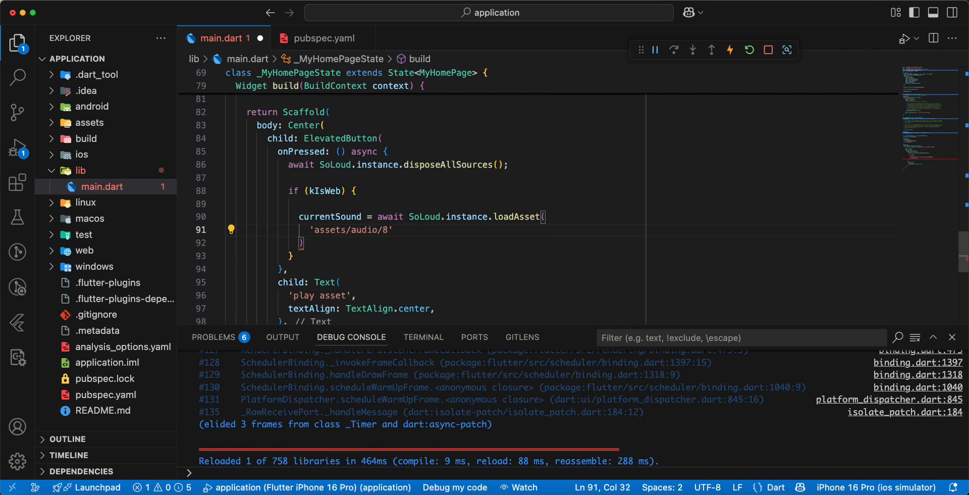
{"action": "type", "text": "_"}
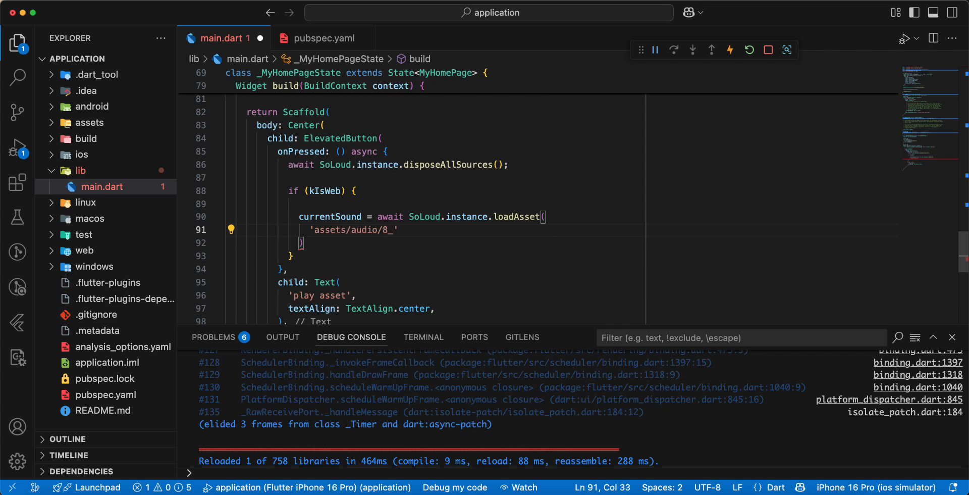
{"action": "type", "text": "bit_"}
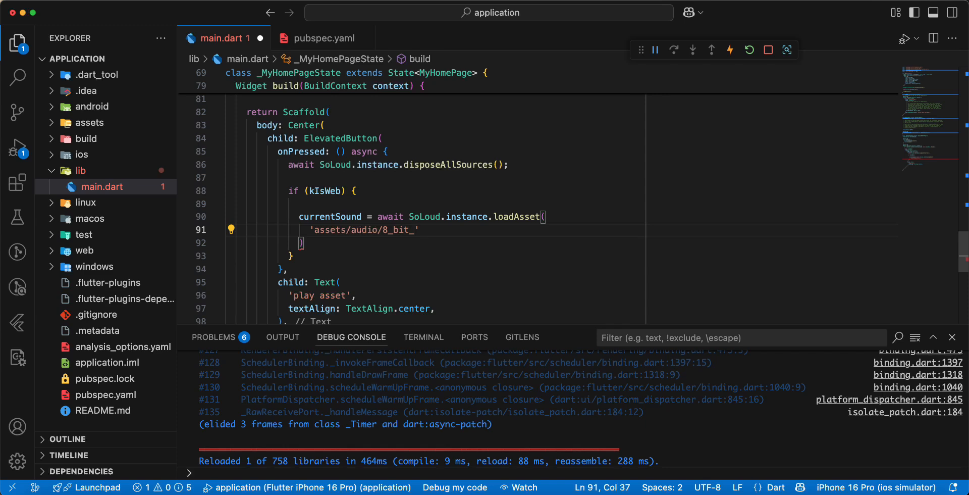
{"action": "type", "text": "me"}
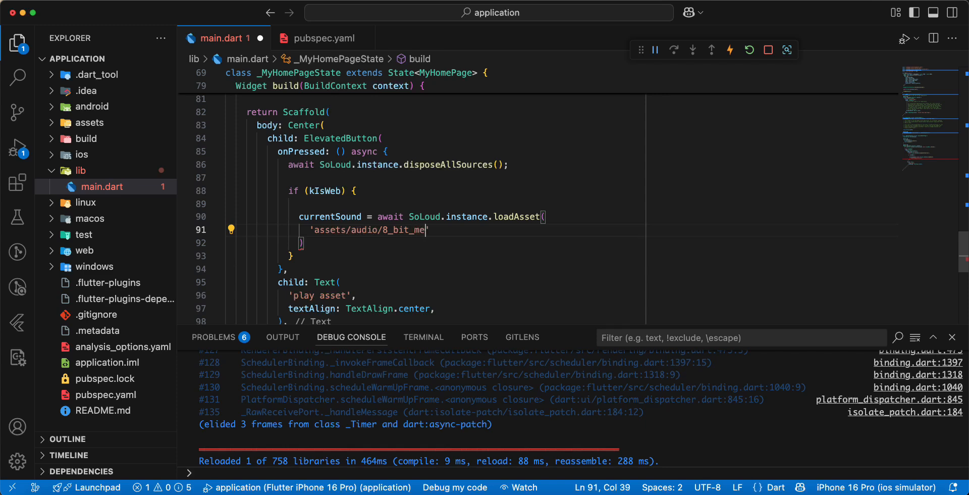
{"action": "type", "text": "ntality.m"}
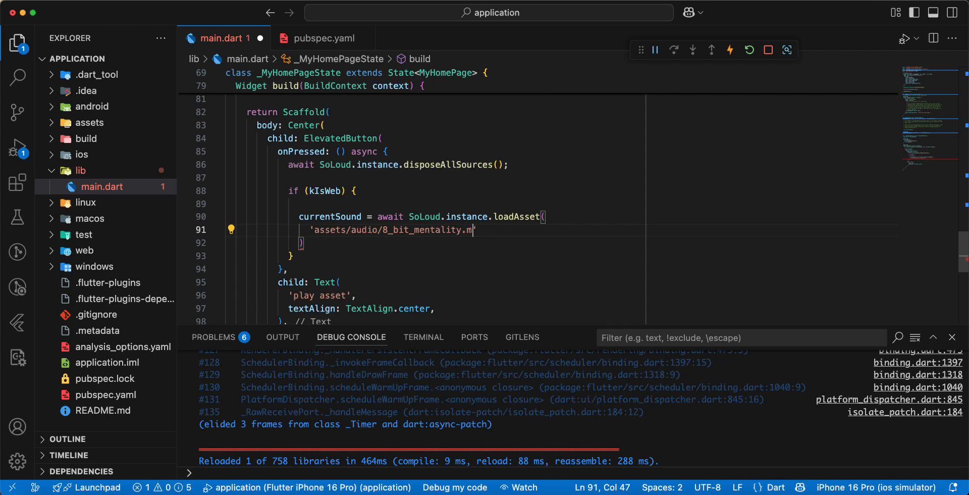
{"action": "type", "text": "p3'"}
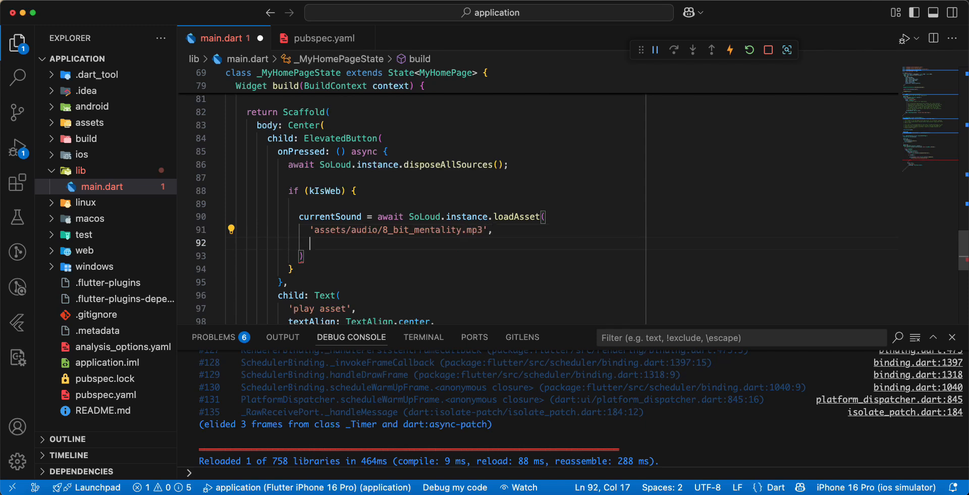
{"action": "type", "text": "mode: LoadMode"}
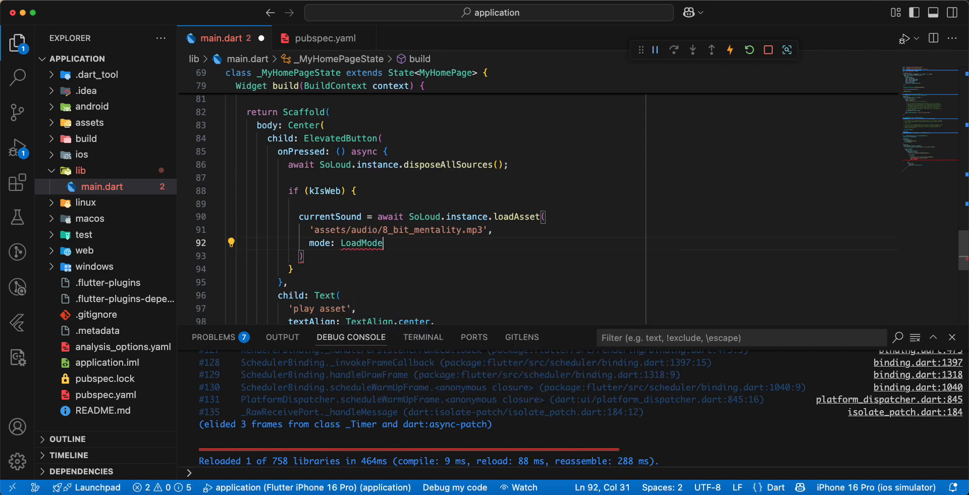
{"action": "type", "text": ".disk,"}
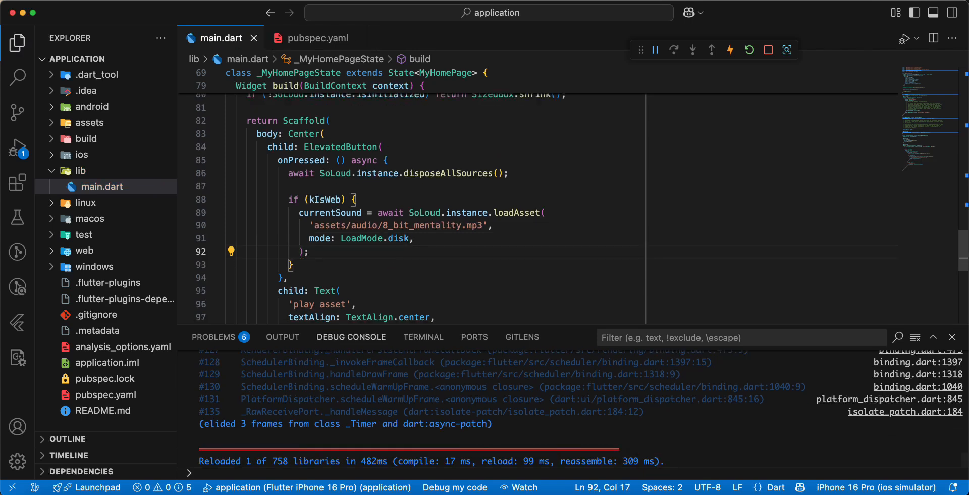
Step: Add an else branch loading 'assets/audio/8_bit_mentality.mp3' into currentSound, then begin the play call
{"action": "type", "text": "else {"}
{"action": "type", "text": "c"}
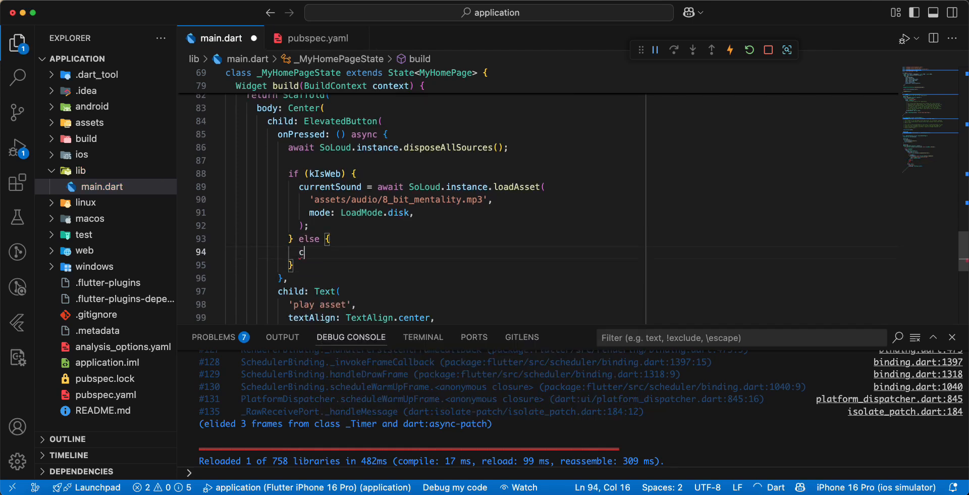
{"action": "type", "text": "urrentSound ="}
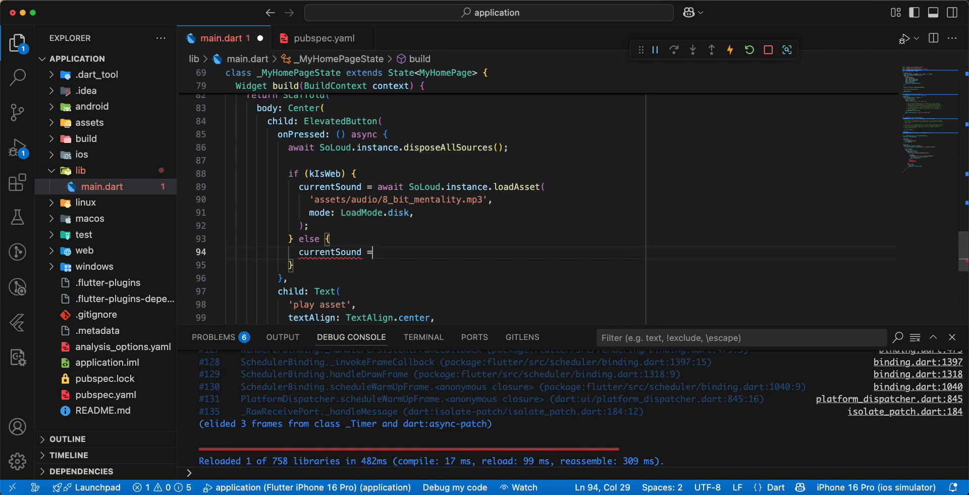
{"action": "type", "text": "await"}
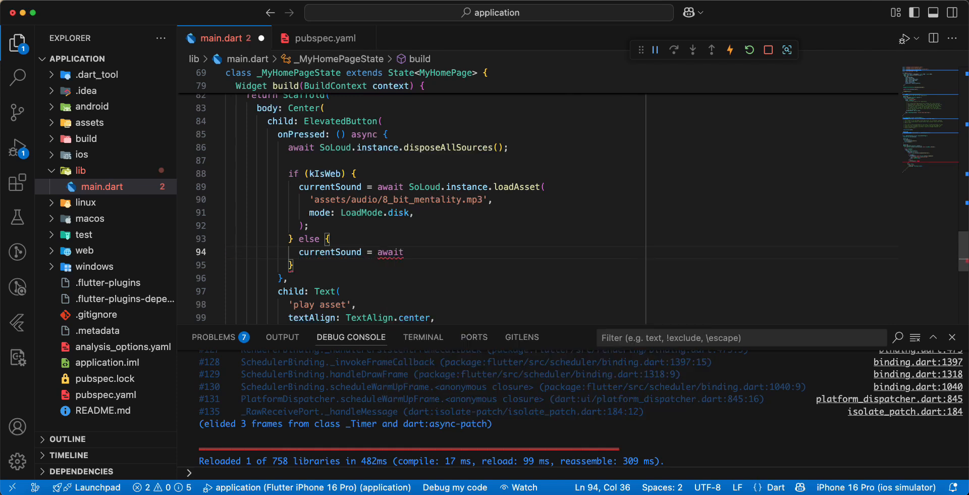
{"action": "type", "text": "Solo"}
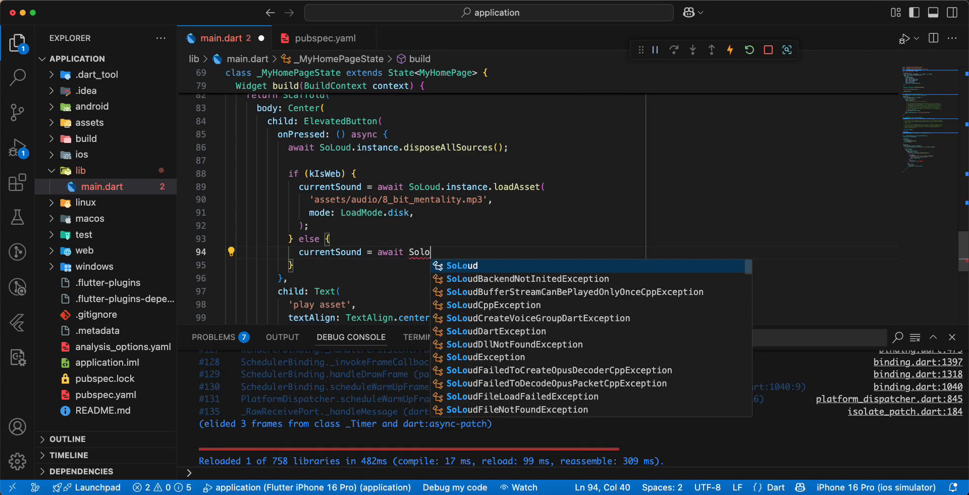
{"action": "type", "text": ".instance.loadAsset("}
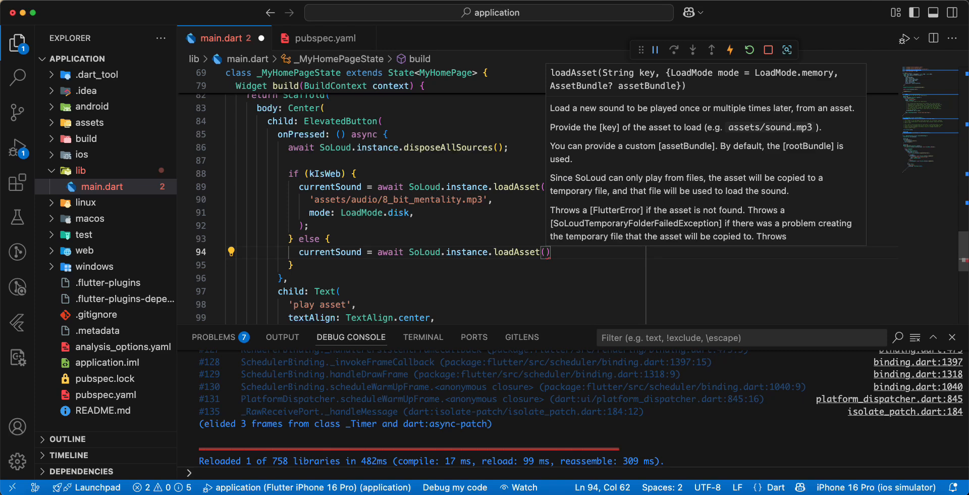
{"action": "type", "text": "'asset'"}
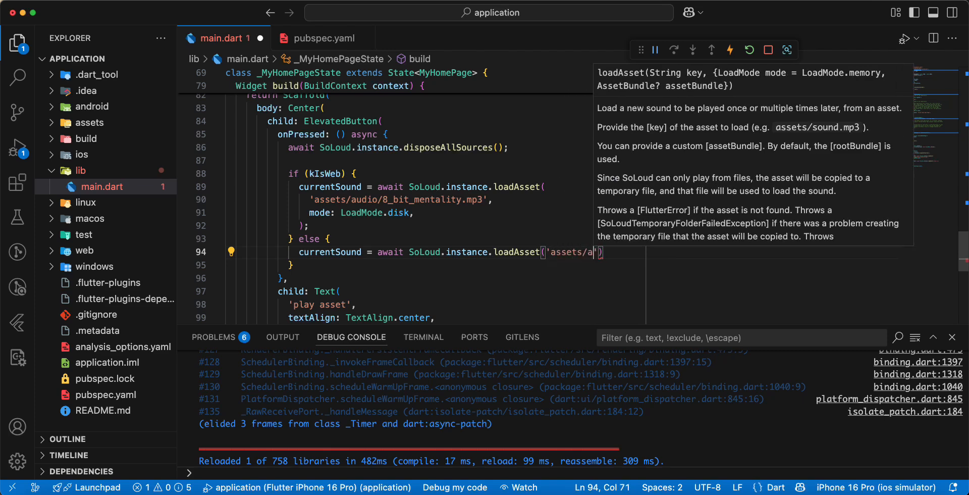
{"action": "type", "text": "udio/"}
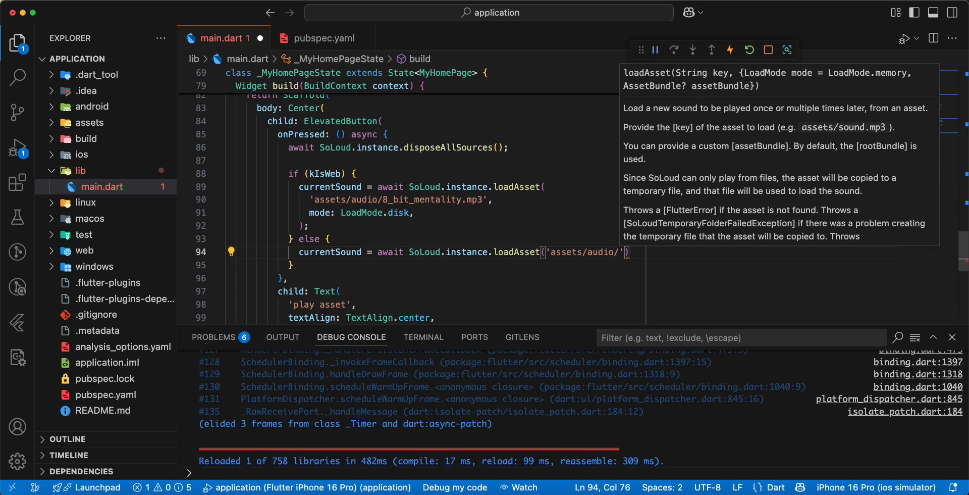
{"action": "type", "text": "8_"}
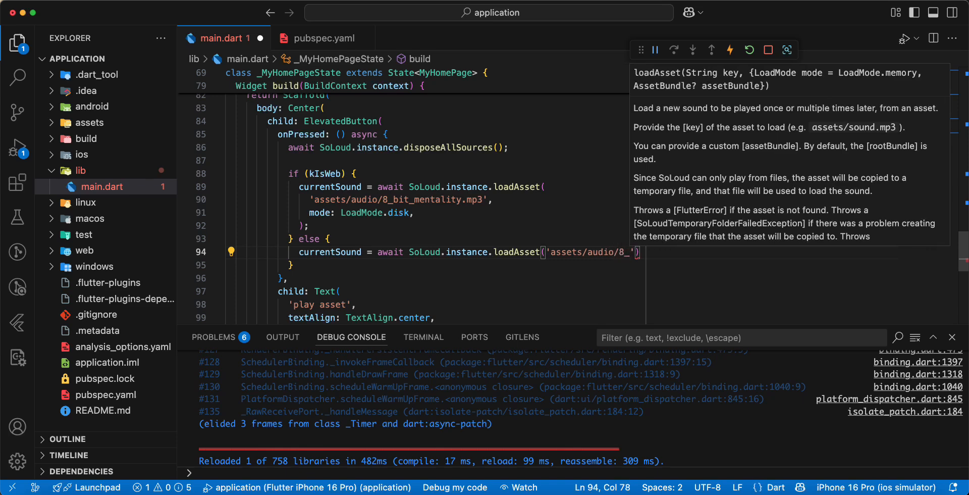
{"action": "type", "text": "bit_"}
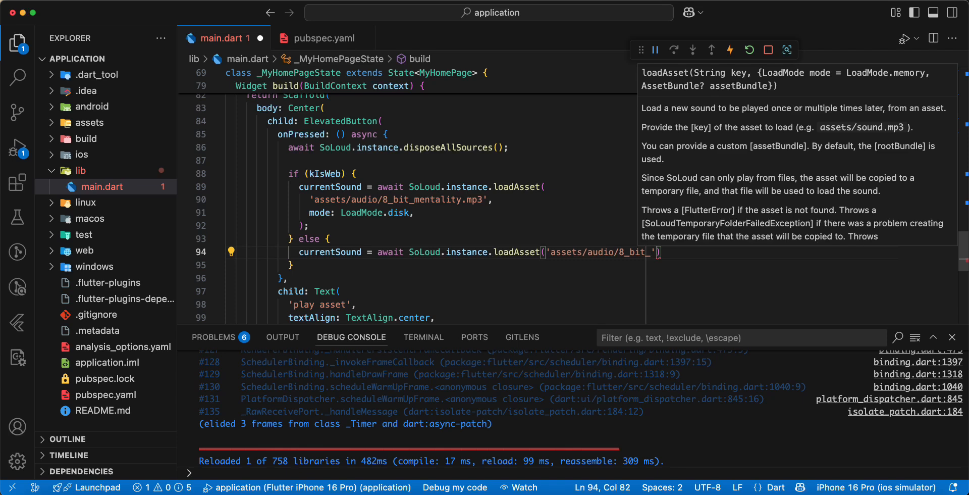
{"action": "type", "text": "mentality"}
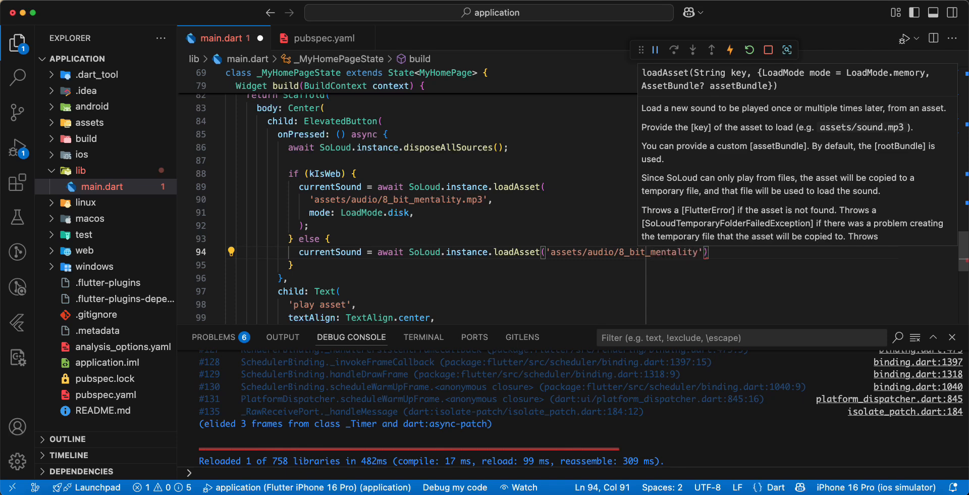
{"action": "type", "text": ".mp3"}
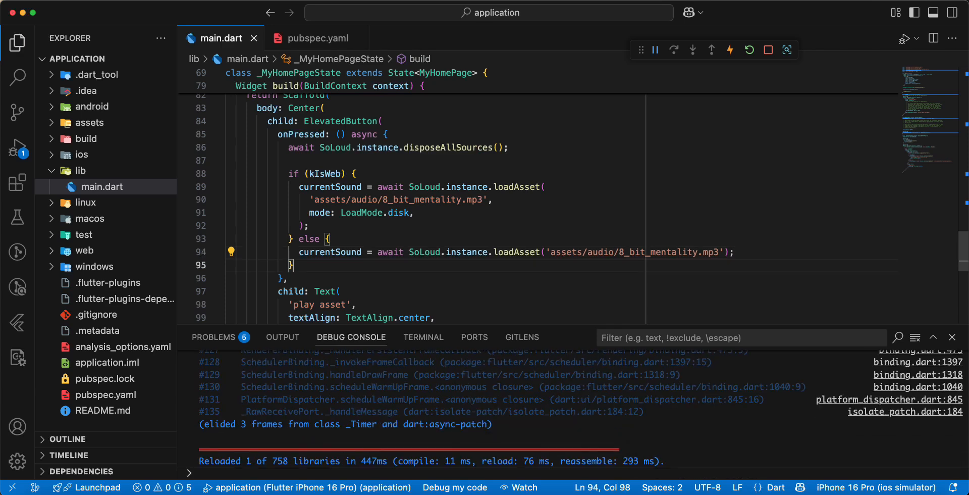
{"action": "type", "text": "await SoLoud.instance.play(sound"}
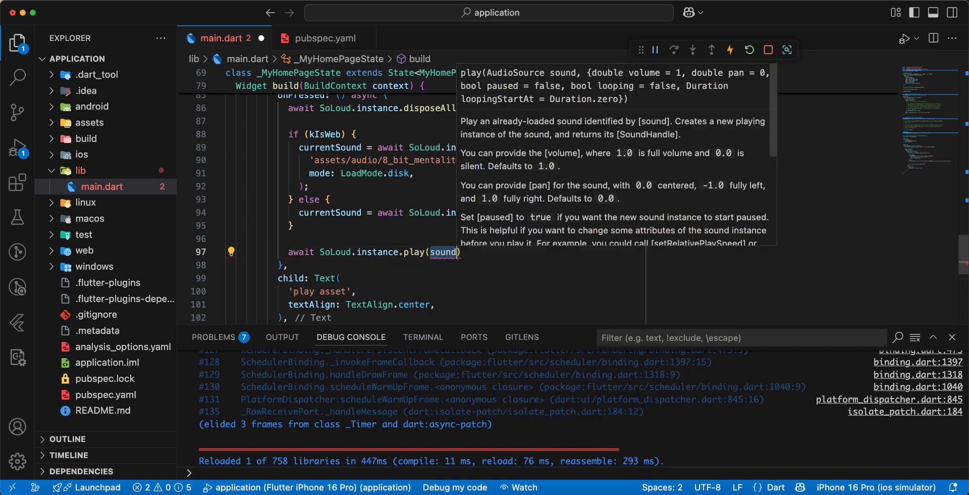
Step: Pass currentSound! to SoLoud.instance.play and restart the app
{"action": "type", "text": "currentS"}
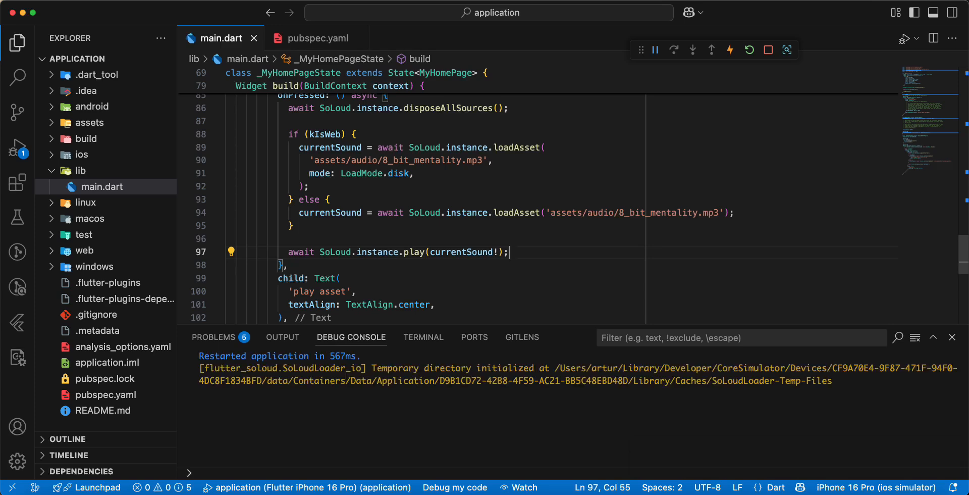
{"action": "scroll", "scroll_direction": "up", "scroll_amount": 3}
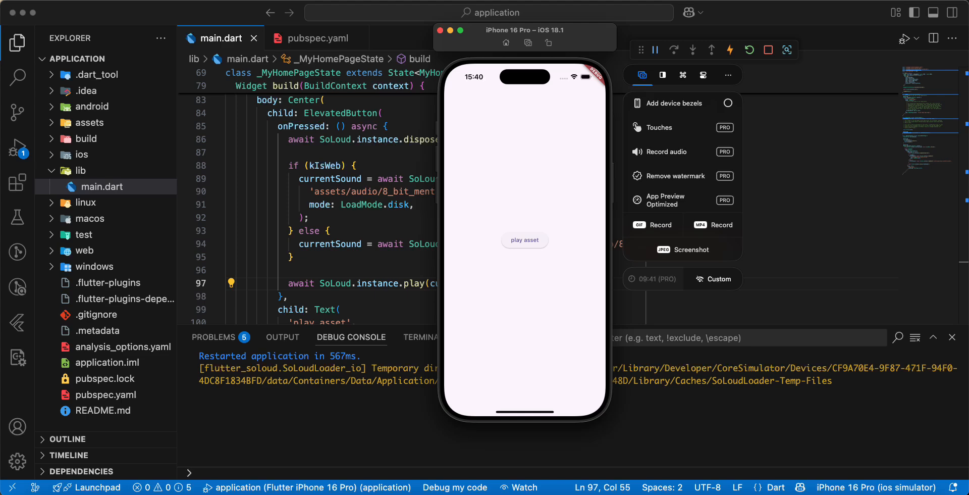
Step: Tap 'play asset' in the simulator to play 8_bit_mentality.mp3
{"action": "left_click", "coordinate": [655, 49]}
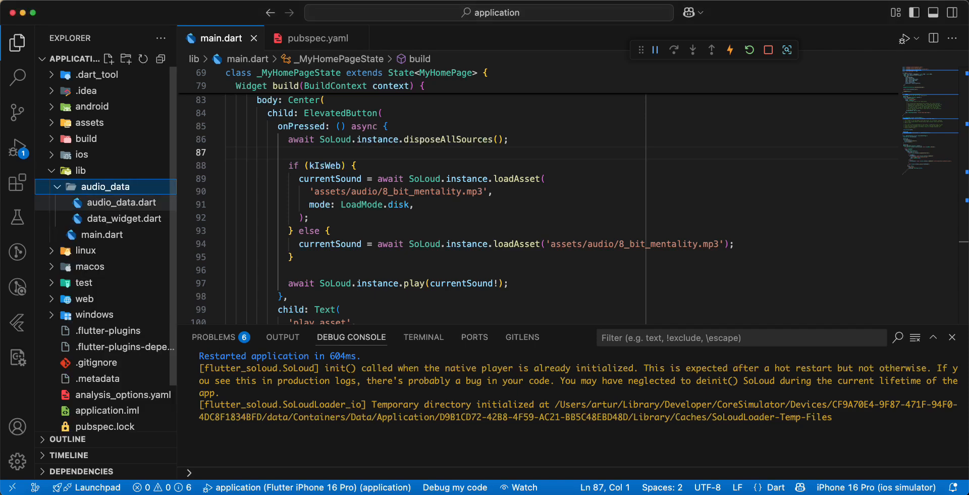
Step: Open audio_data.dart from the new audio_data folder and scroll through its code
{"action": "left_click", "coordinate": [113, 201]}
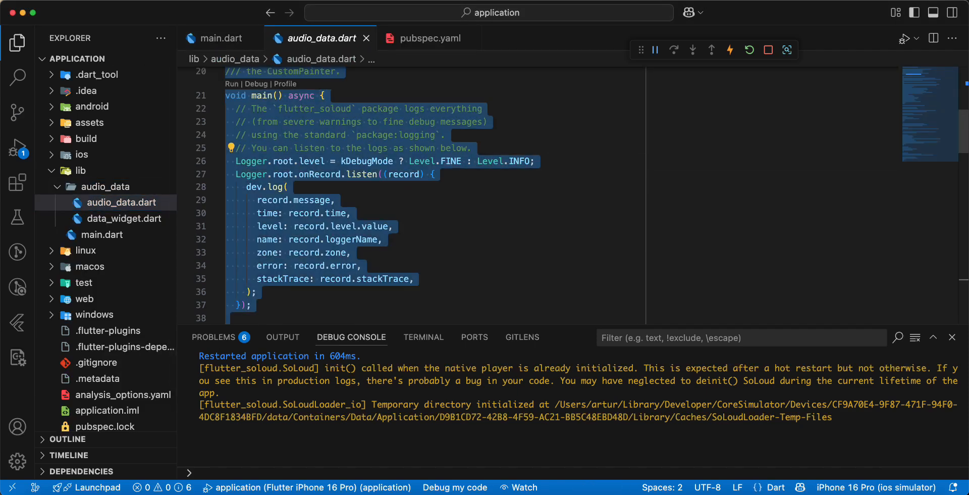
{"action": "scroll", "scroll_direction": "down", "scroll_amount": 3}
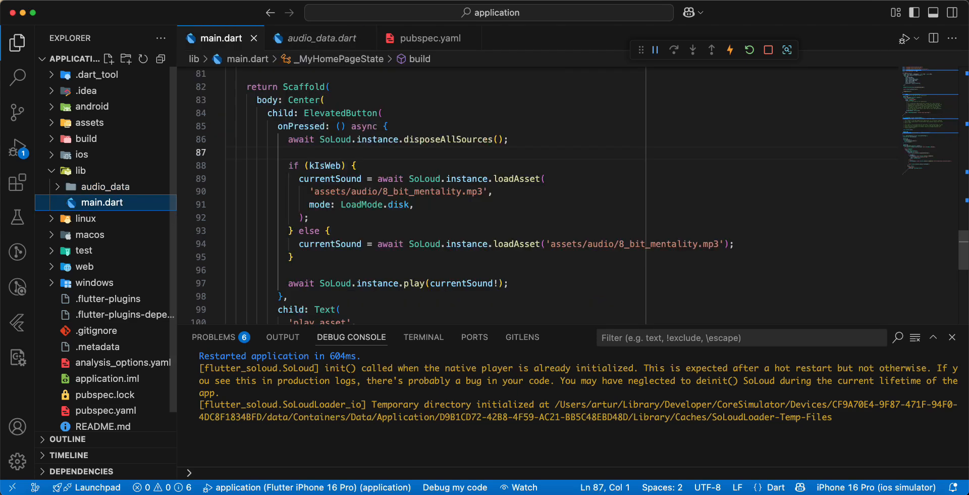
Step: Replace main.dart's code with the AudioDataWidget example and restart the app
{"action": "left_click", "coordinate": [730, 50]}
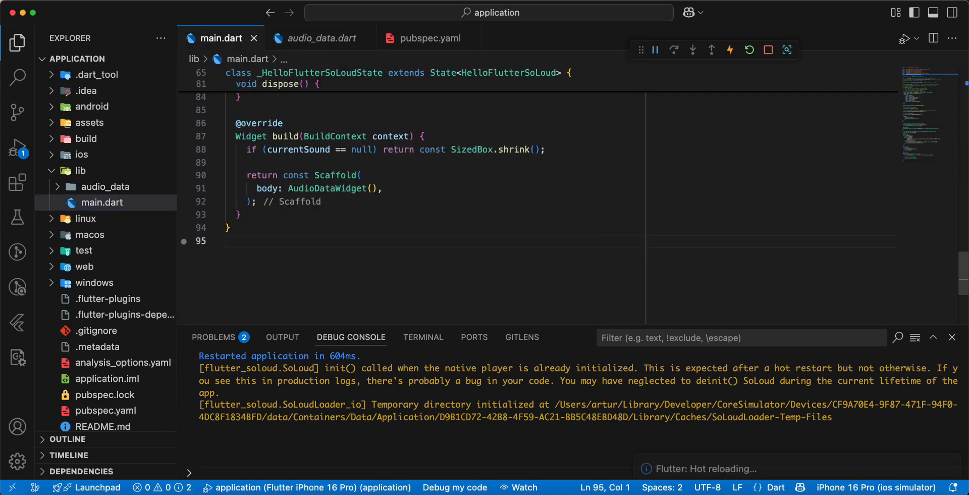
{"action": "left_click", "coordinate": [749, 50]}
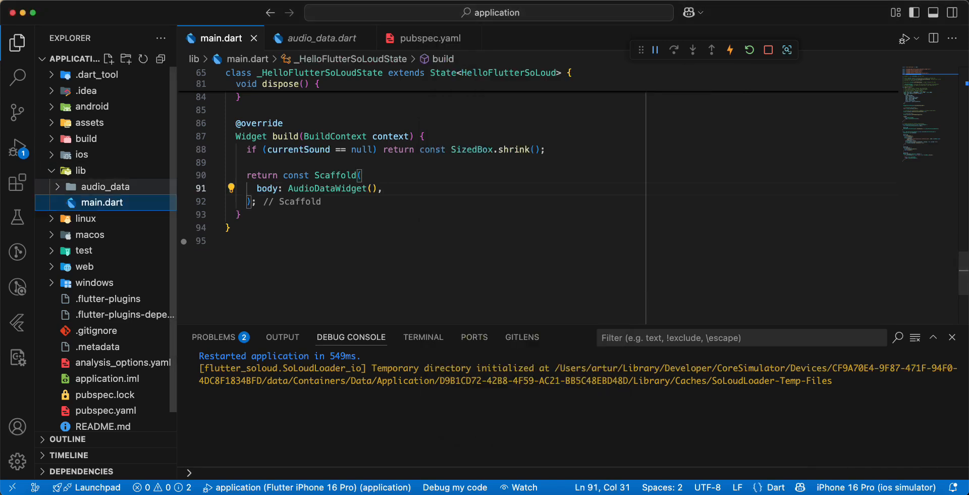
Step: Change data_widget.dart's ColoredBox from Colors.black to Colors.white and restart the app
{"action": "left_click", "coordinate": [319, 38]}
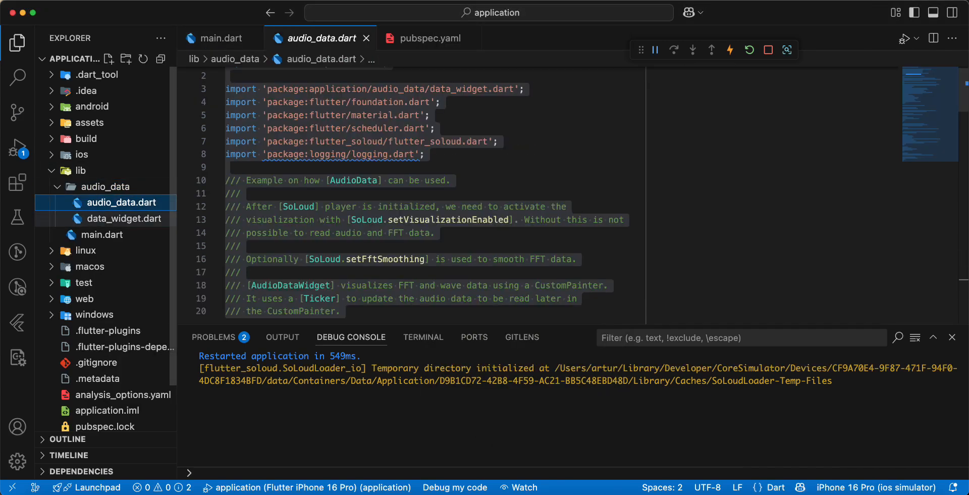
{"action": "left_click", "coordinate": [124, 218]}
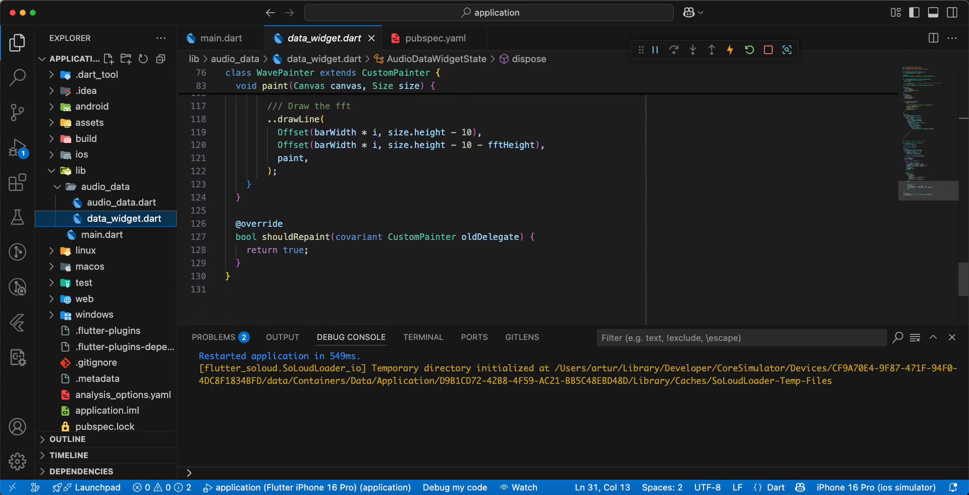
{"action": "scroll", "scroll_direction": "up", "scroll_amount": 3}
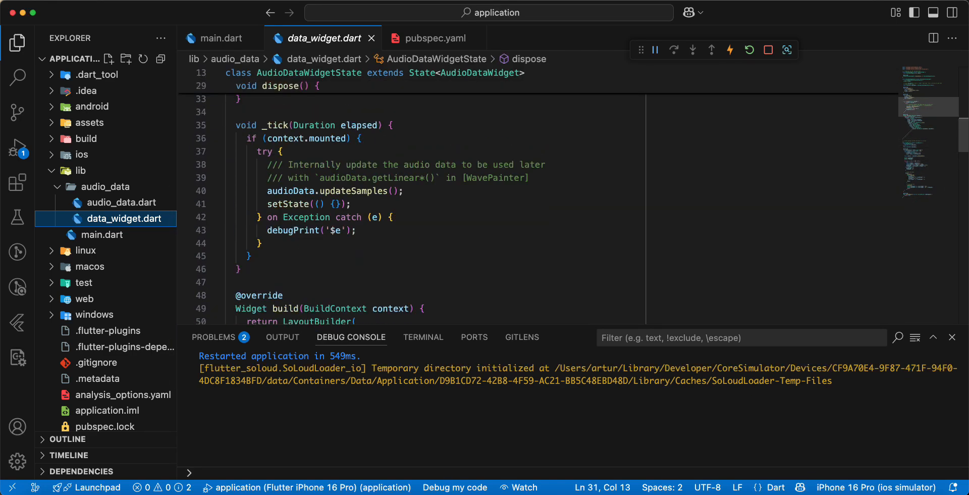
{"action": "scroll", "scroll_direction": "down", "scroll_amount": 3}
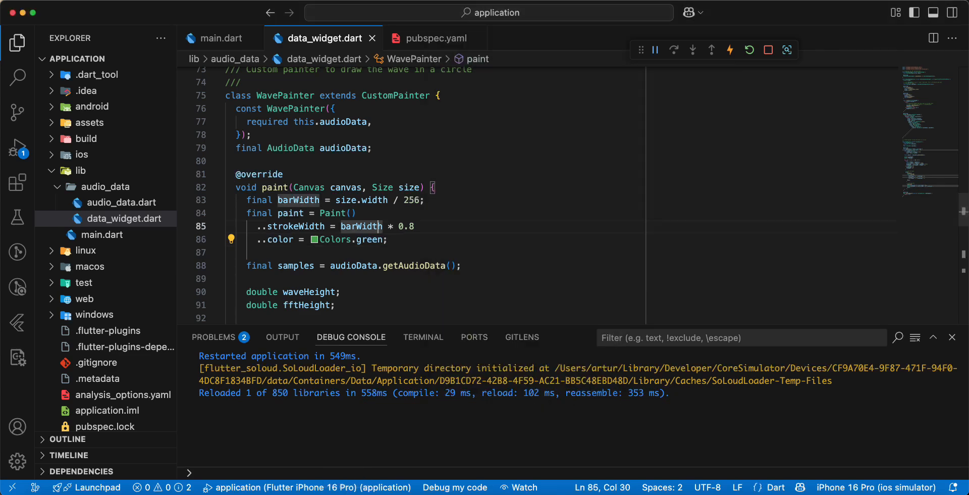
{"action": "scroll", "scroll_direction": "up", "scroll_amount": 3}
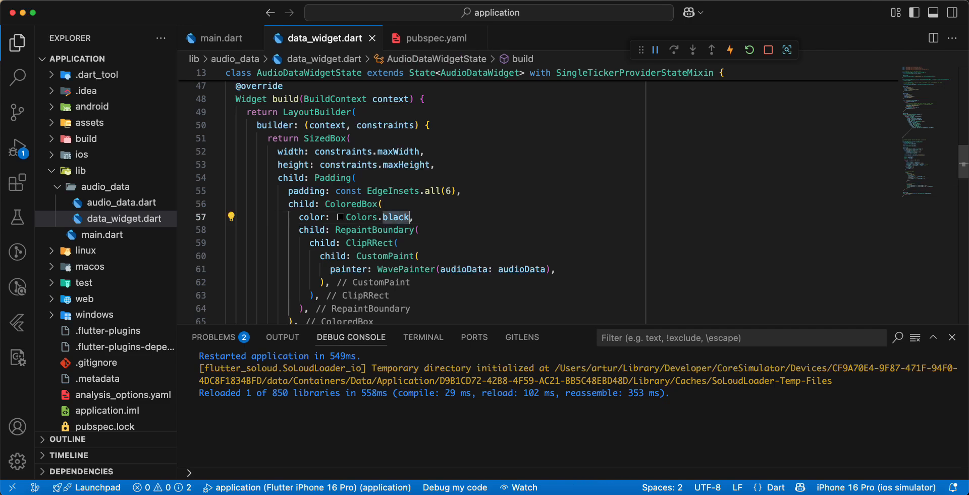
{"action": "type", "text": "white"}
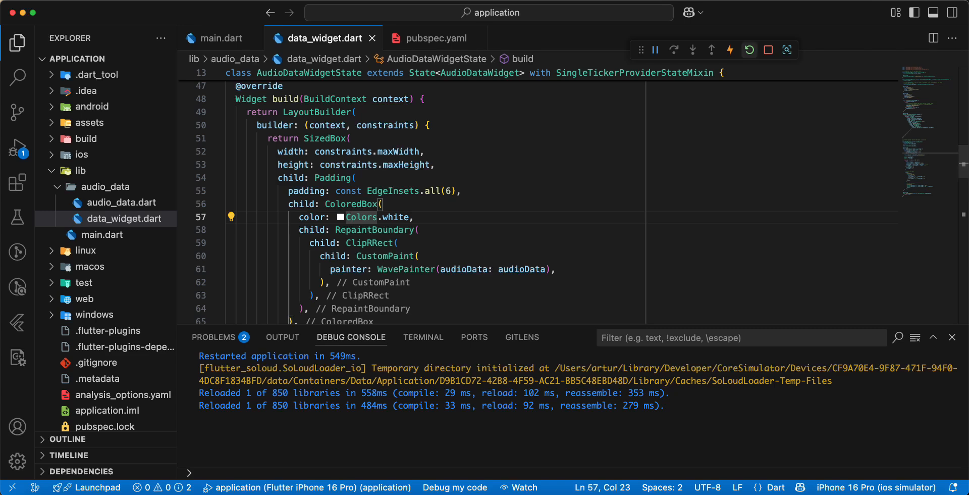
{"action": "left_click", "coordinate": [222, 38]}
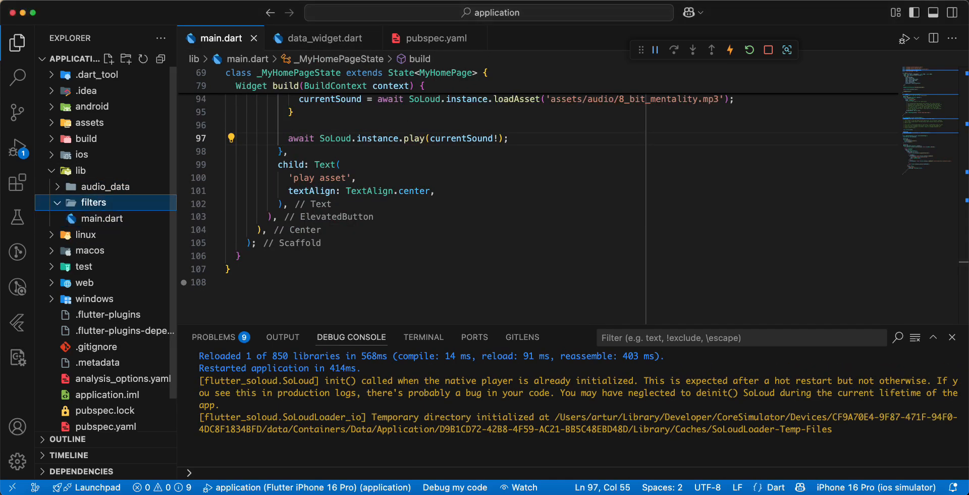
Step: Paste the compressor example into main.dart and wrap its Padding body in a SafeArea
{"action": "left_click", "coordinate": [123, 218]}
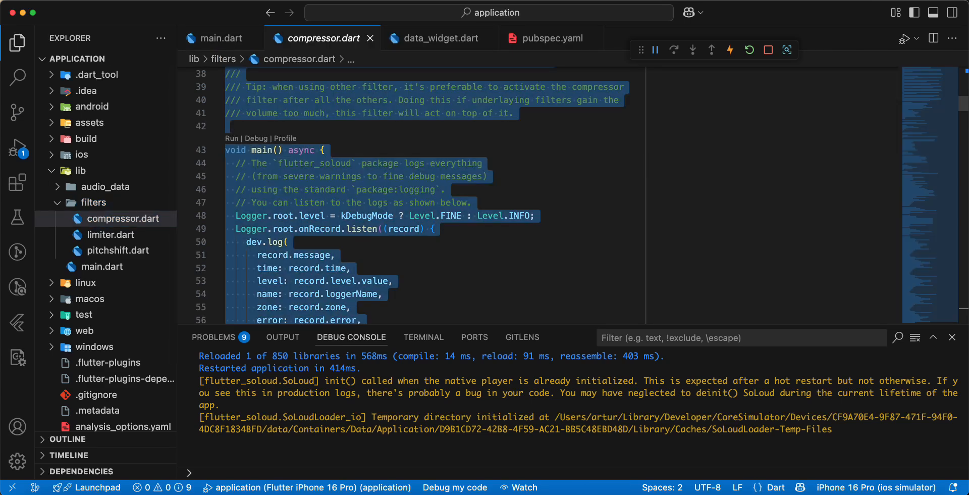
{"action": "left_click", "coordinate": [102, 266]}
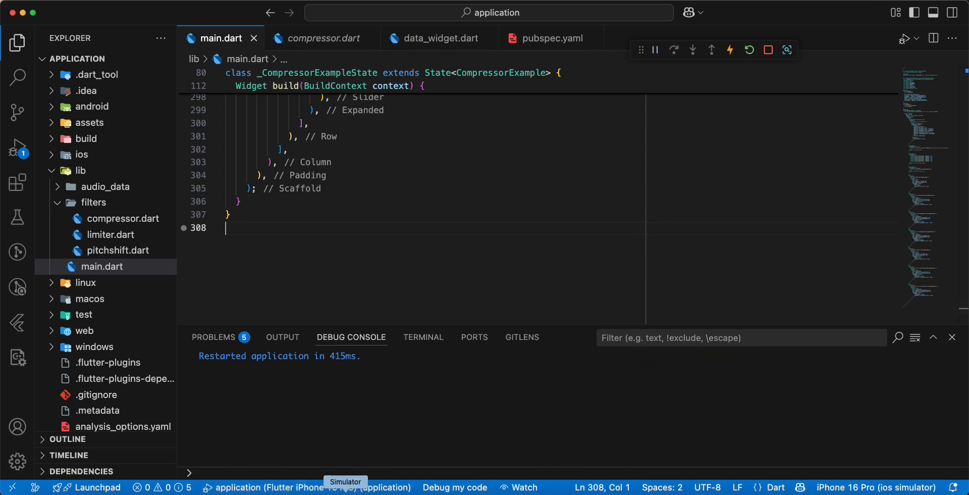
{"action": "left_click", "coordinate": [345, 481]}
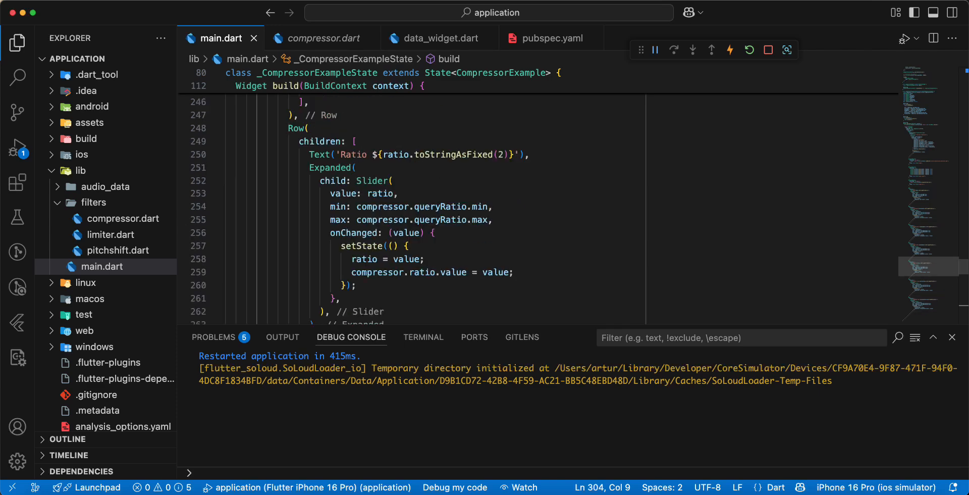
{"action": "scroll", "scroll_direction": "up", "scroll_amount": 3}
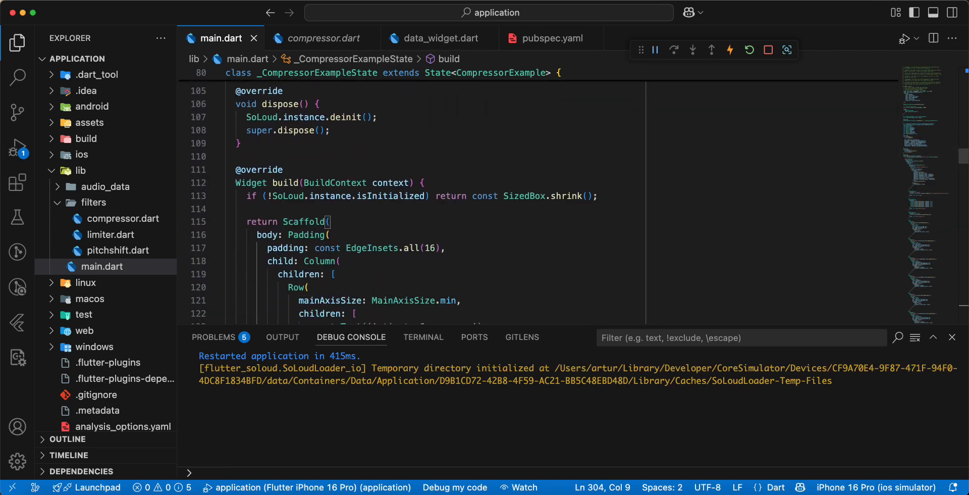
{"action": "left_click", "coordinate": [231, 234]}
{"action": "type", "text": "SafeArea"}
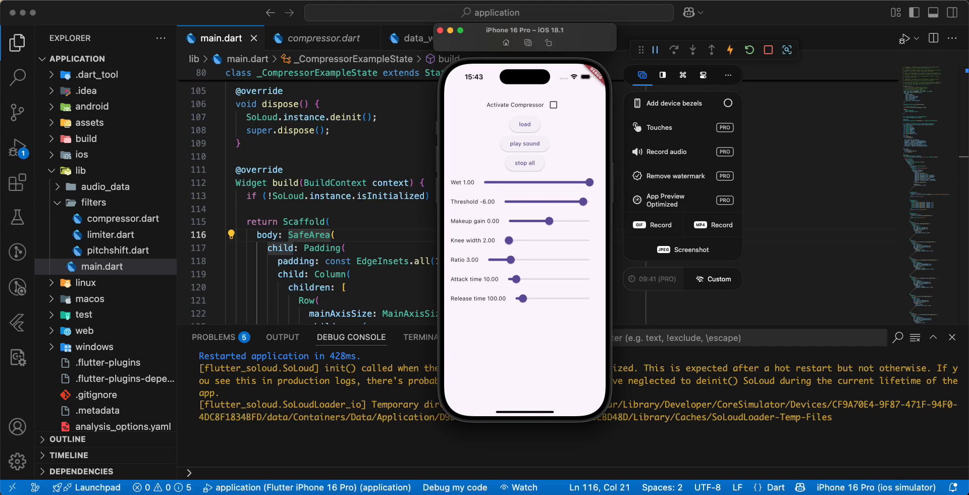
Step: Activate the compressor and set knee 0, wet 0.62, threshold -55, makeup gain -13.7, attack 86
{"action": "left_click", "coordinate": [524, 123]}
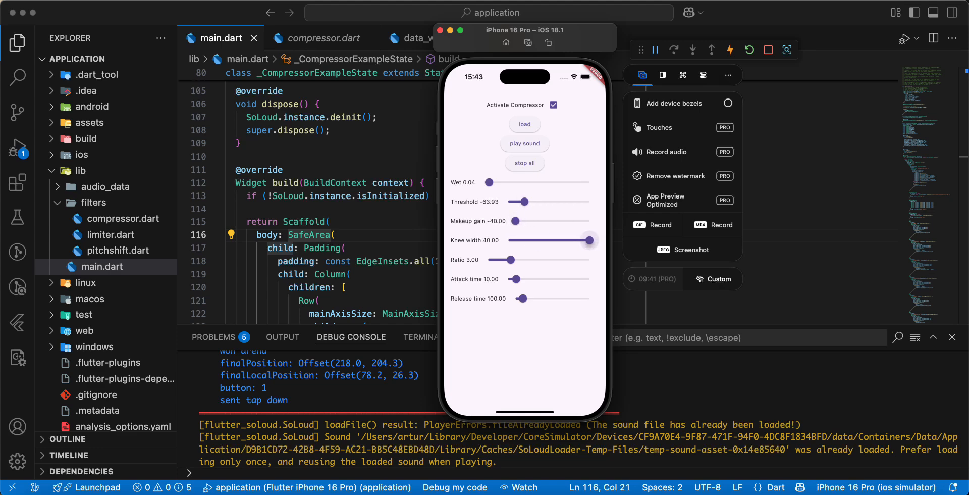
{"action": "left_click_drag", "start_coordinate": [587, 240], "coordinate": [502, 240]}
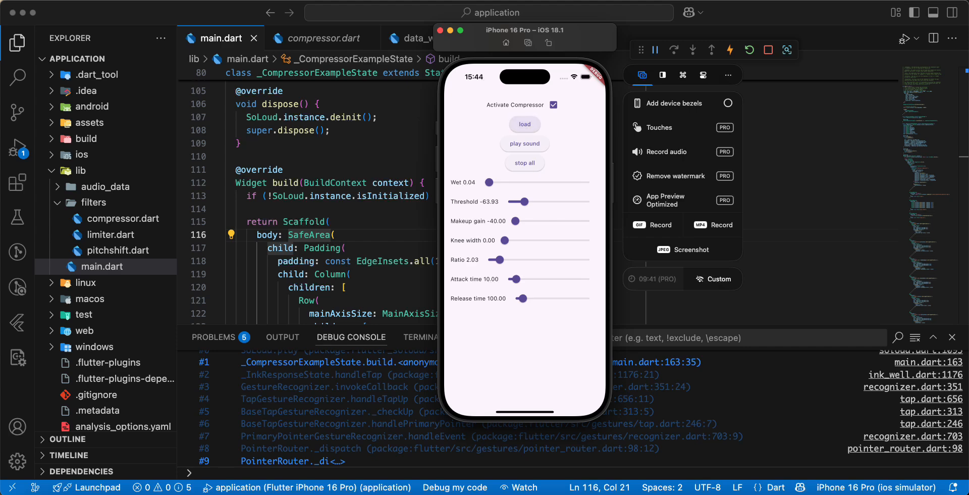
{"action": "left_click_drag", "start_coordinate": [488, 182], "coordinate": [574, 182]}
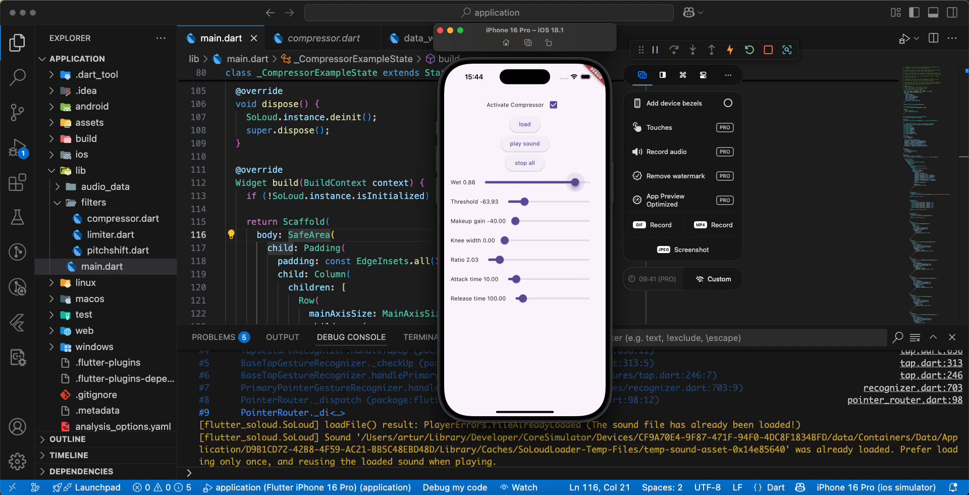
{"action": "left_click_drag", "start_coordinate": [575, 181], "coordinate": [547, 181]}
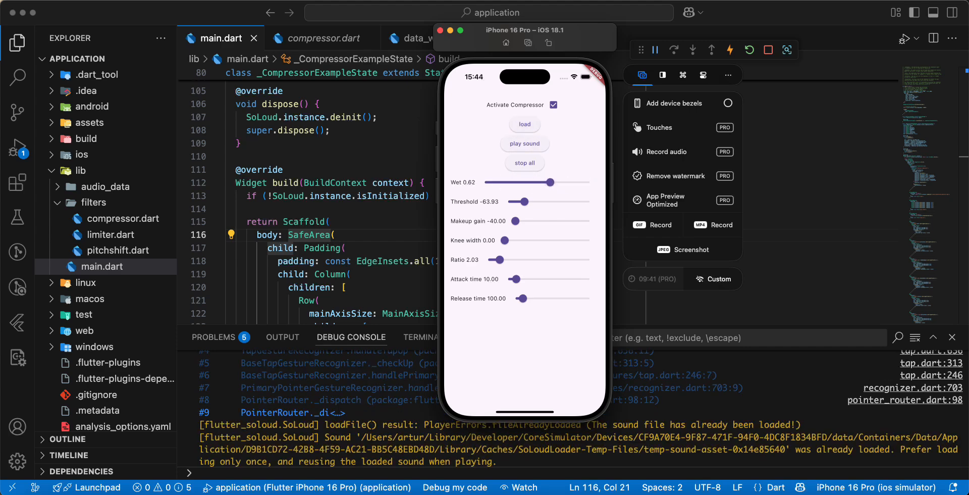
{"action": "left_click_drag", "start_coordinate": [523, 202], "coordinate": [533, 202]}
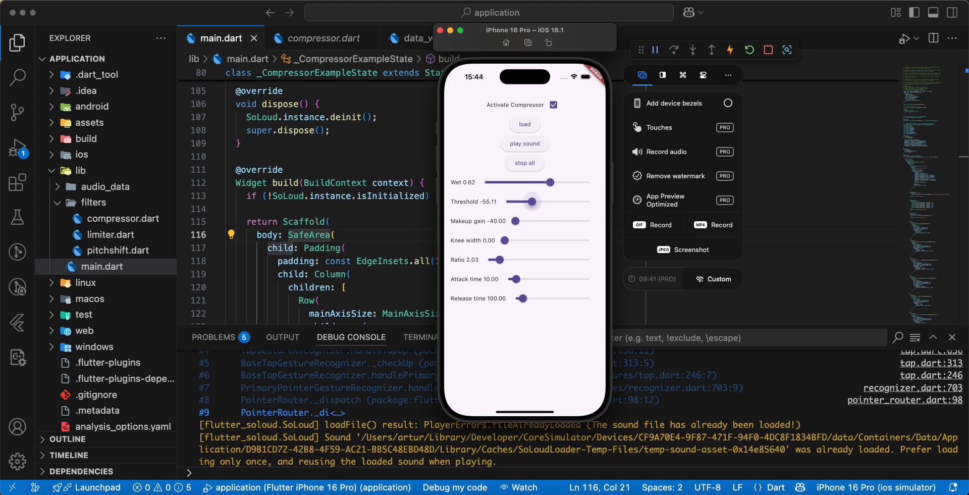
{"action": "left_click_drag", "start_coordinate": [516, 220], "coordinate": [556, 220]}
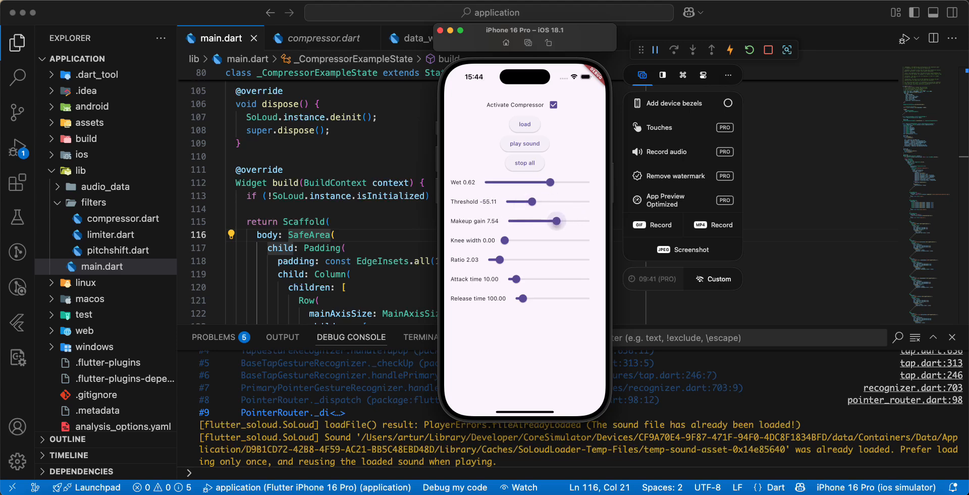
{"action": "left_click_drag", "start_coordinate": [503, 240], "coordinate": [587, 240]}
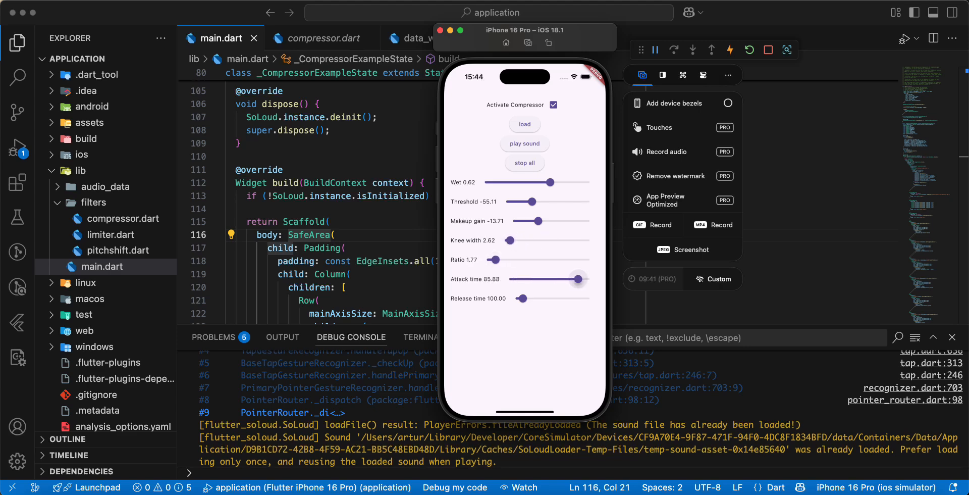
{"action": "left_click_drag", "start_coordinate": [577, 278], "coordinate": [488, 278]}
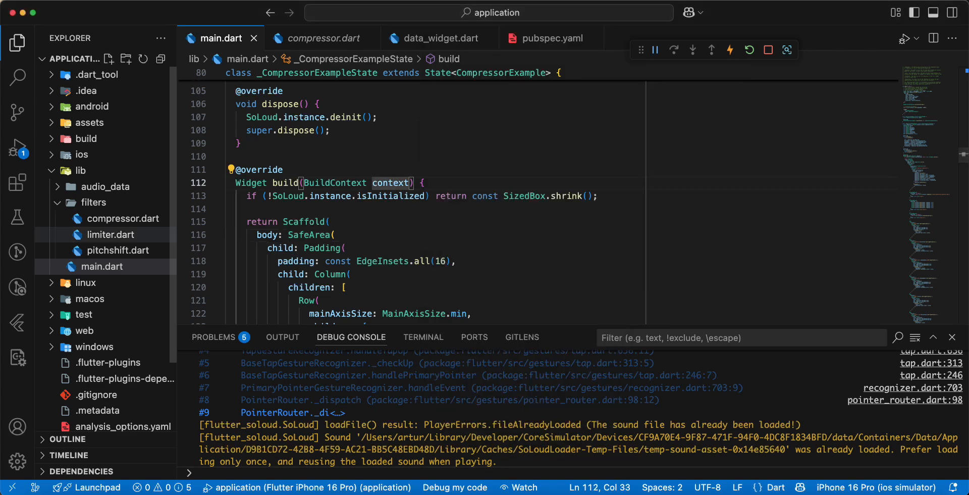
{"action": "mouse_move", "coordinate": [103, 234]}
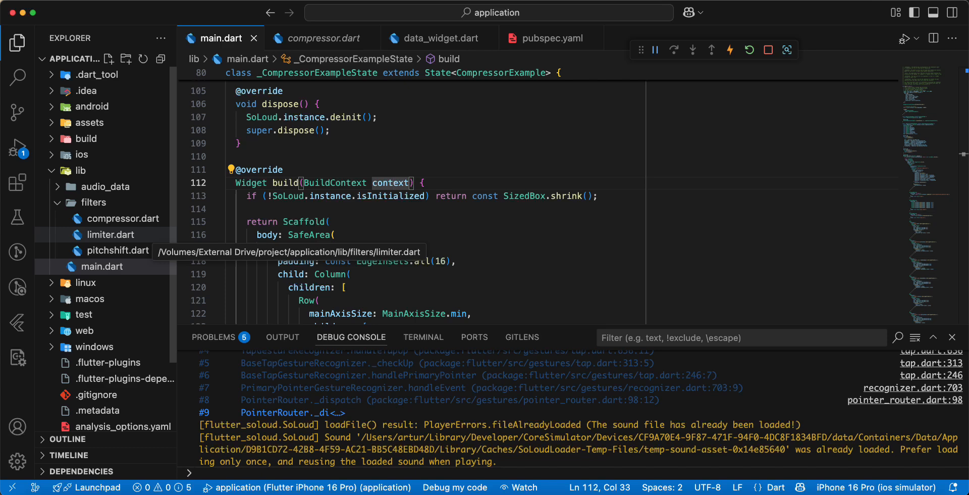
Step: Copy limiter.dart into main.dart and wrap its Padding body in a SafeArea
{"action": "left_click", "coordinate": [105, 233]}
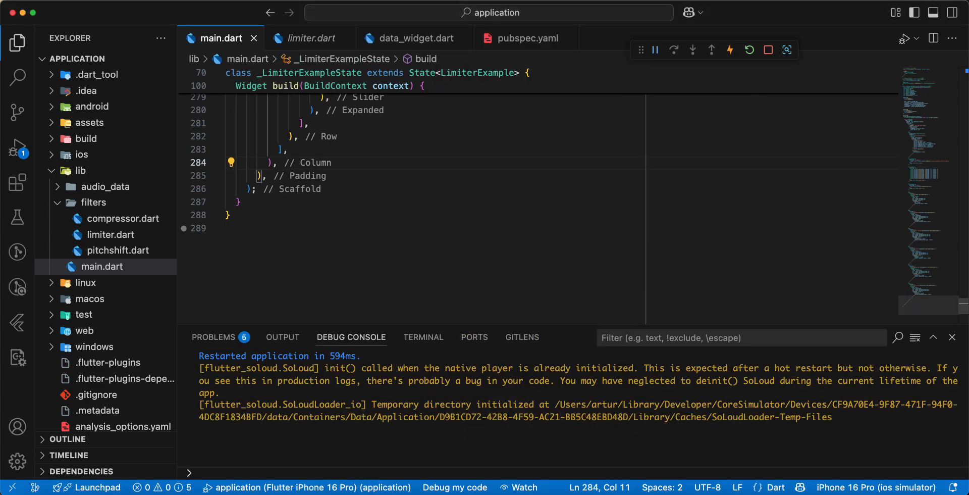
{"action": "scroll", "scroll_direction": "up", "scroll_amount": 3}
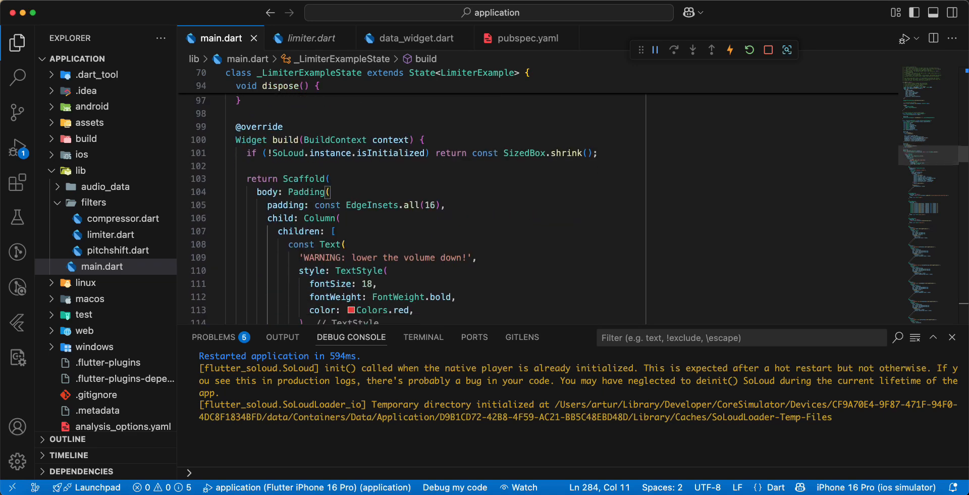
{"action": "left_click", "coordinate": [231, 192]}
{"action": "type", "text": "SafeArea"}
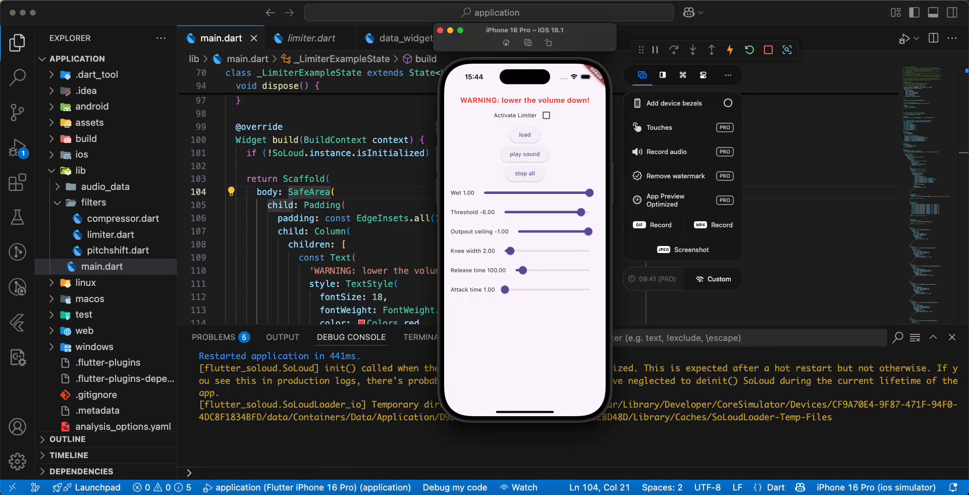
Step: Load and play the sound with the limiter activated
{"action": "left_click", "coordinate": [654, 49]}
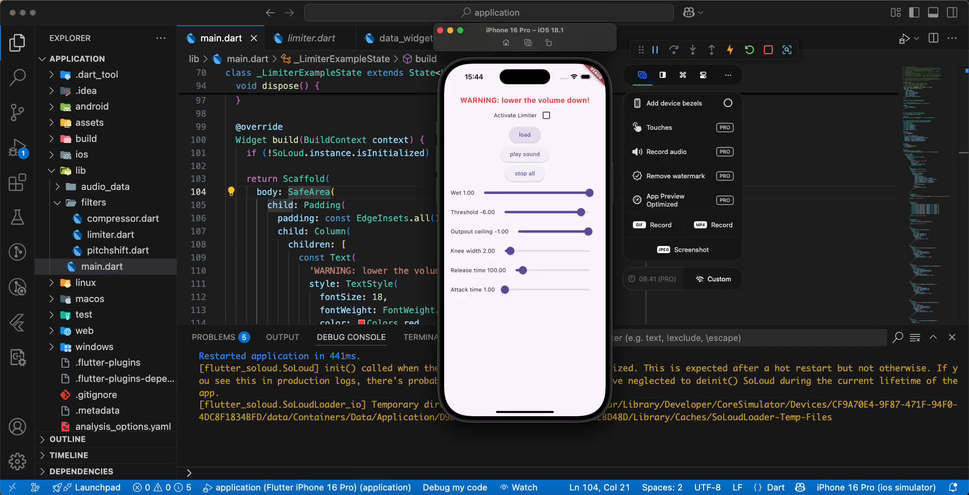
{"action": "left_click", "coordinate": [524, 134]}
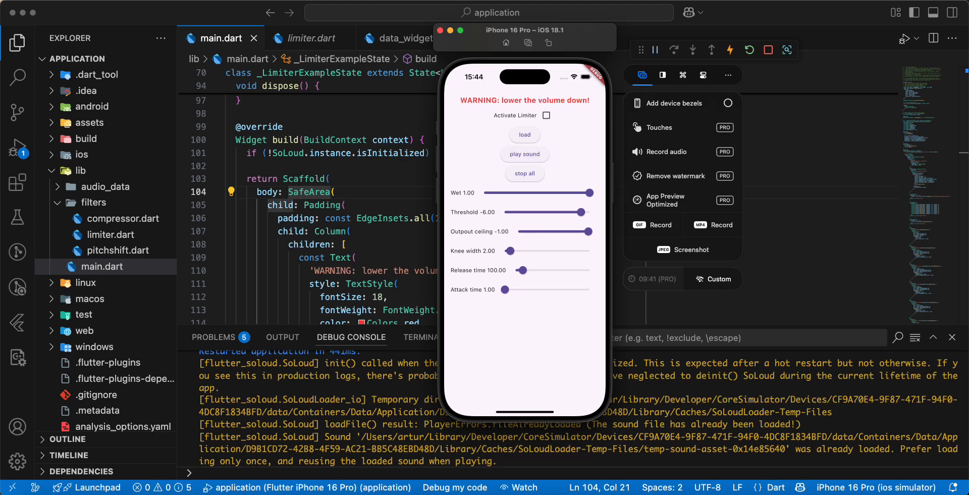
{"action": "left_click", "coordinate": [546, 115]}
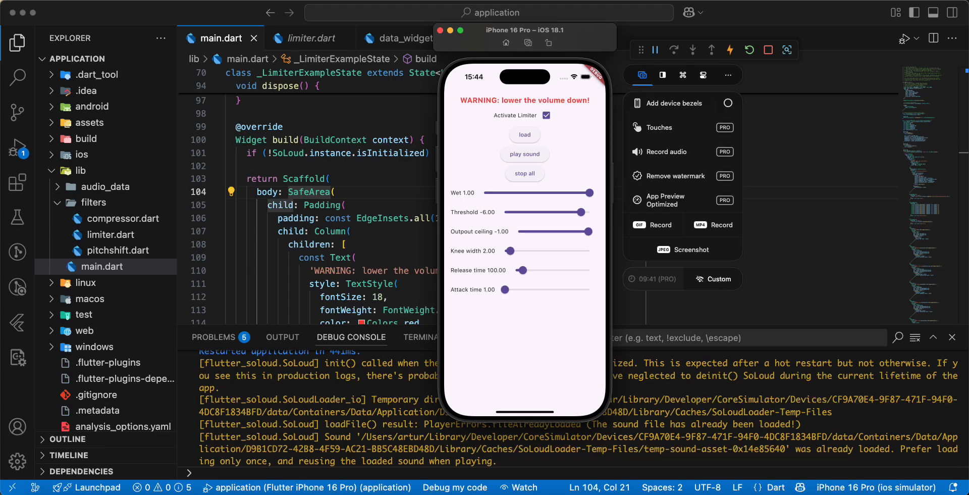
Step: Tune limiter threshold to -40, ceiling -27.7, release 442, attack 200, then stop all playback
{"action": "left_click_drag", "start_coordinate": [589, 192], "coordinate": [532, 192]}
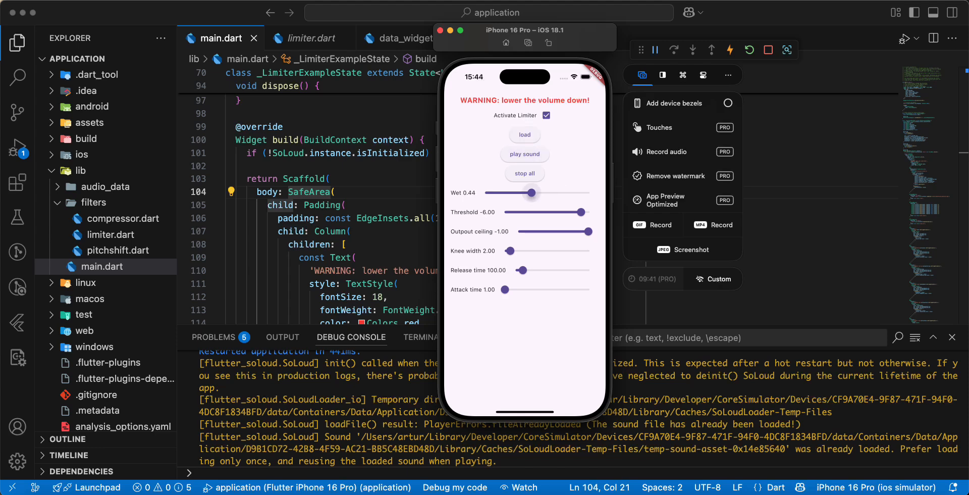
{"action": "left_click_drag", "start_coordinate": [532, 192], "coordinate": [590, 192]}
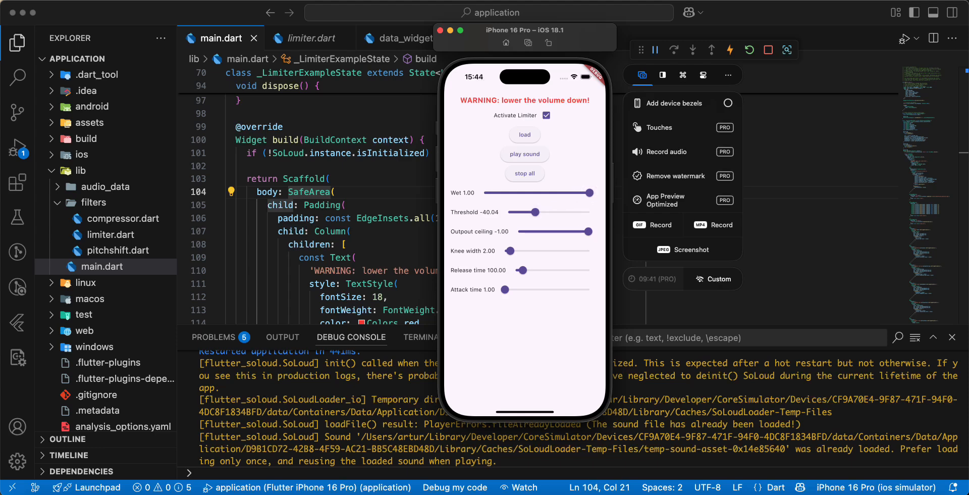
{"action": "left_click_drag", "start_coordinate": [590, 231], "coordinate": [543, 231]}
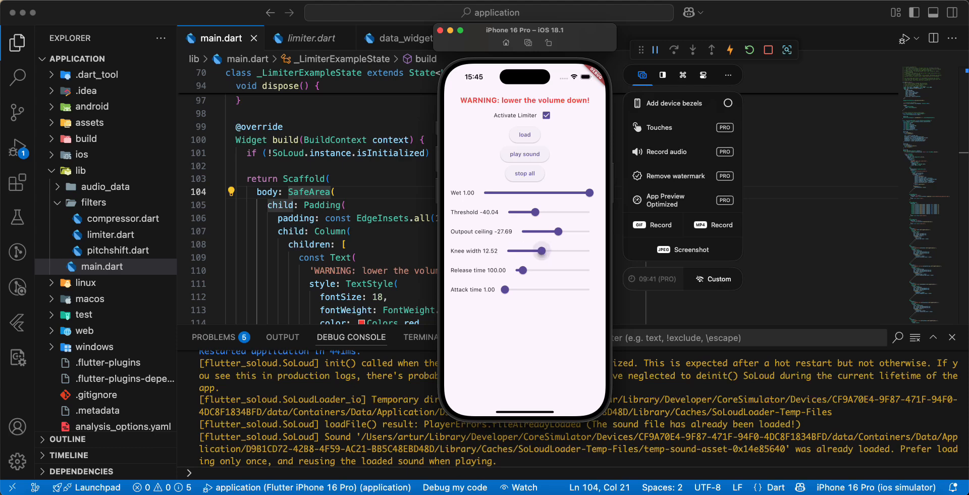
{"action": "left_click_drag", "start_coordinate": [523, 269], "coordinate": [588, 270]}
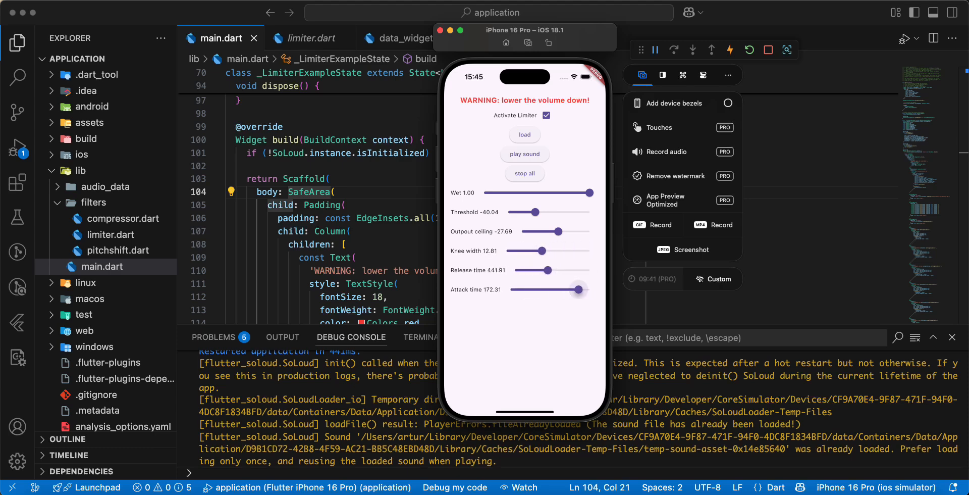
{"action": "left_click_drag", "start_coordinate": [577, 289], "coordinate": [592, 289]}
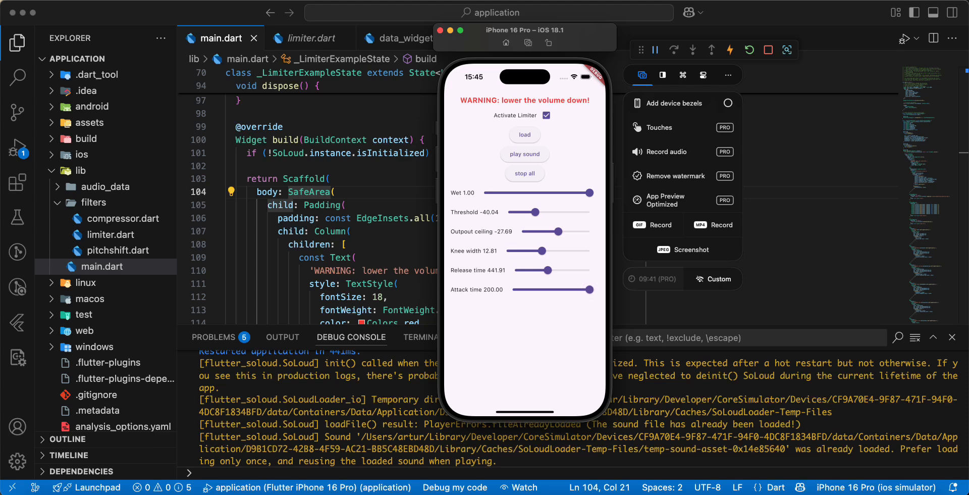
{"action": "left_click", "coordinate": [110, 249]}
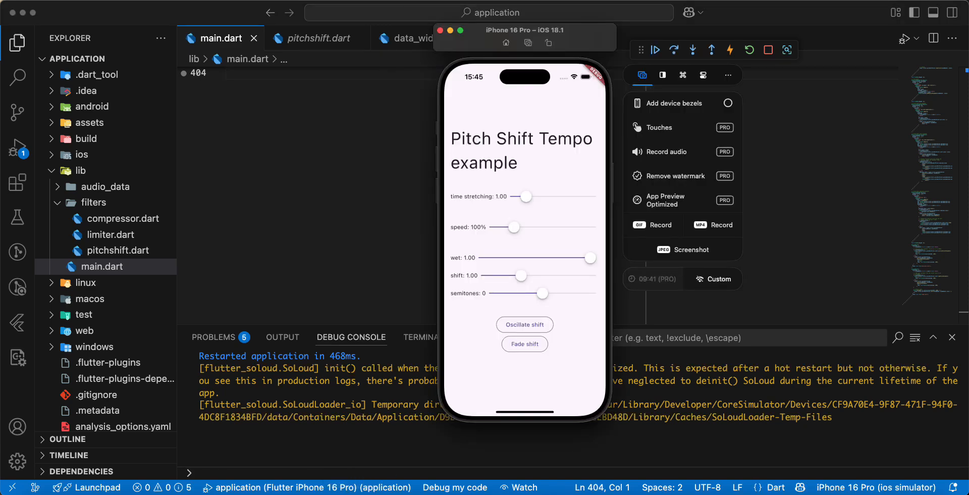
Step: Try tempo 5 then 0.85, wet mix at half, and pitch shift 2.6 then 0.15
{"action": "left_click", "coordinate": [655, 49]}
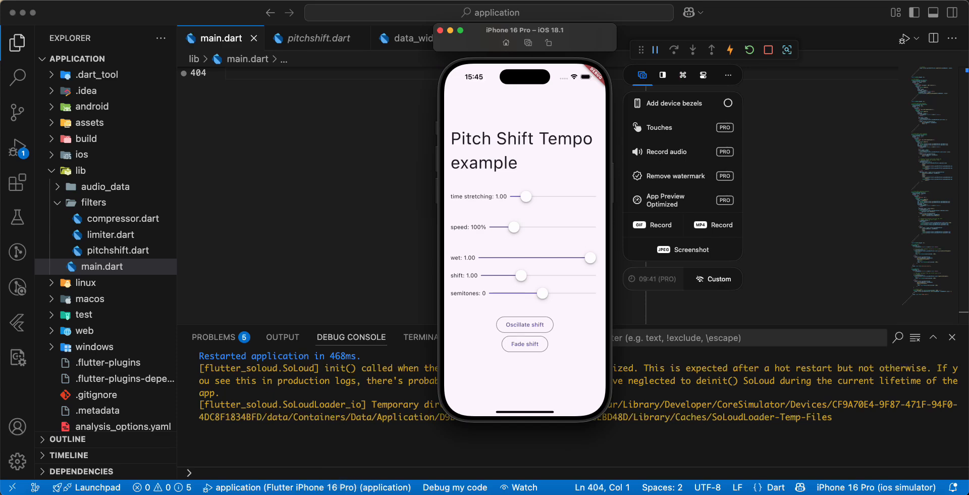
{"action": "left_click_drag", "start_coordinate": [524, 195], "coordinate": [590, 196]}
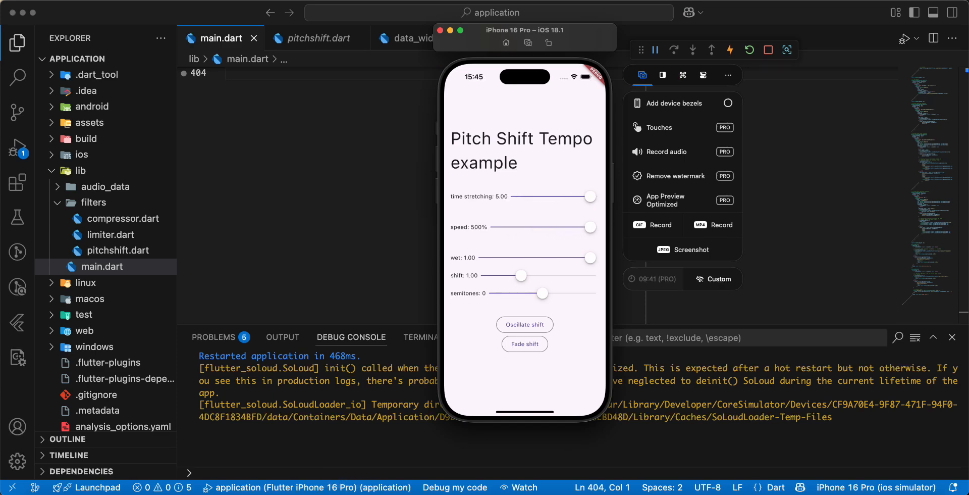
{"action": "left_click_drag", "start_coordinate": [590, 196], "coordinate": [524, 197]}
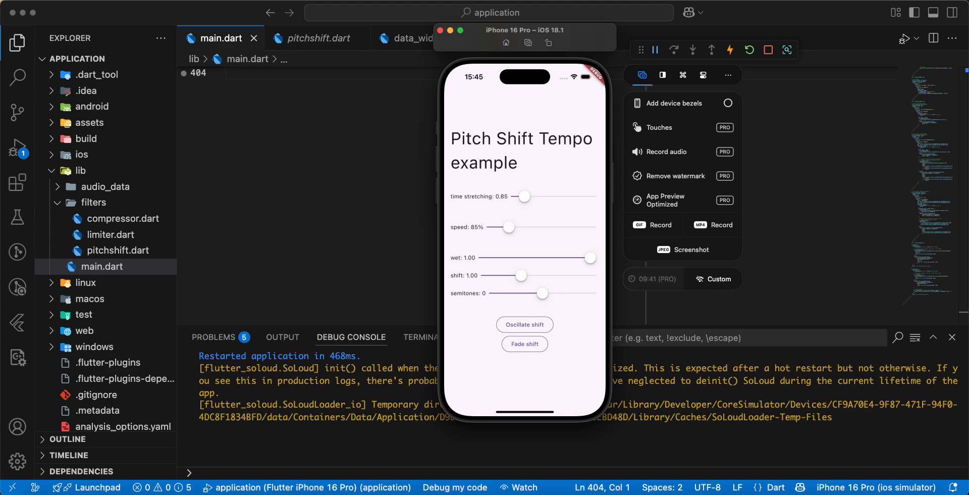
{"action": "left_click_drag", "start_coordinate": [590, 257], "coordinate": [537, 257]}
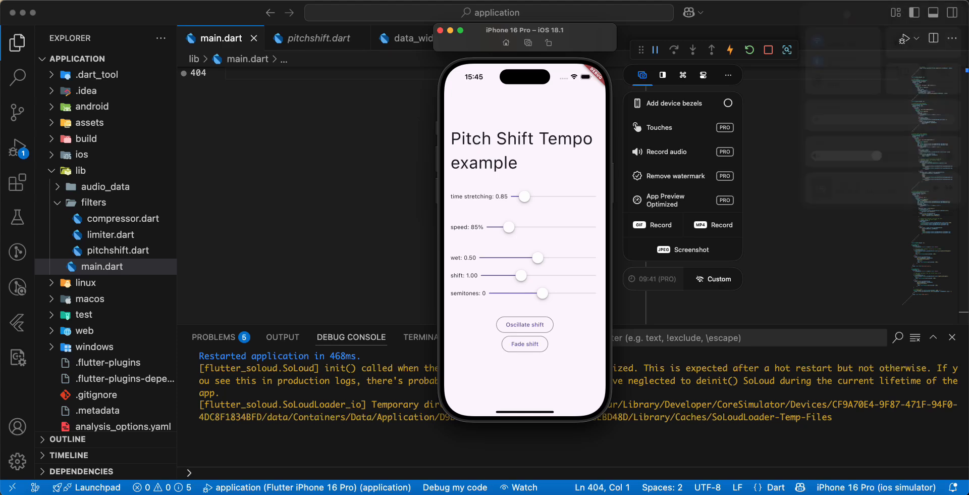
{"action": "left_click_drag", "start_coordinate": [521, 275], "coordinate": [574, 276]}
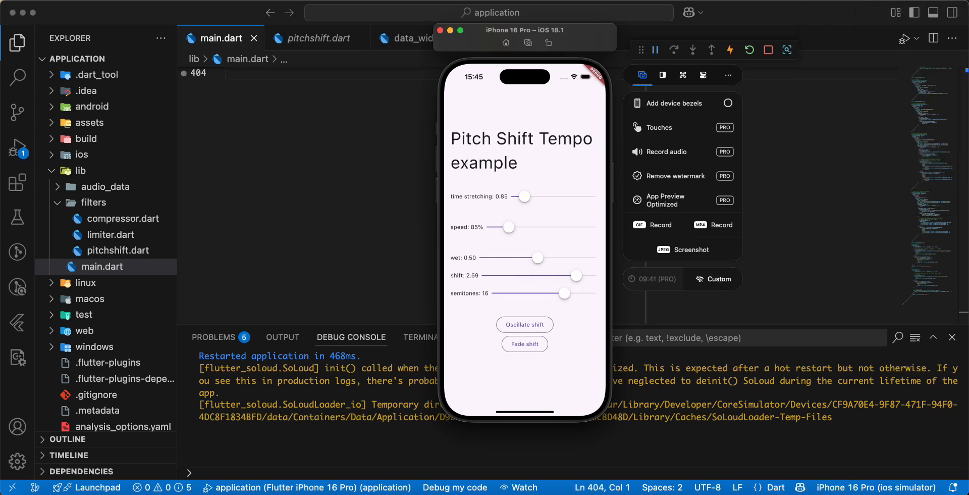
{"action": "left_click_drag", "start_coordinate": [576, 275], "coordinate": [501, 275]}
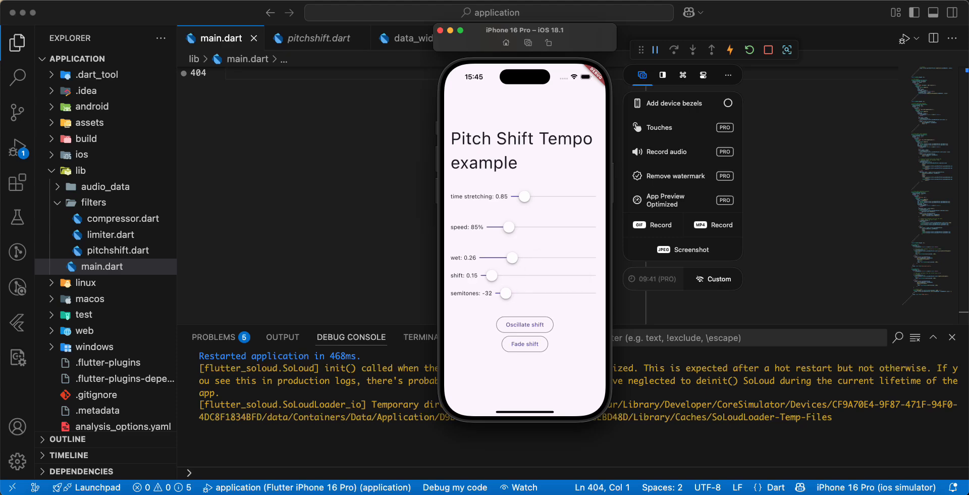
Step: Sweep wet mix between off and 0.73 and pitch shift up to 3 then down to 1.3
{"action": "left_click_drag", "start_coordinate": [513, 257], "coordinate": [493, 258]}
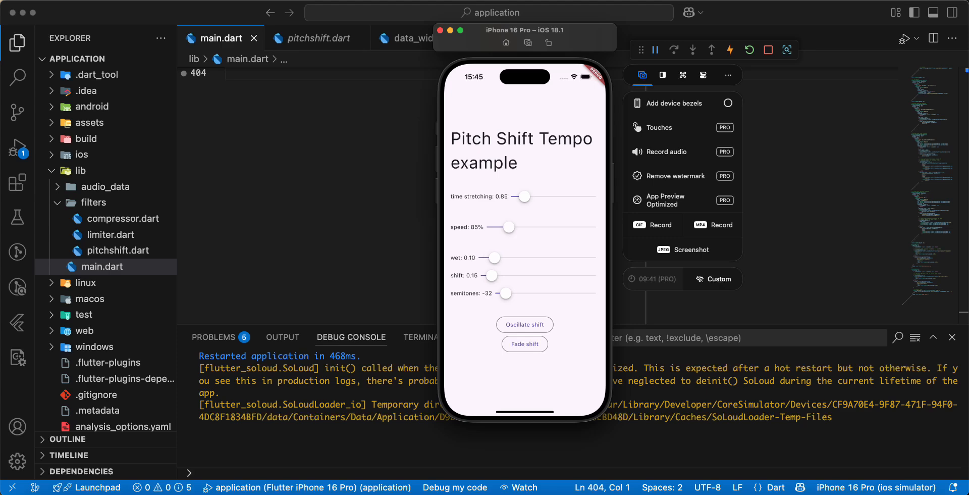
{"action": "left_click_drag", "start_coordinate": [495, 257], "coordinate": [561, 258]}
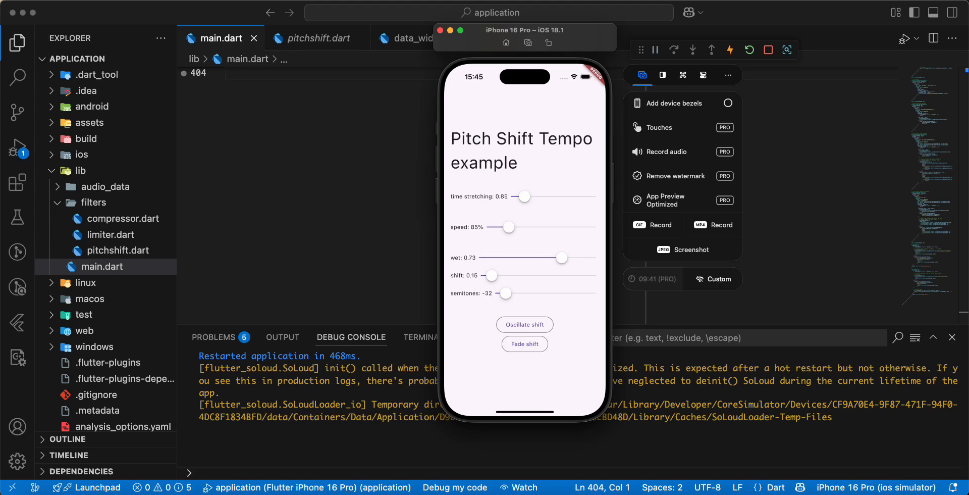
{"action": "left_click_drag", "start_coordinate": [561, 257], "coordinate": [539, 257]}
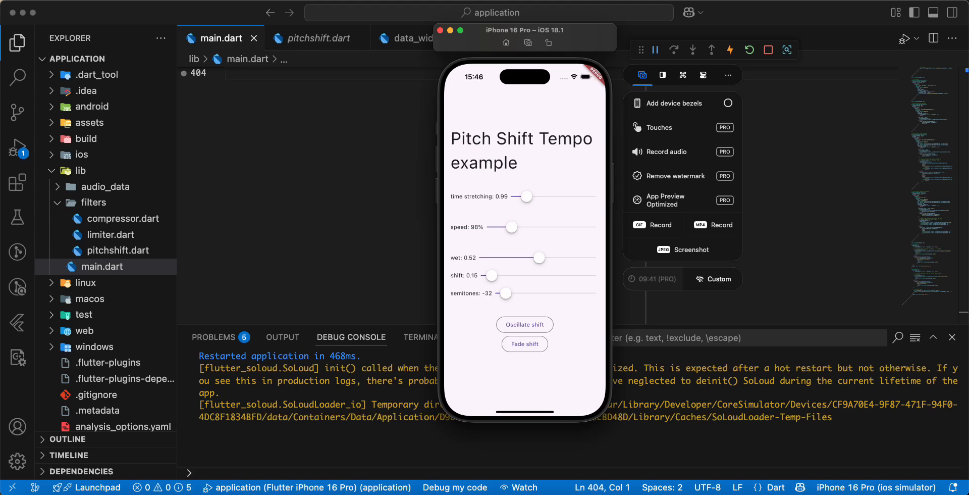
{"action": "left_click_drag", "start_coordinate": [539, 257], "coordinate": [514, 257]}
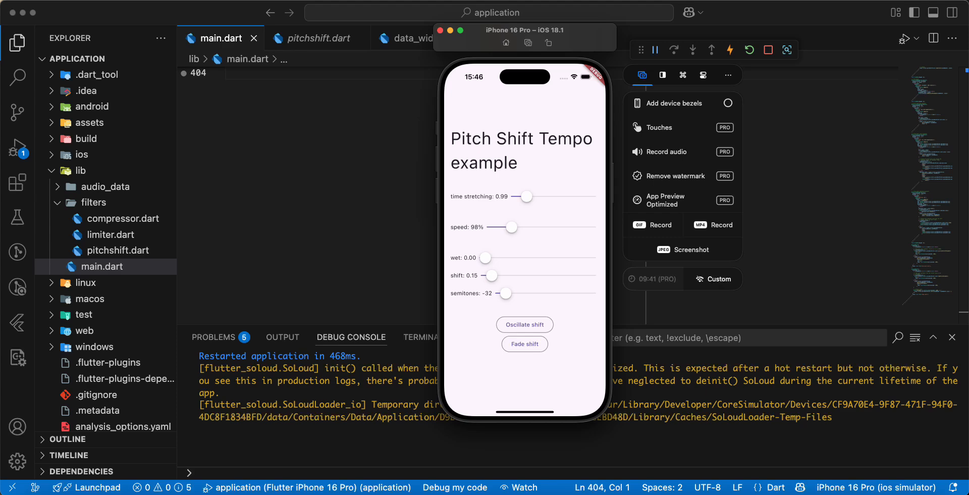
{"action": "left_click_drag", "start_coordinate": [487, 274], "coordinate": [590, 274]}
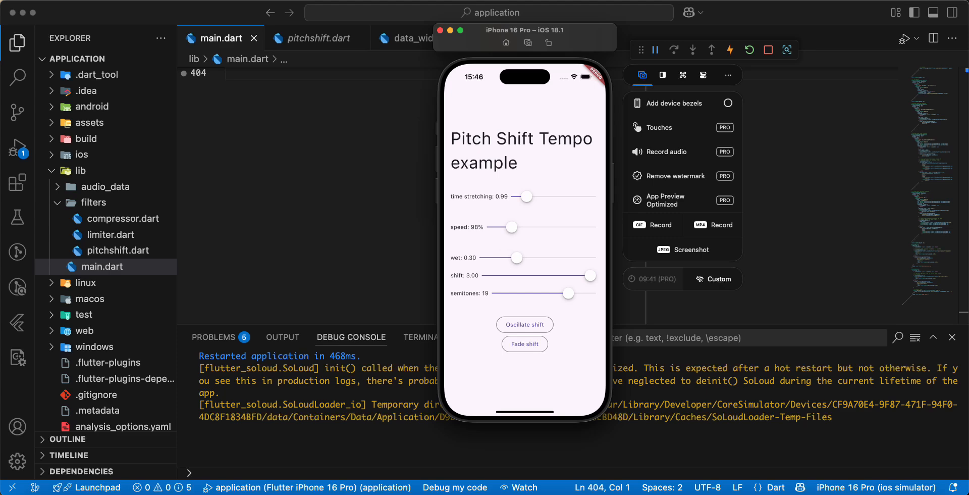
{"action": "left_click_drag", "start_coordinate": [516, 257], "coordinate": [541, 257]}
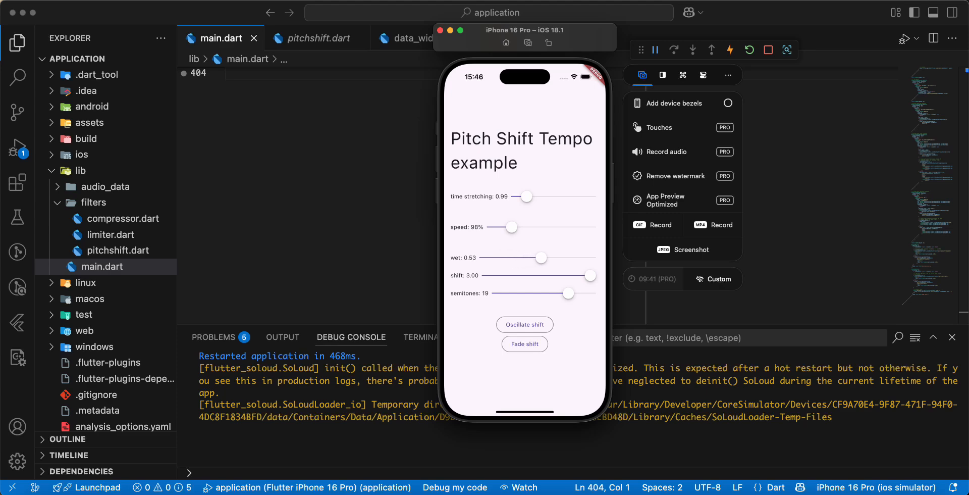
{"action": "left_click_drag", "start_coordinate": [541, 258], "coordinate": [574, 257]}
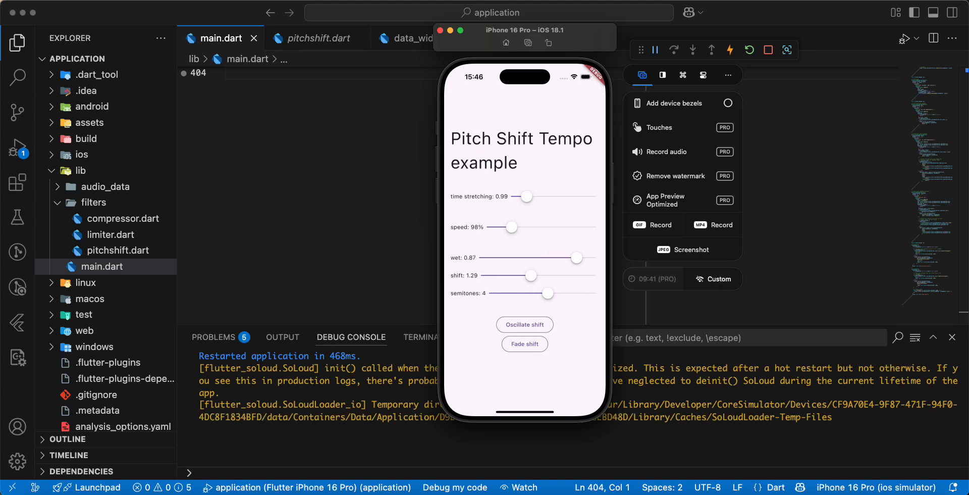
{"action": "left_click_drag", "start_coordinate": [531, 275], "coordinate": [500, 274]}
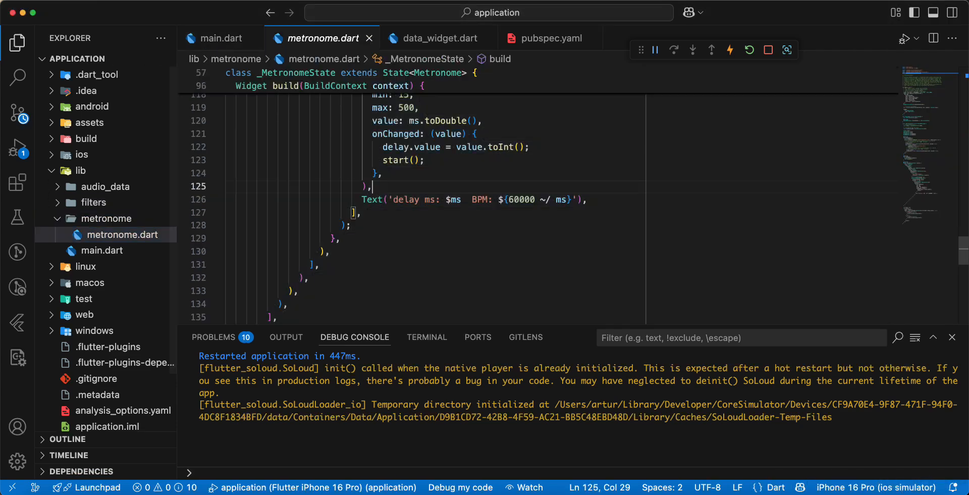
Step: Switch to main.dart holding the metronome code and hot restart to show the Metronome example
{"action": "left_click", "coordinate": [223, 38]}
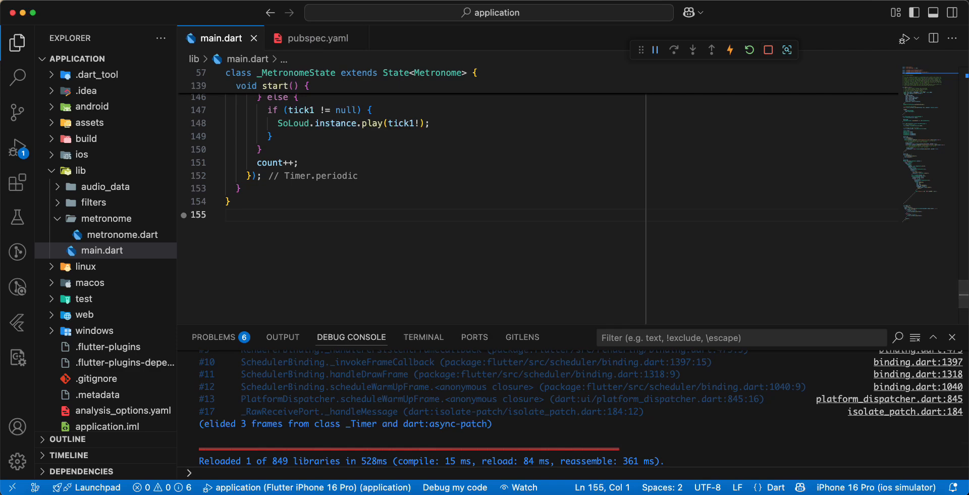
{"action": "left_click", "coordinate": [749, 50]}
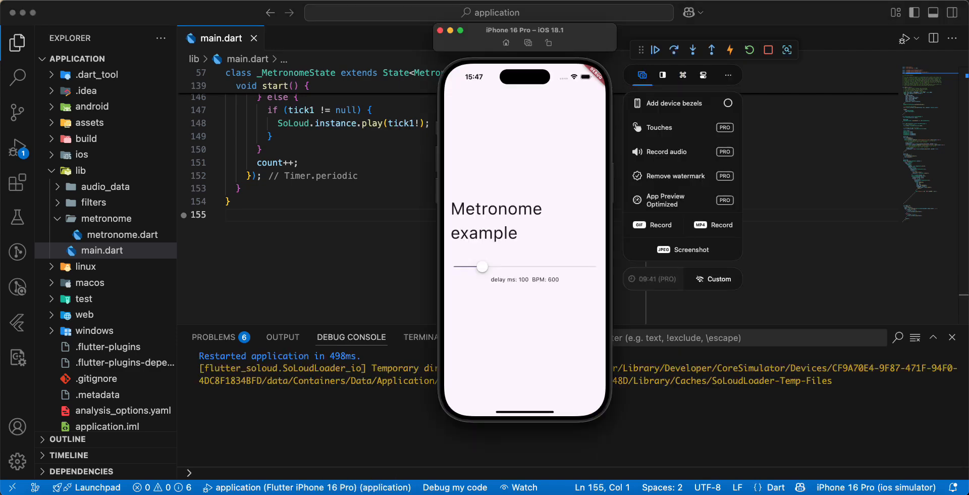
Step: Sweep the metronome delay slider between 124 and 1132 BPM, settling near 280 BPM
{"action": "left_click", "coordinate": [655, 49]}
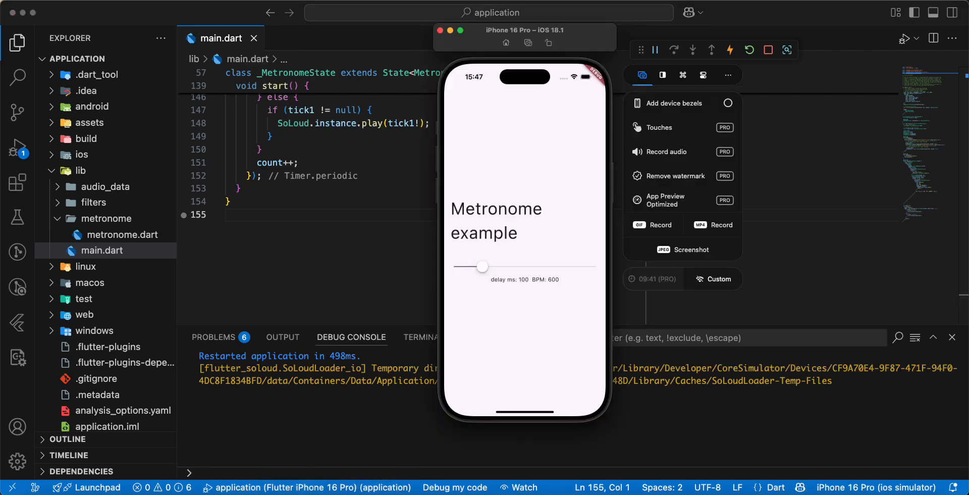
{"action": "left_click_drag", "start_coordinate": [483, 266], "coordinate": [481, 266]}
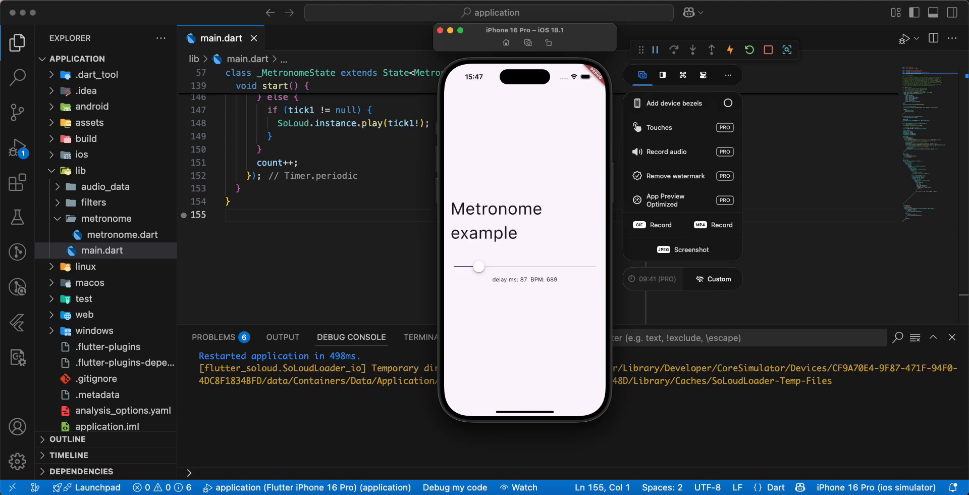
{"action": "left_click_drag", "start_coordinate": [478, 266], "coordinate": [527, 266]}
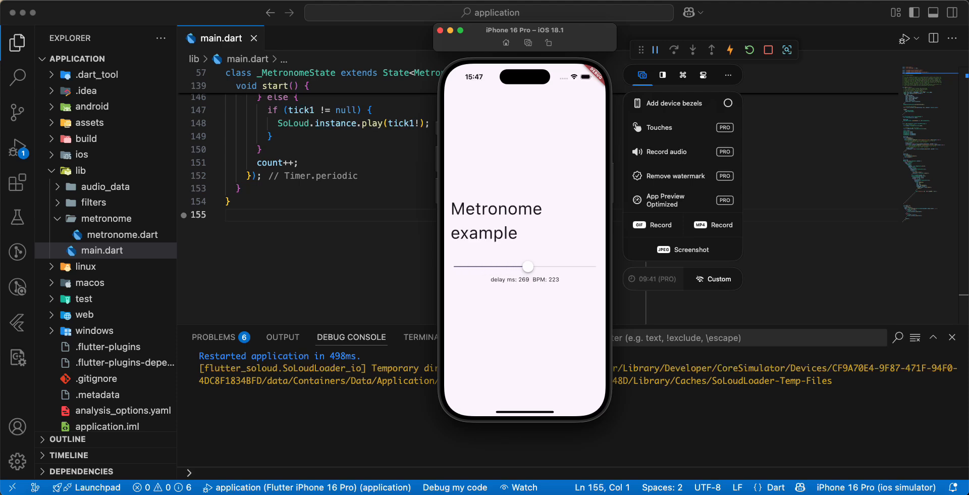
{"action": "left_click_drag", "start_coordinate": [528, 266], "coordinate": [569, 266]}
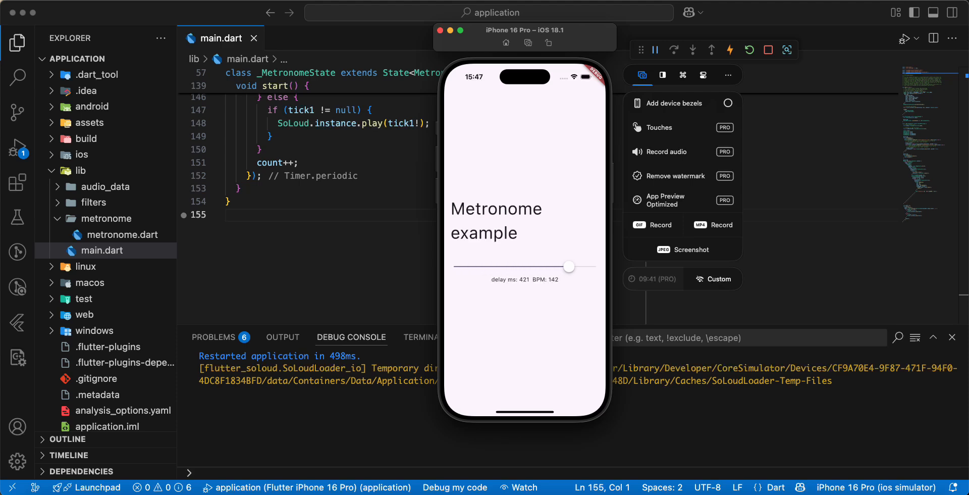
{"action": "left_click_drag", "start_coordinate": [567, 266], "coordinate": [585, 266]}
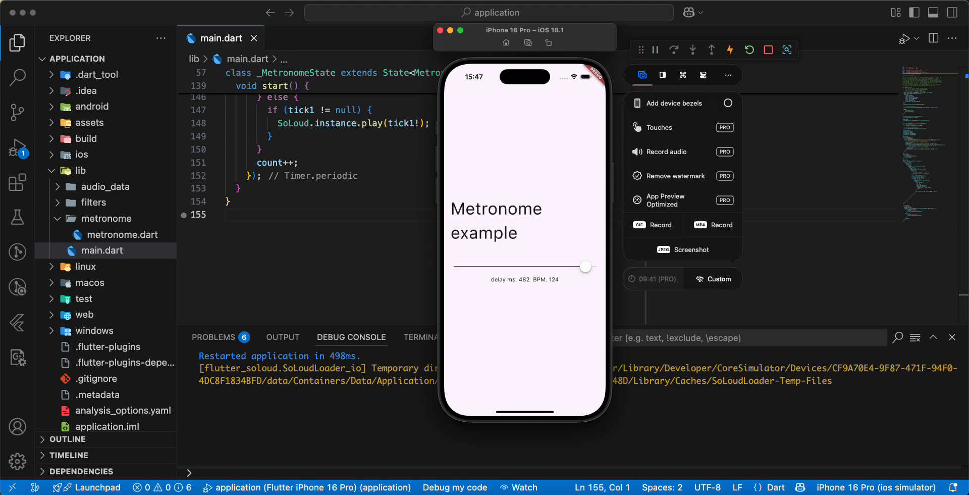
{"action": "left_click_drag", "start_coordinate": [584, 266], "coordinate": [539, 266]}
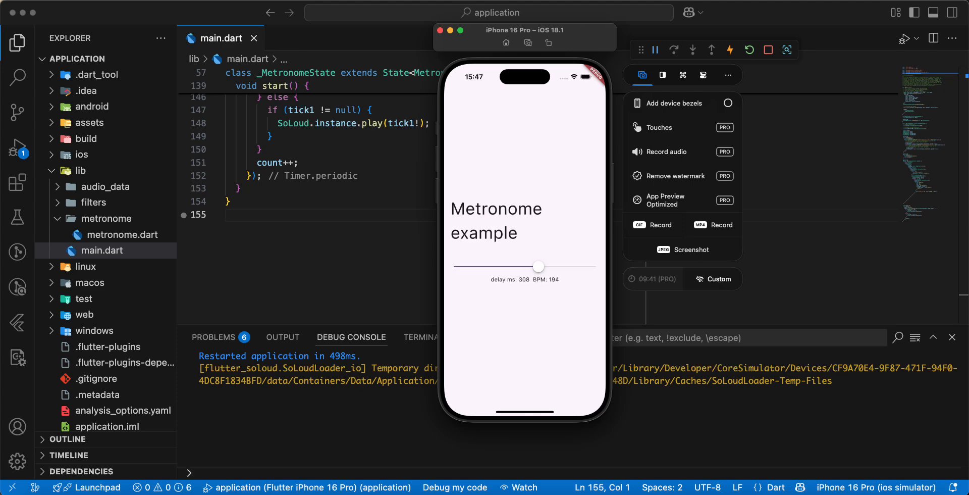
{"action": "left_click_drag", "start_coordinate": [538, 266], "coordinate": [470, 266]}
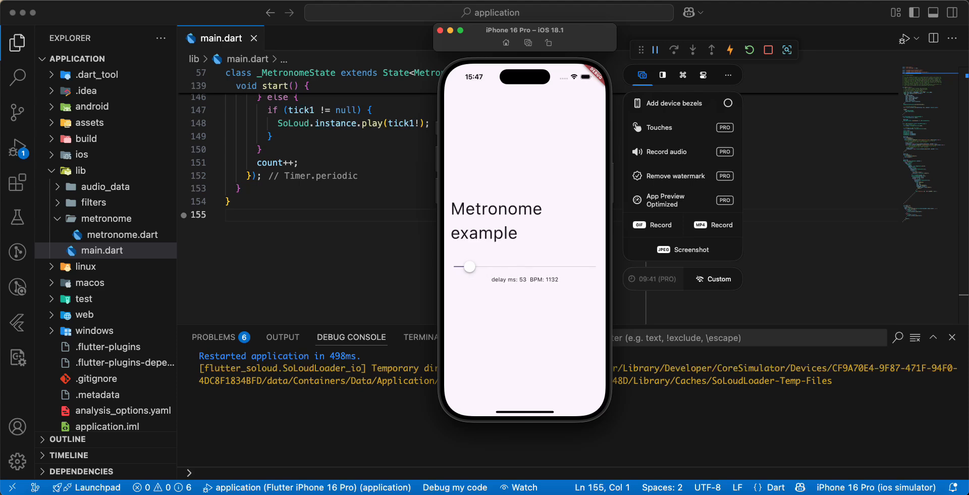
{"action": "left_click_drag", "start_coordinate": [471, 267], "coordinate": [512, 267]}
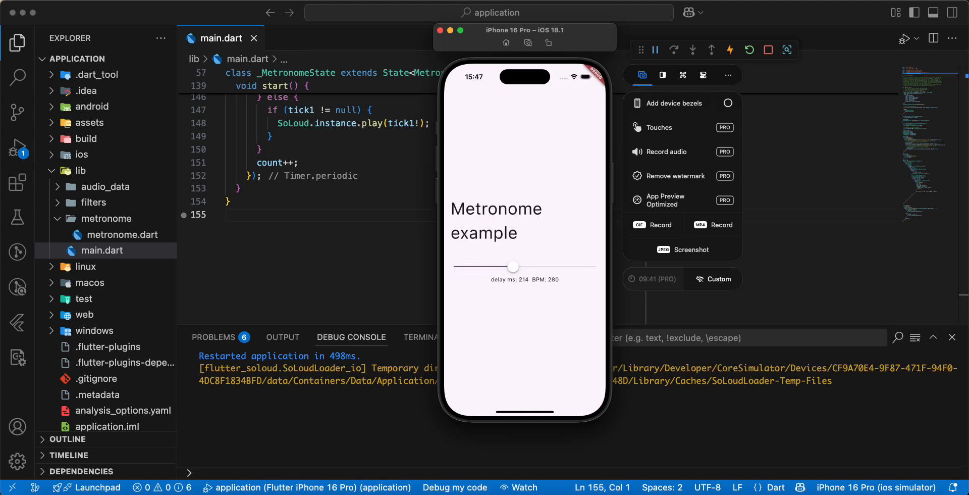
{"action": "left_click_drag", "start_coordinate": [513, 266], "coordinate": [556, 266]}
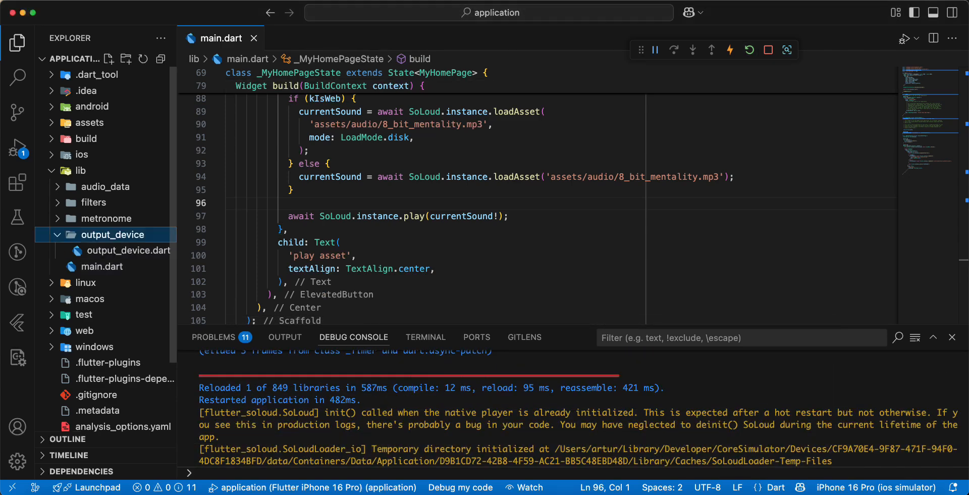
Step: Copy output_device.dart into main.dart, restart, and add the missing semicolon on line 97
{"action": "left_click", "coordinate": [130, 250]}
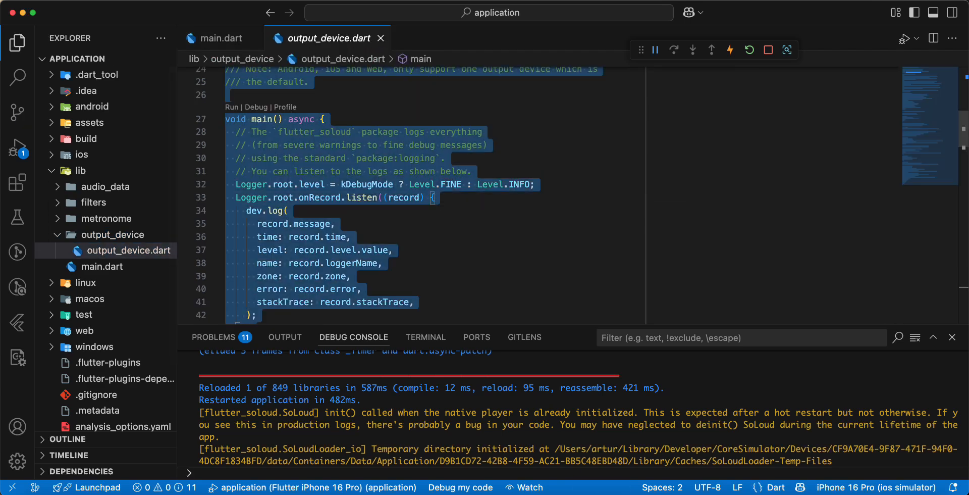
{"action": "left_click", "coordinate": [221, 38]}
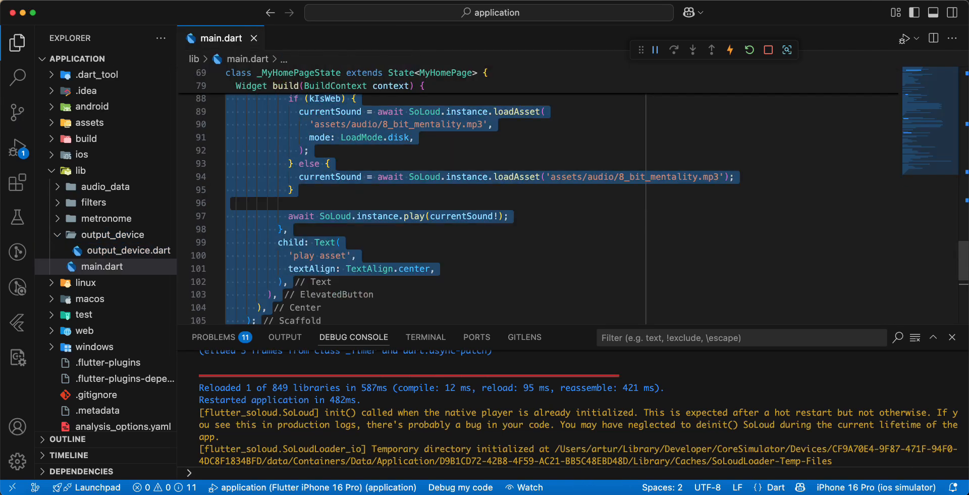
{"action": "left_click", "coordinate": [749, 50]}
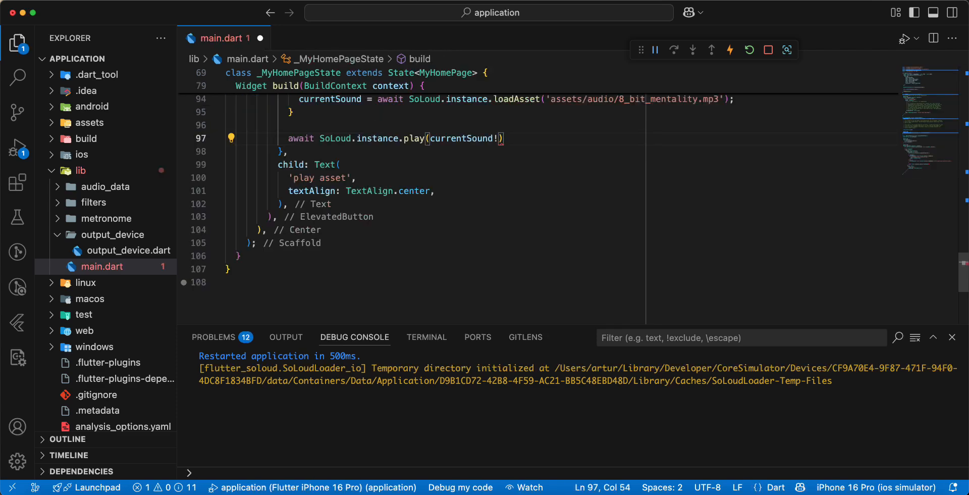
{"action": "type", "text": ";"}
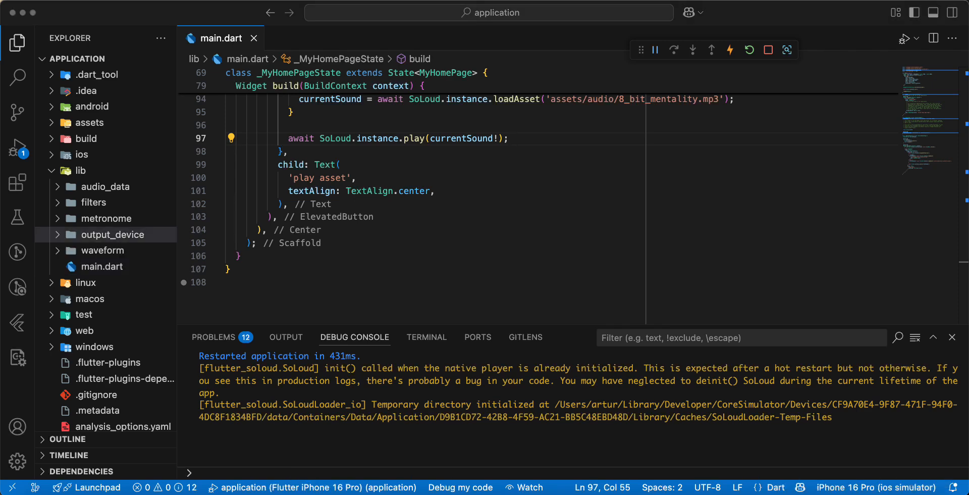
Step: Copy waveform.dart's code into main.dart and hot restart the app
{"action": "left_click", "coordinate": [100, 250]}
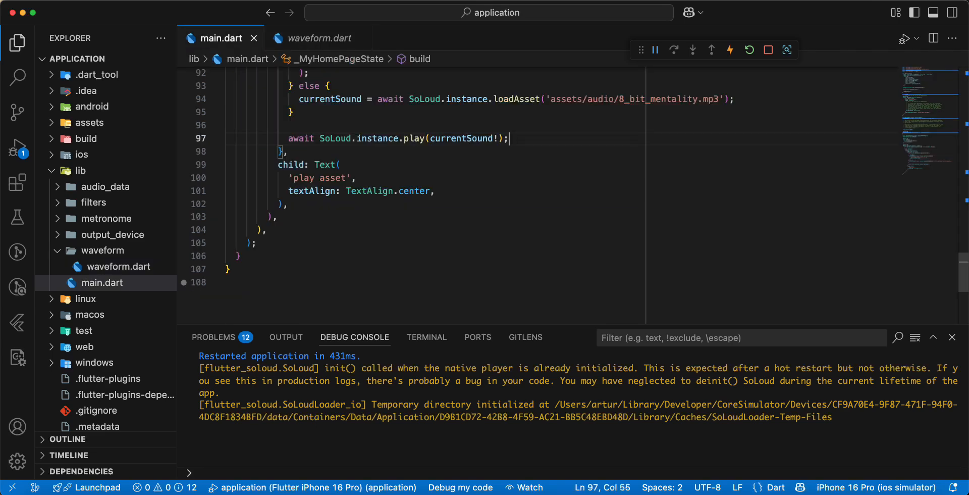
{"action": "left_click", "coordinate": [748, 49]}
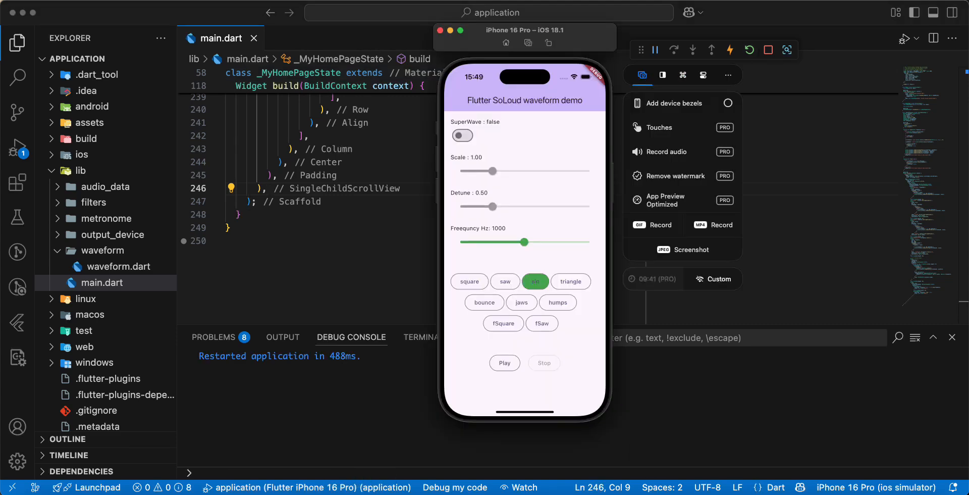
Step: Play the jaws waveform, switch to square, lower frequency to 243 Hz, and enable SuperWave
{"action": "left_click", "coordinate": [521, 302]}
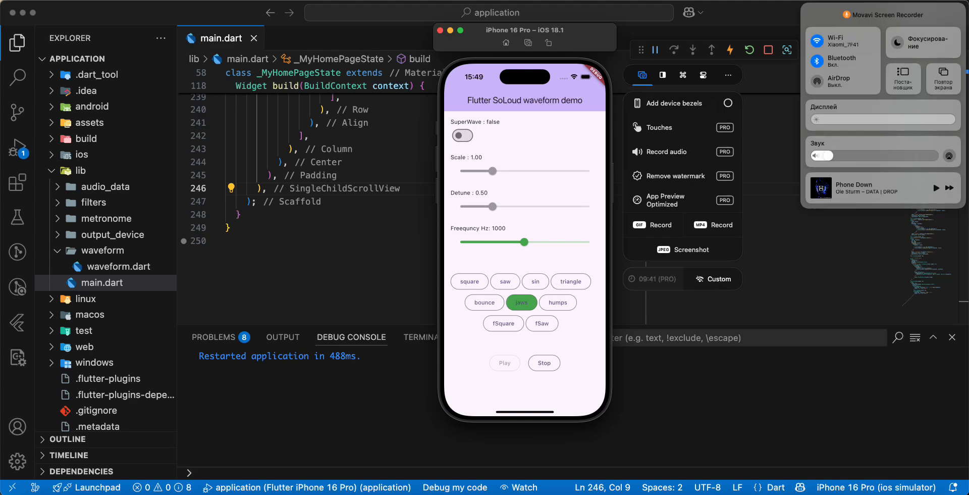
{"action": "left_click", "coordinate": [469, 281]}
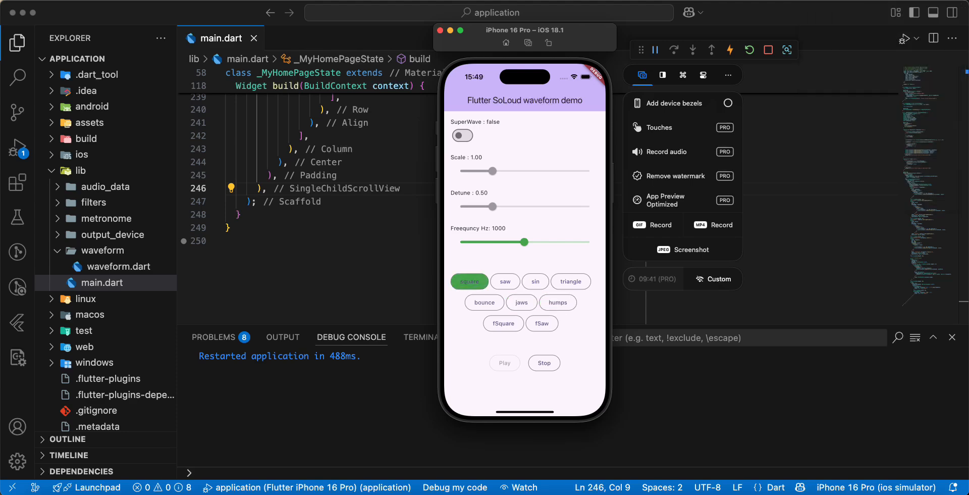
{"action": "left_click_drag", "start_coordinate": [525, 242], "coordinate": [473, 241]}
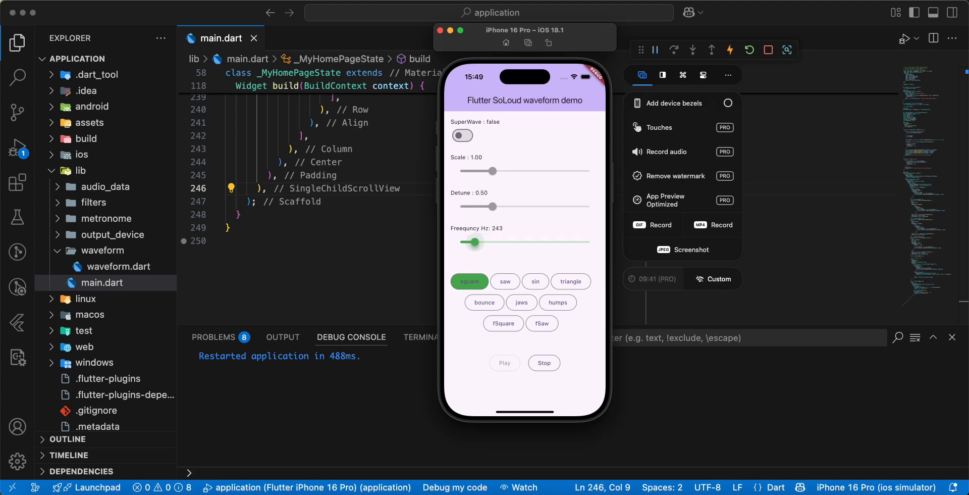
{"action": "left_click", "coordinate": [461, 135]}
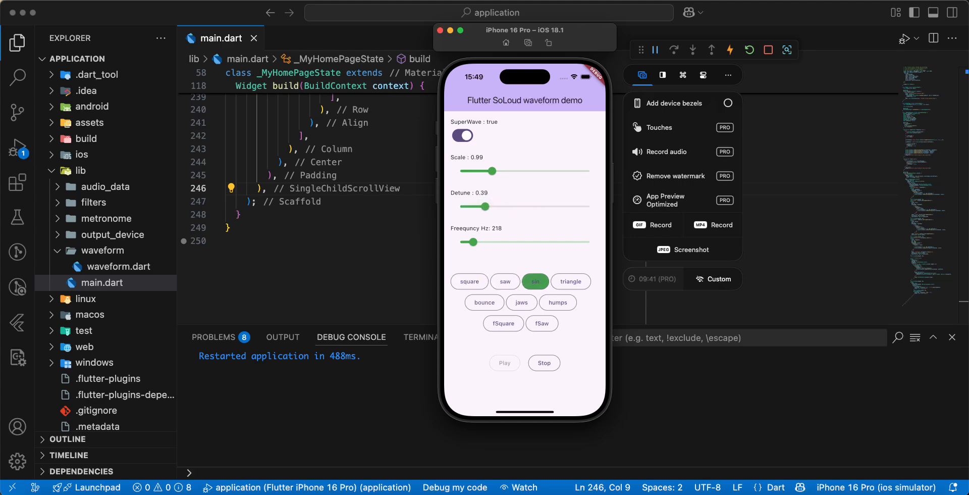
Step: Try the humps, sin, fSquare and square waveforms, ending on saw
{"action": "left_click", "coordinate": [557, 302]}
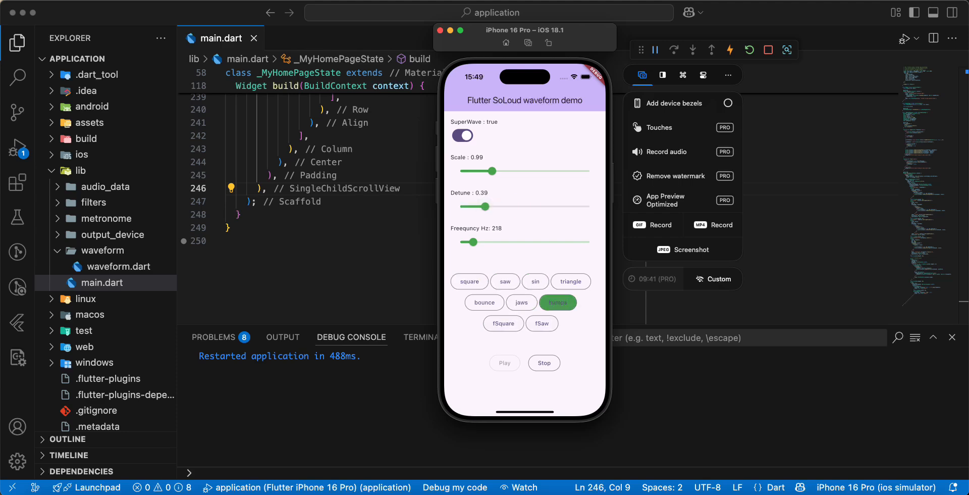
{"action": "left_click", "coordinate": [535, 281]}
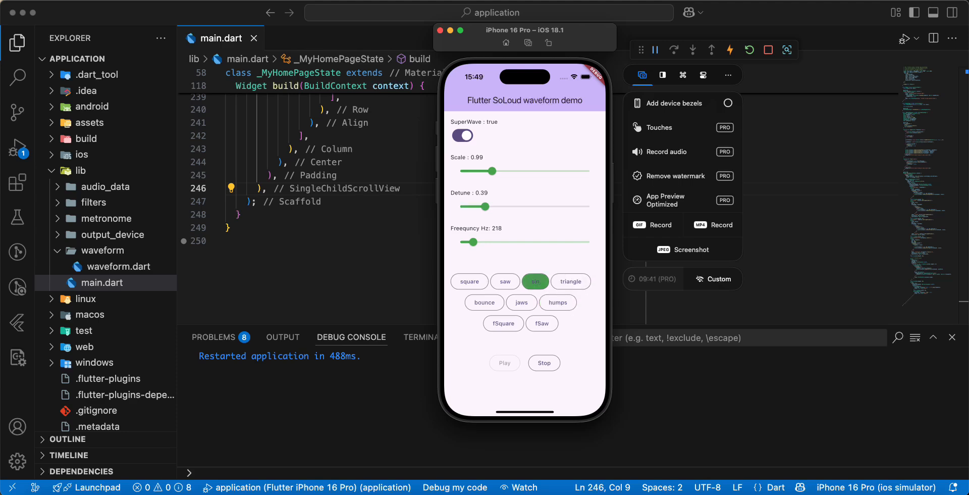
{"action": "left_click", "coordinate": [503, 322]}
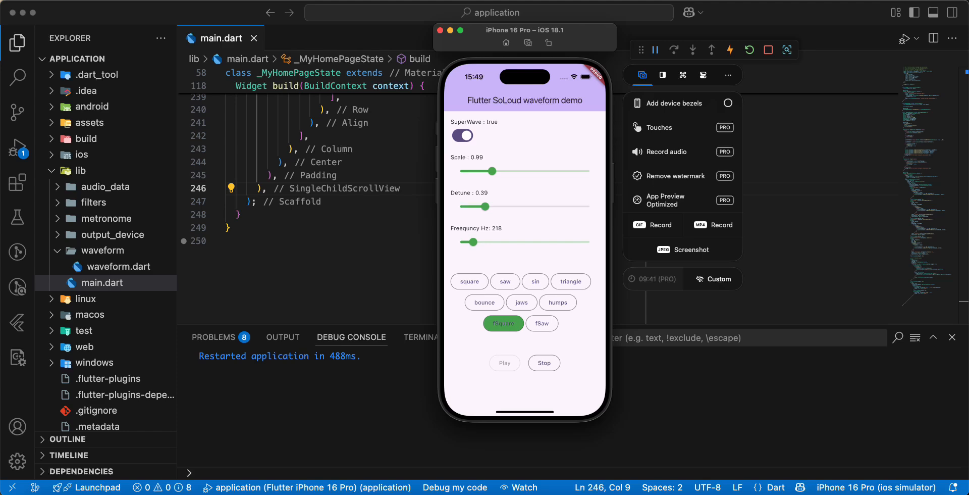
{"action": "left_click", "coordinate": [468, 281]}
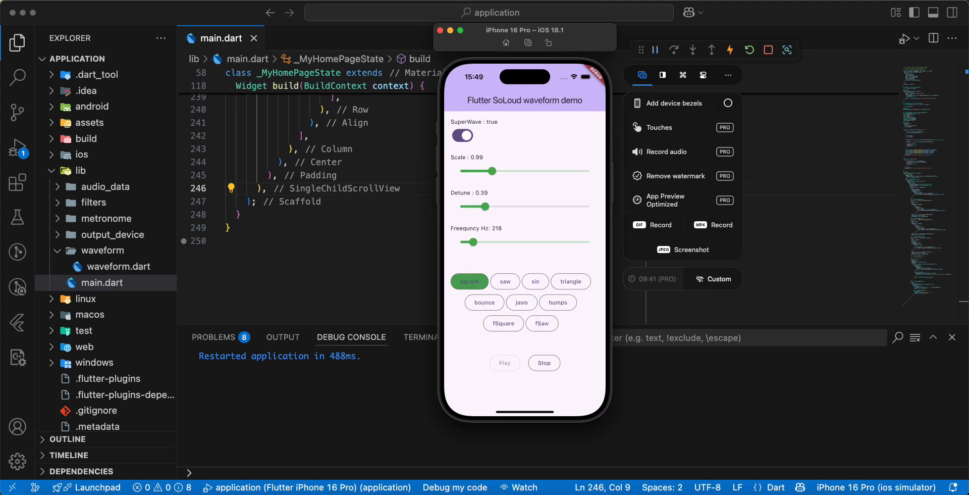
{"action": "left_click", "coordinate": [505, 281]}
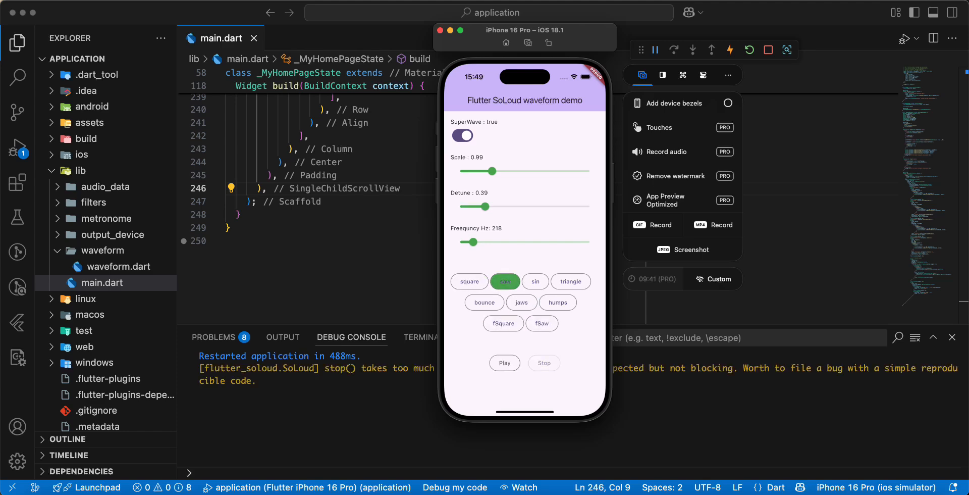